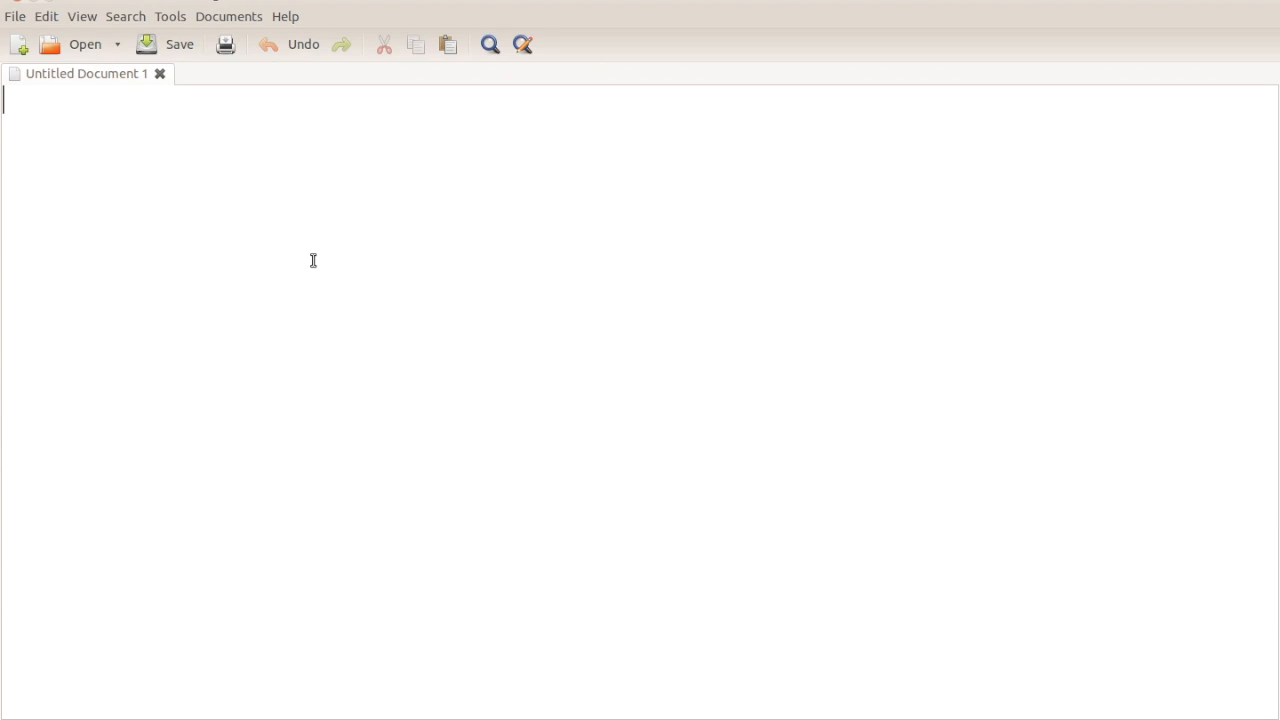
- Write the title 'CoAP in Contiki' and the line 'Constrained application protocol'
type("CoAP in")
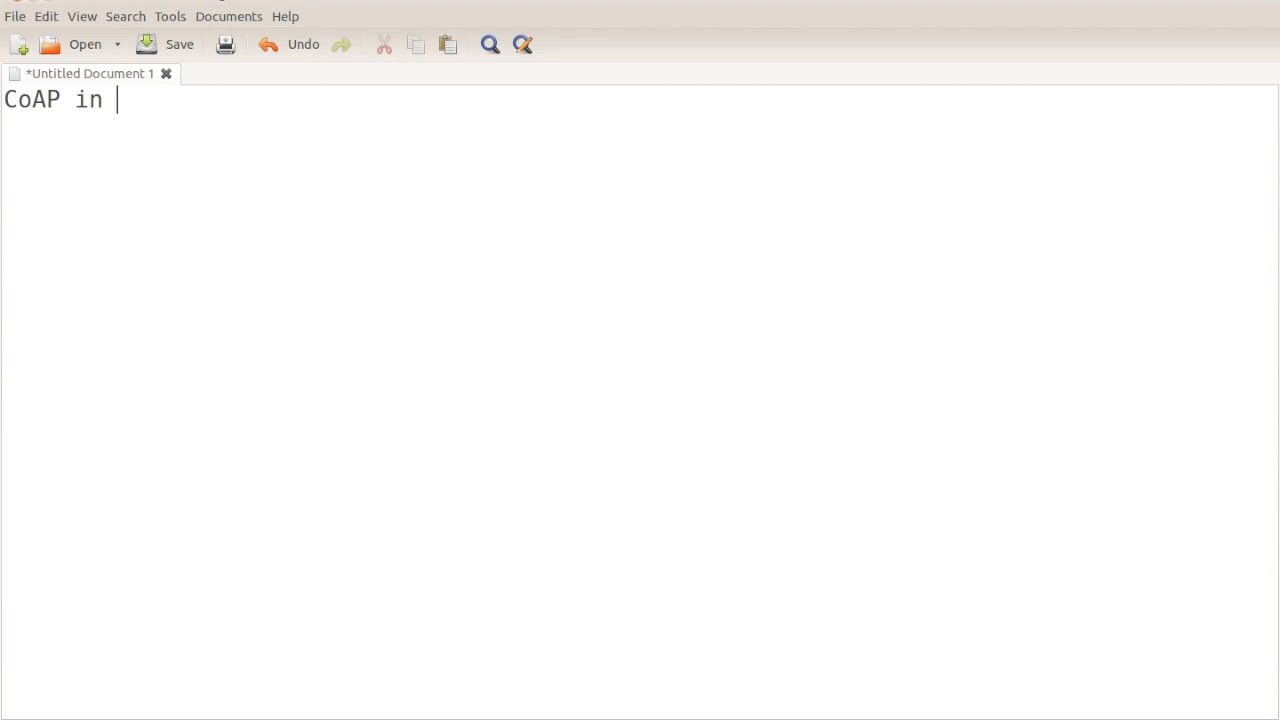
type("Contiki")
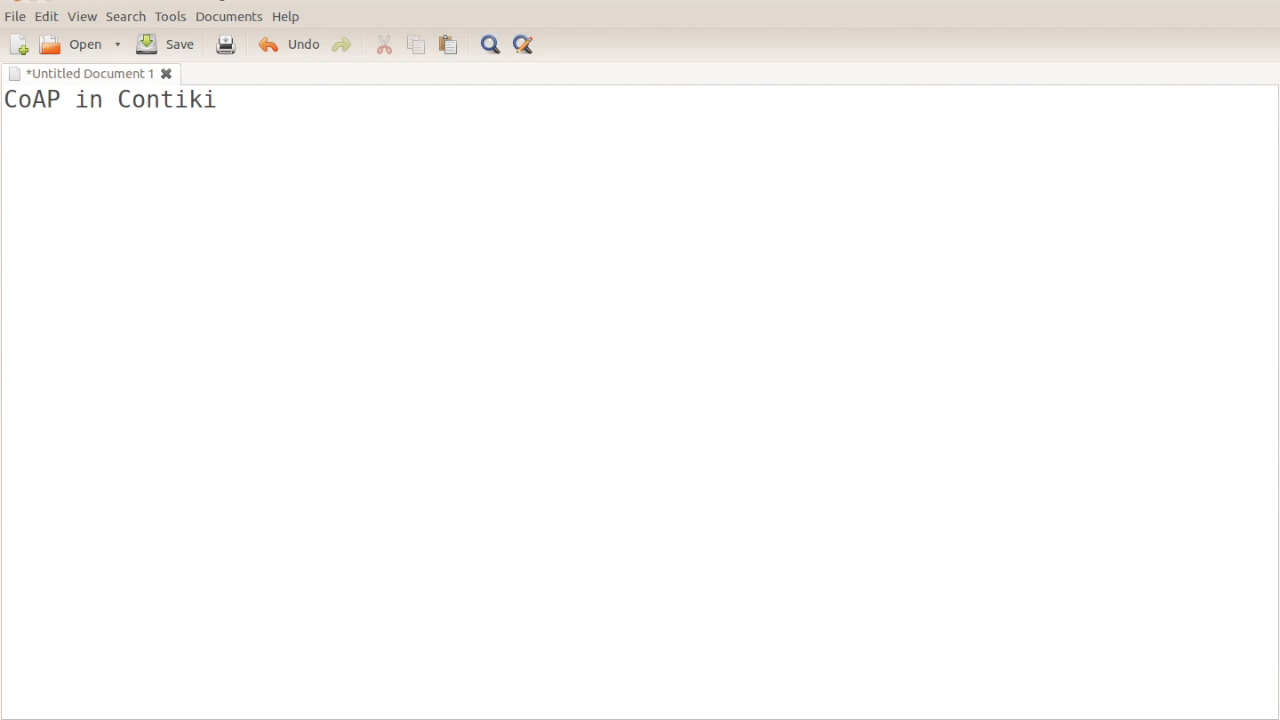
type("Cont")
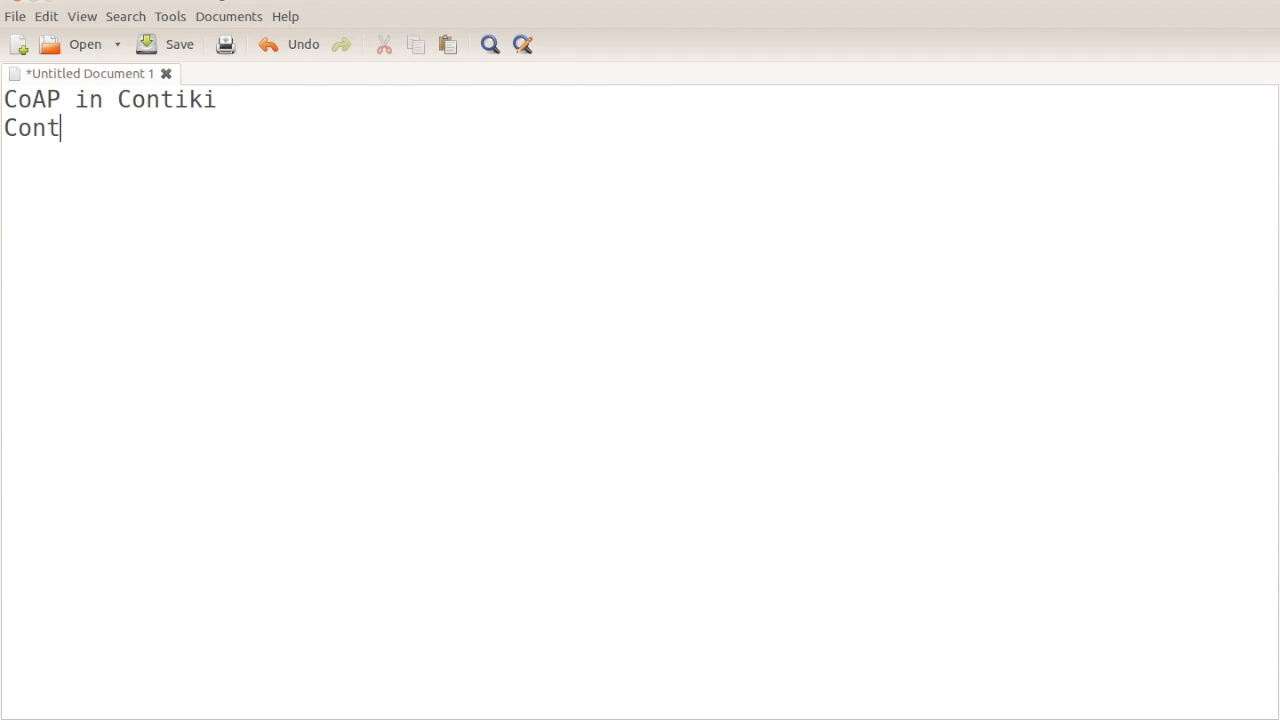
type("sta")
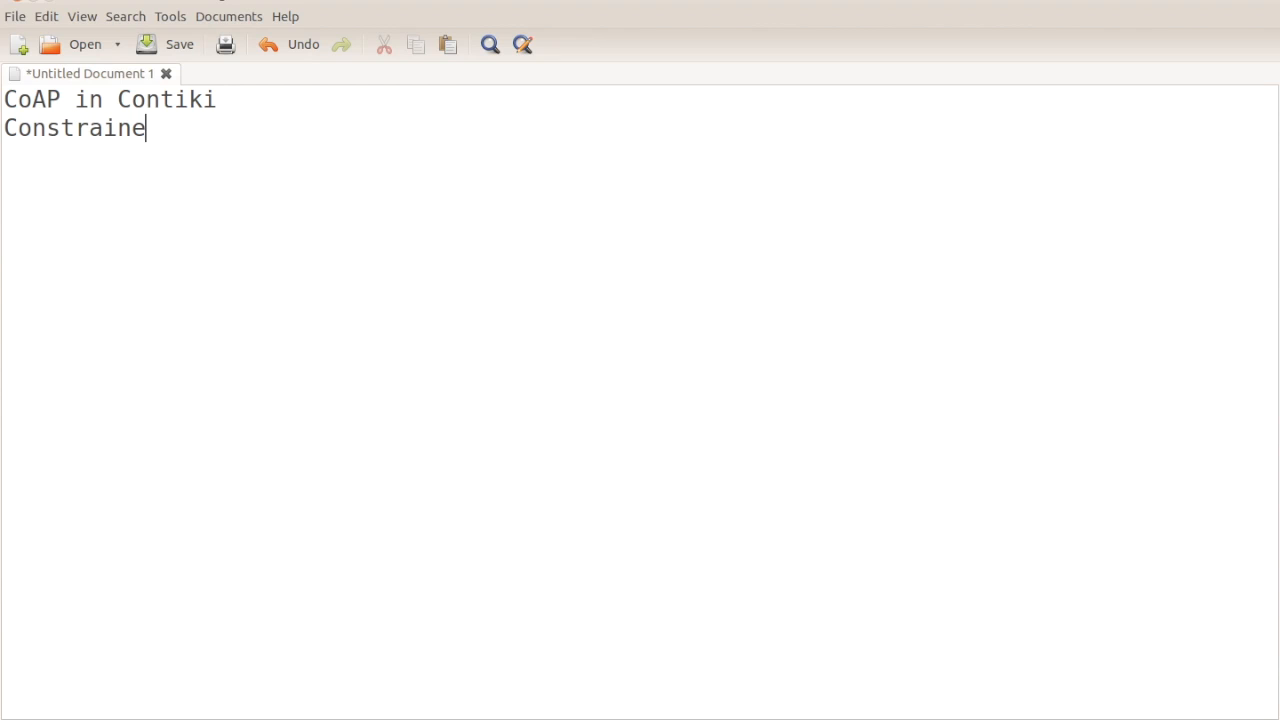
type("d app")
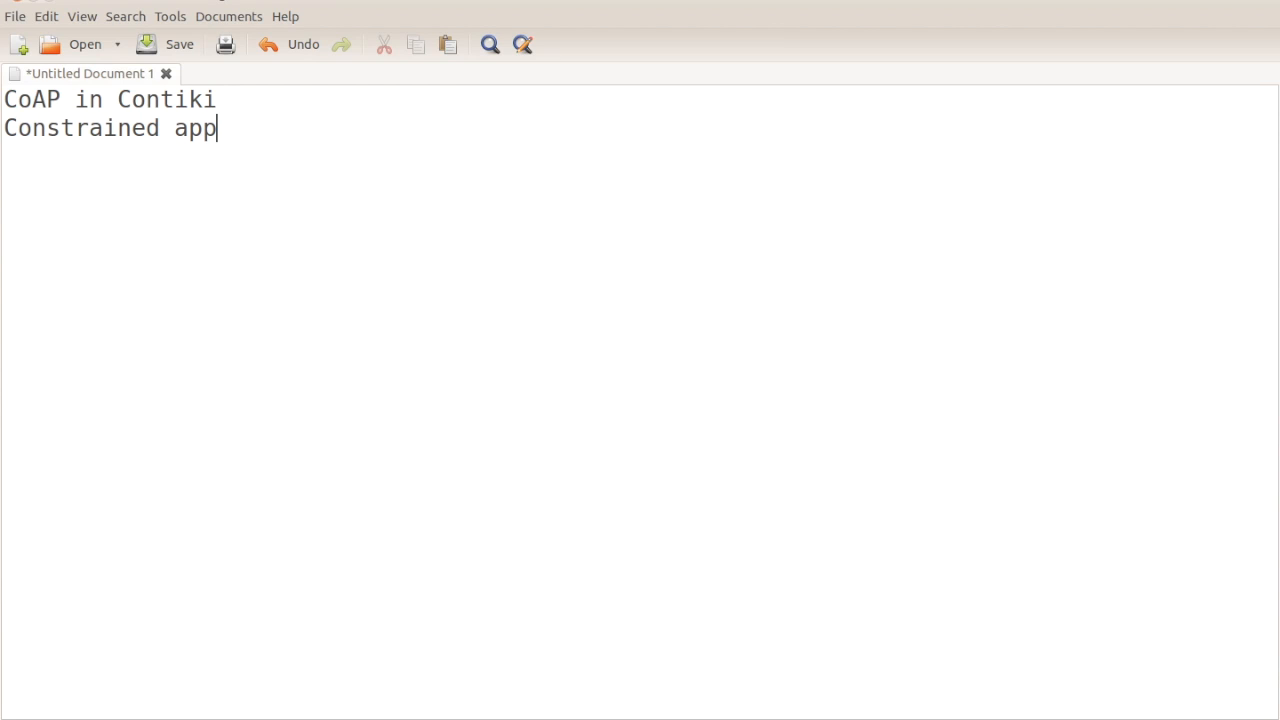
type("licat")
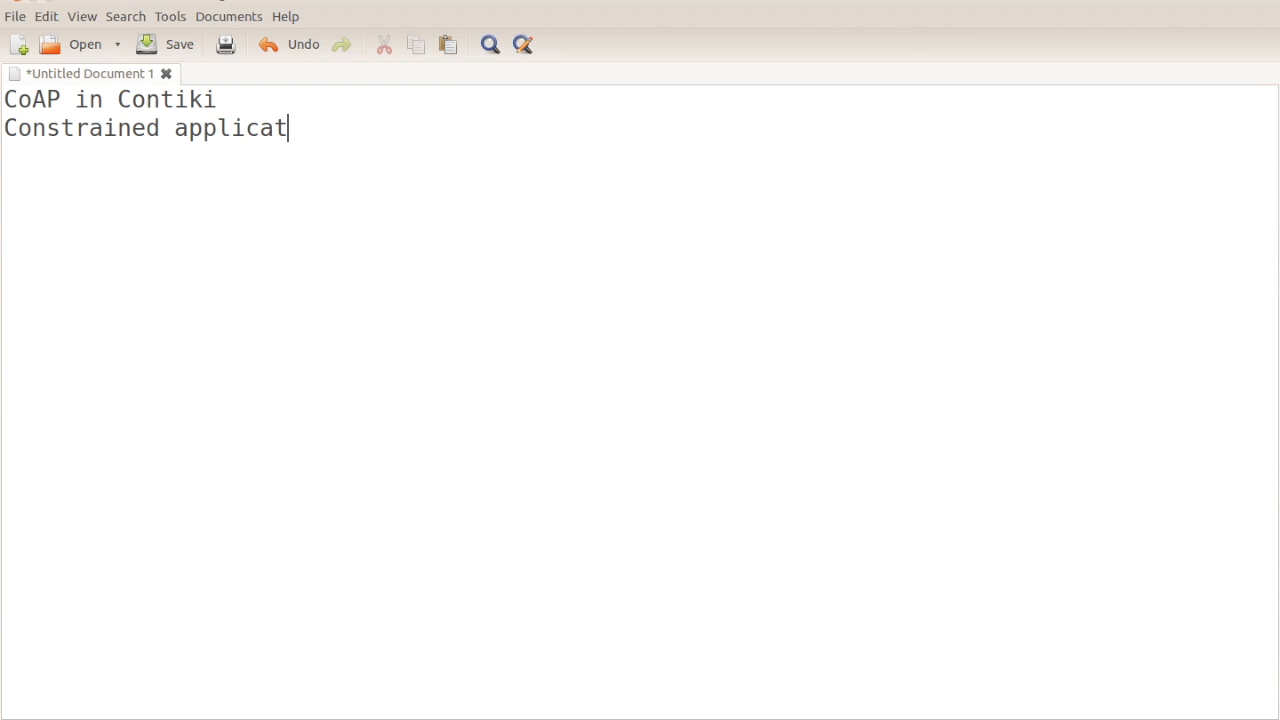
type("ion")
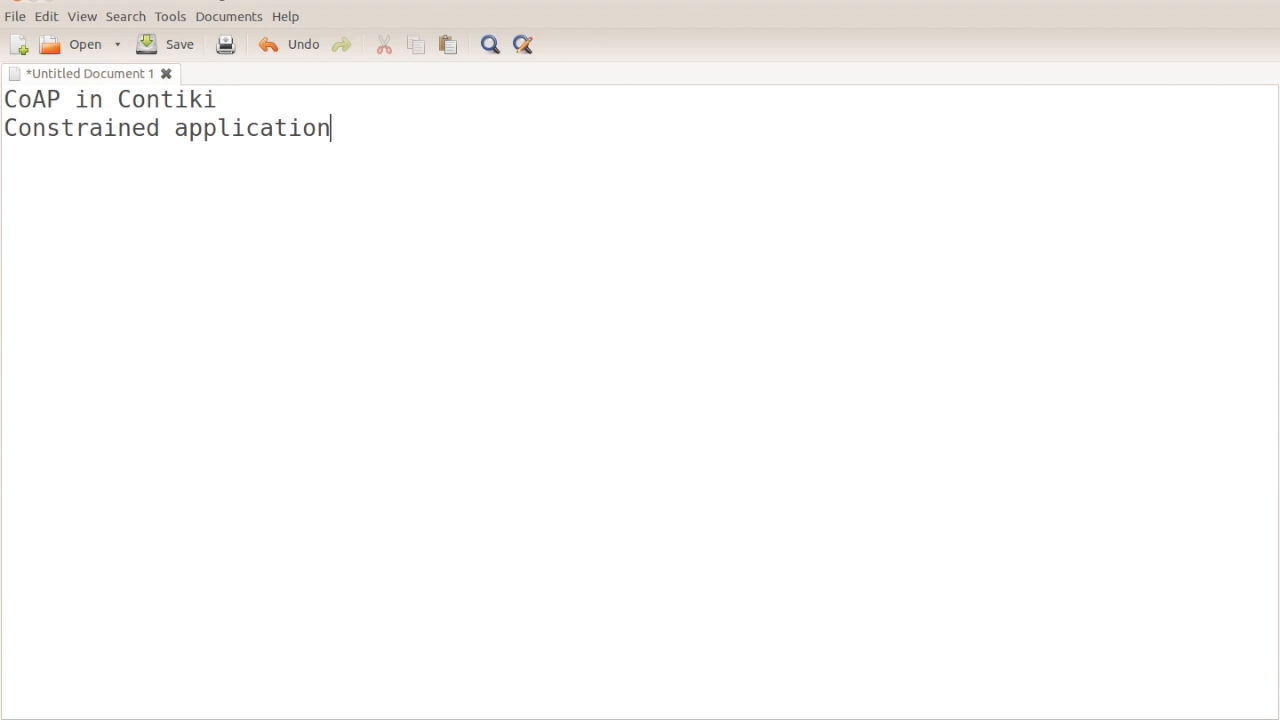
type("protocol")
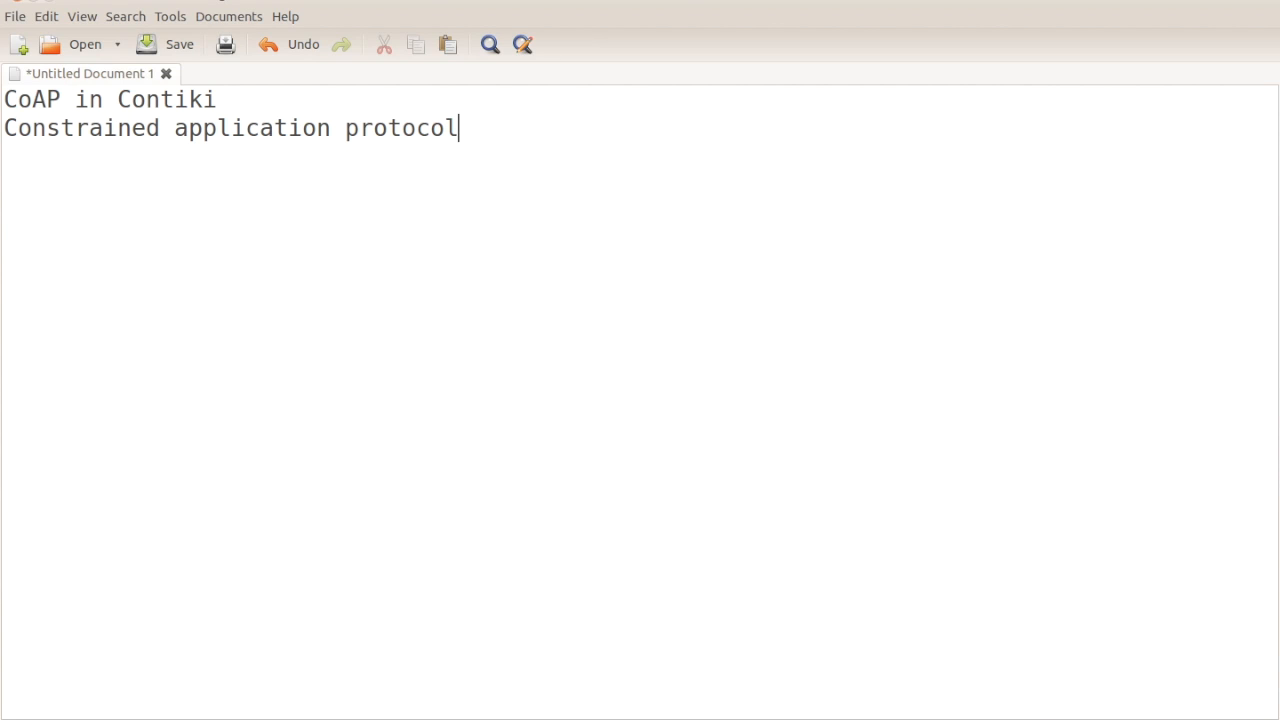
key("Return")
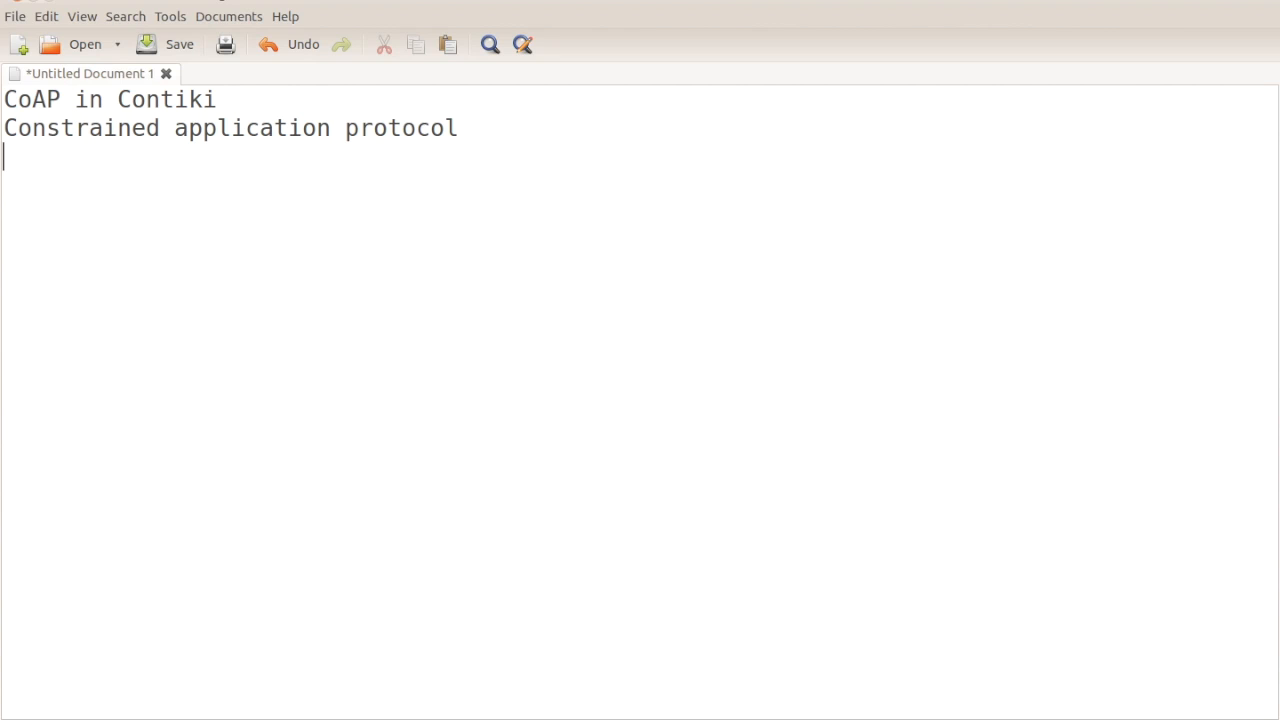
- Add the line 'its a light weight http protocol' and end it with a new line
type("its a li")
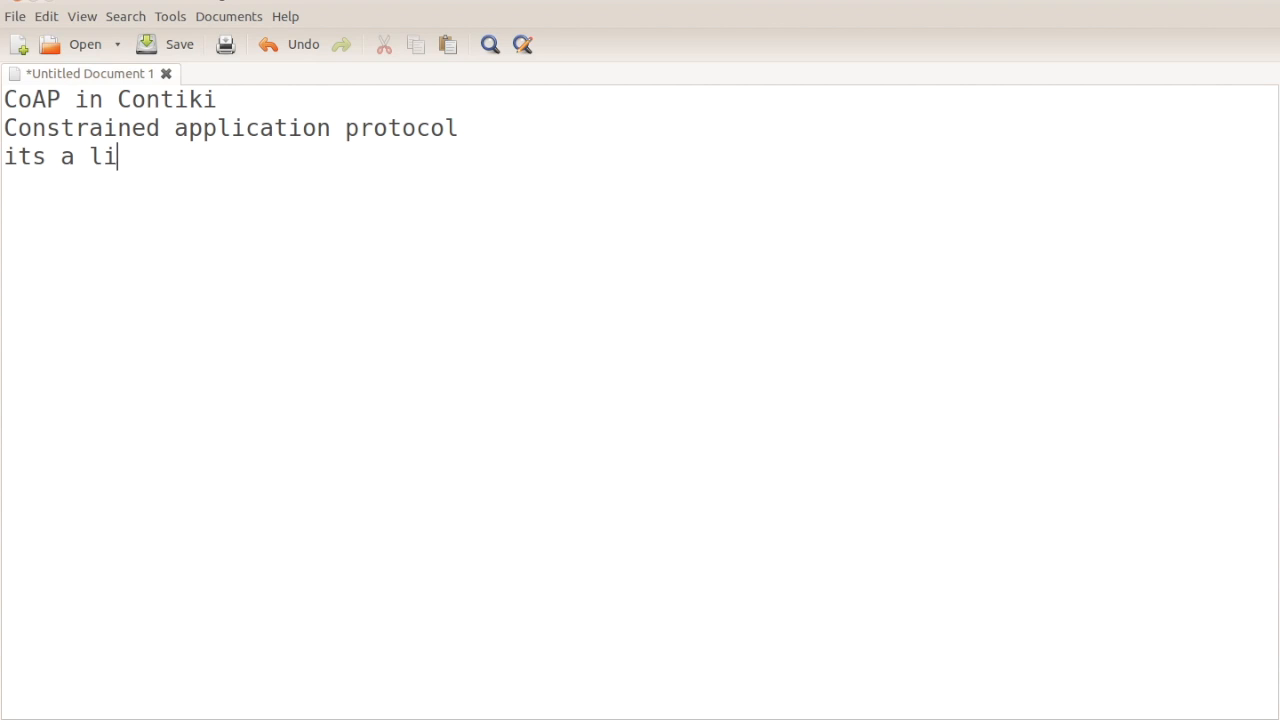
type("ght weih")
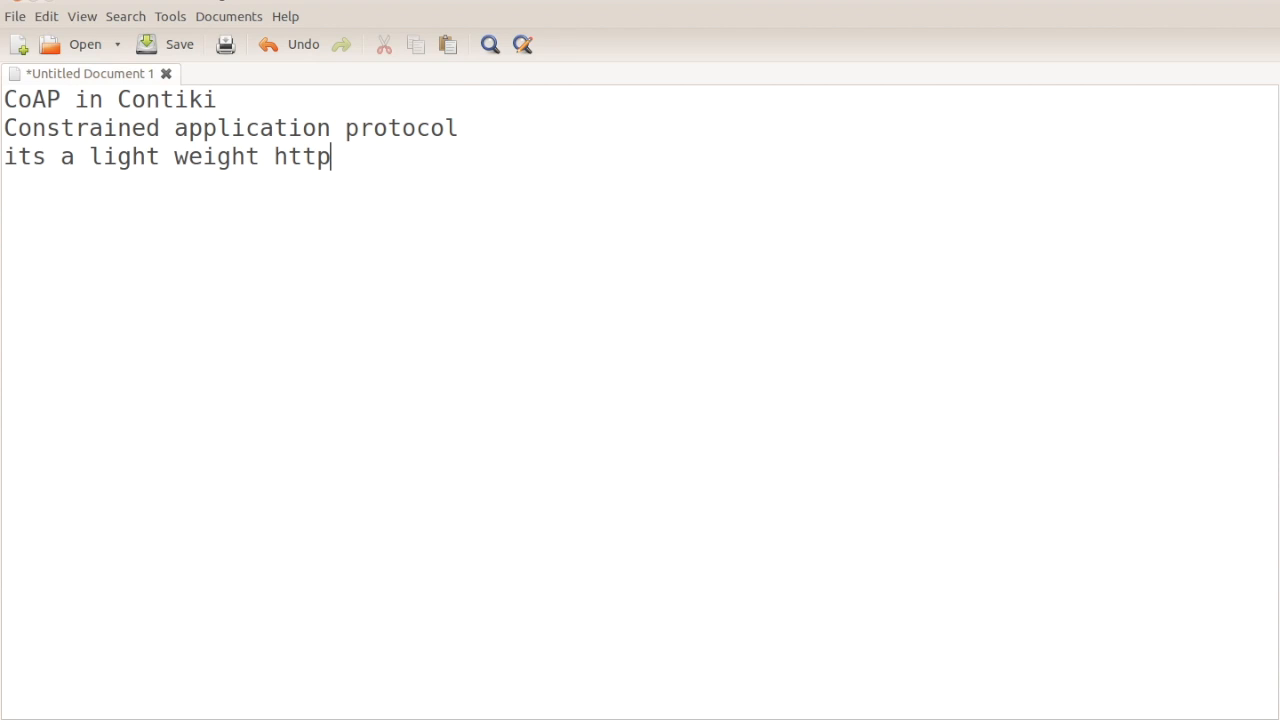
type("protocol")
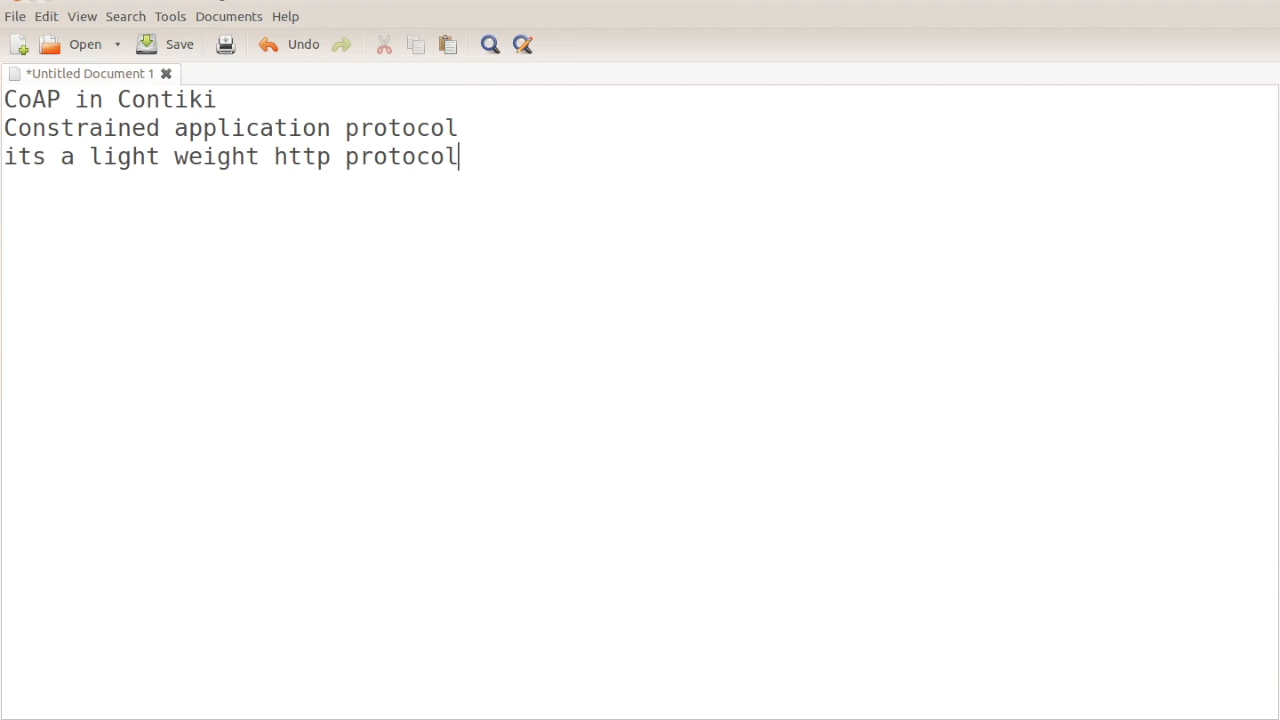
key("Return")
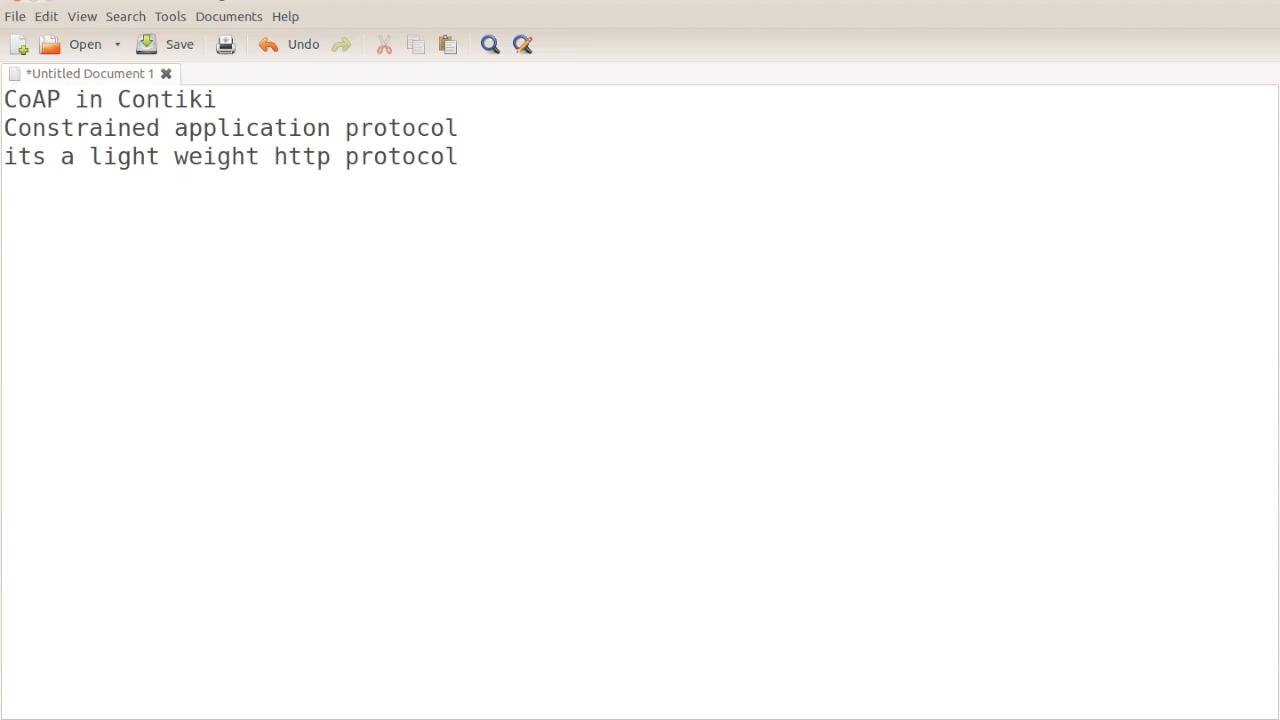
- Leave blank lines after the intro notes, ready for more text
key("Return")
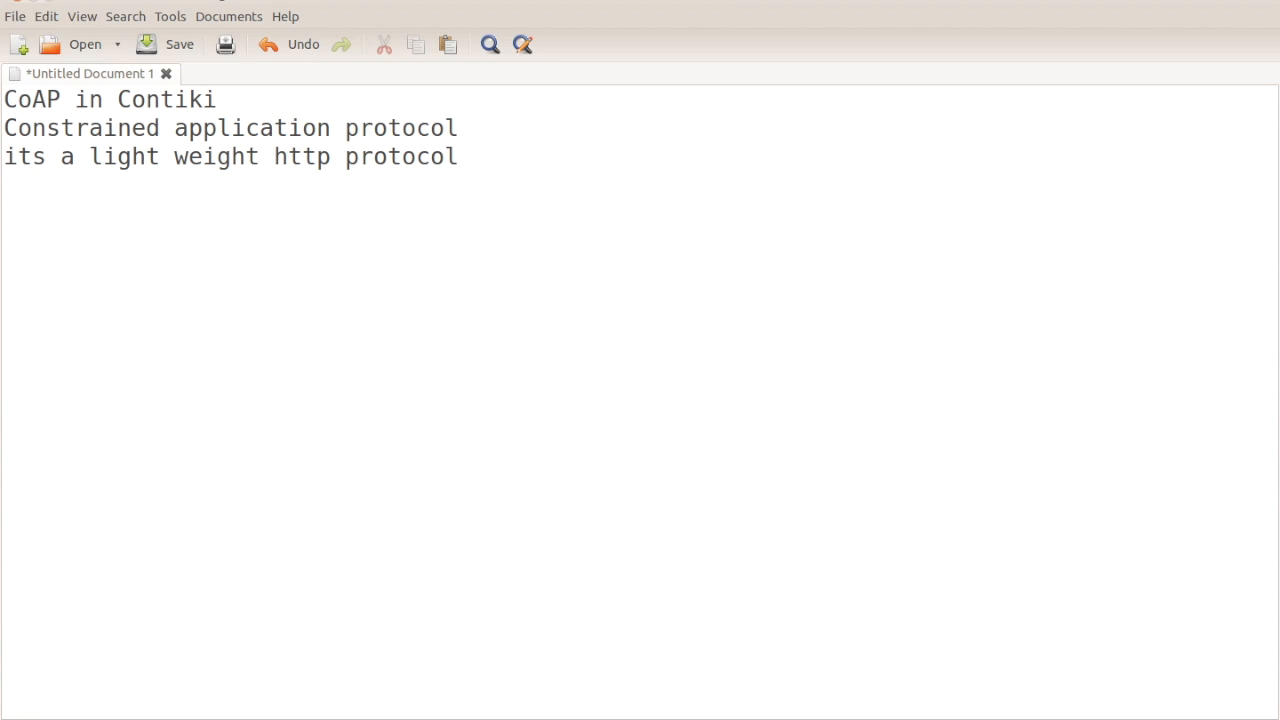
key("Return")
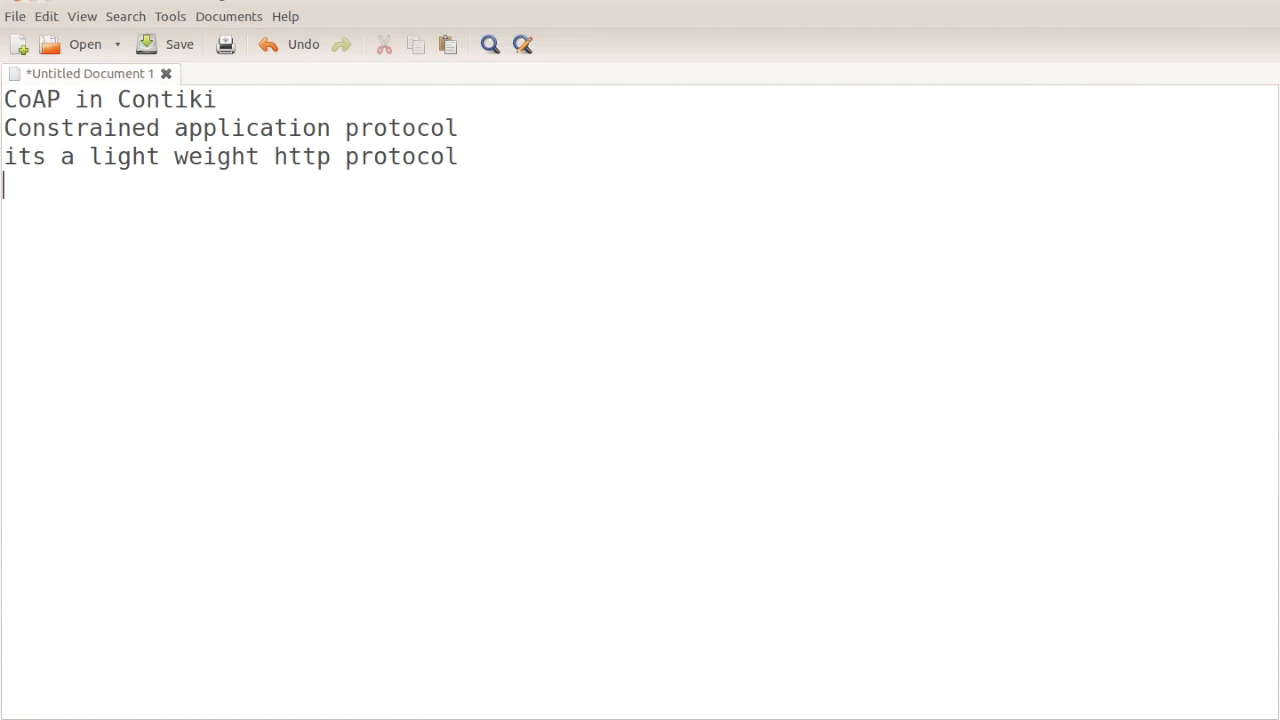
mouse_move(500, 456)
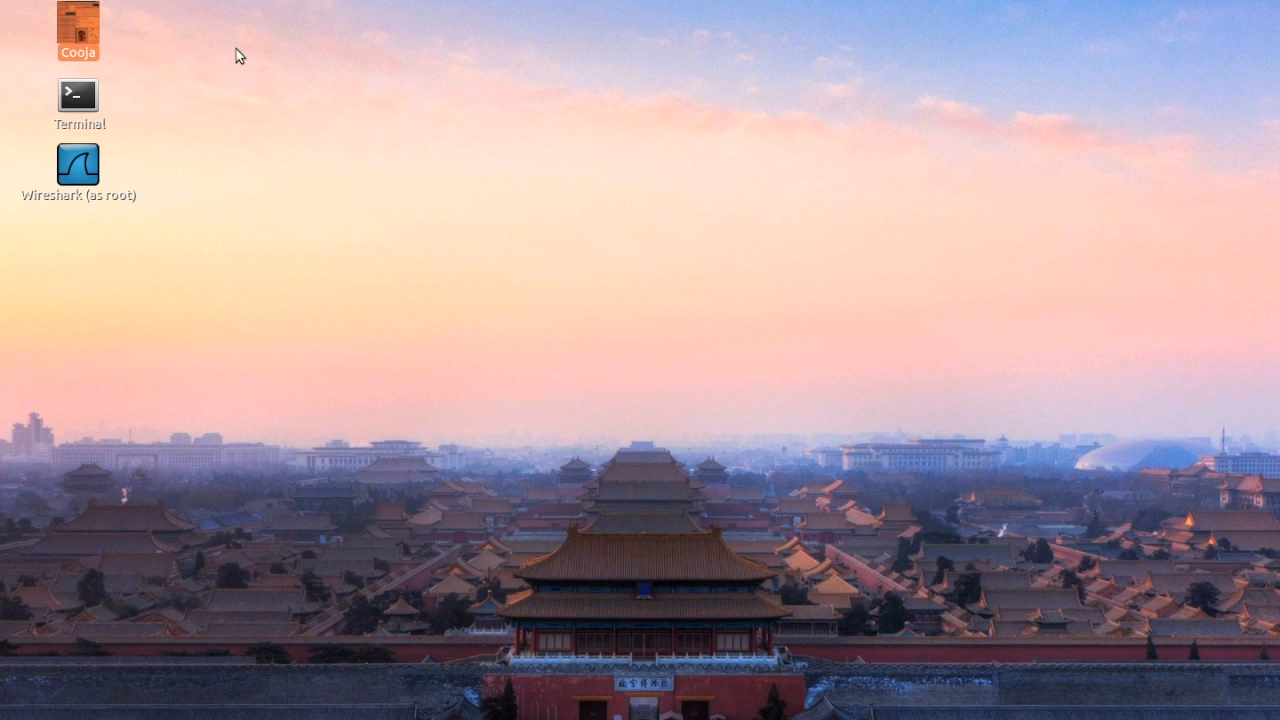
- In a maximized Terminal, change to contiki-2.7/tools/cooja and confirm the current directory
double_click(78, 94)
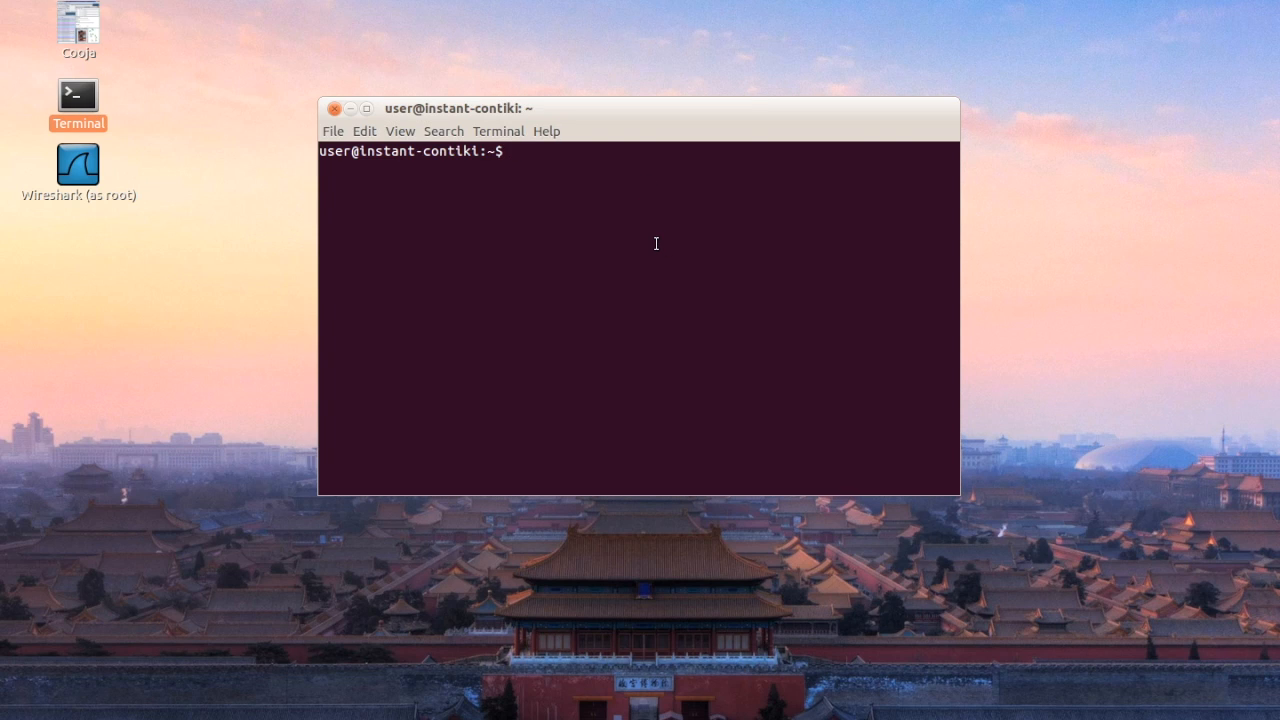
left_click(366, 108)
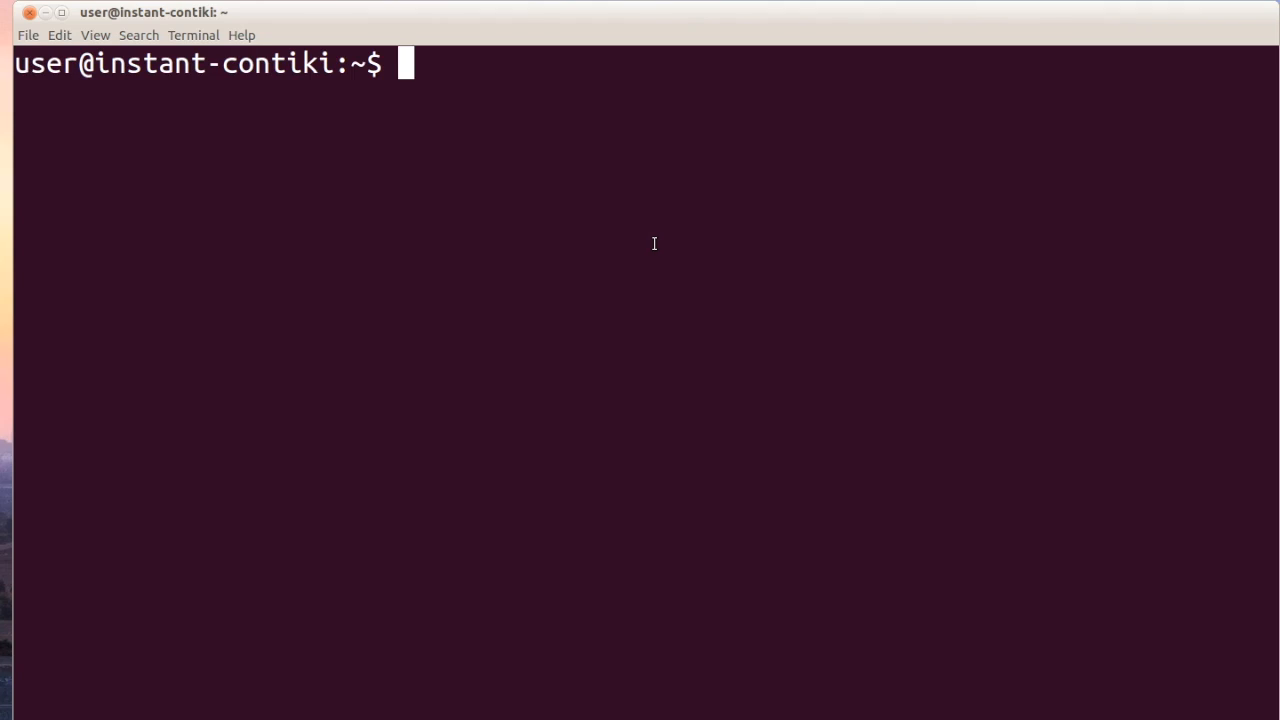
type("cd contiki-")
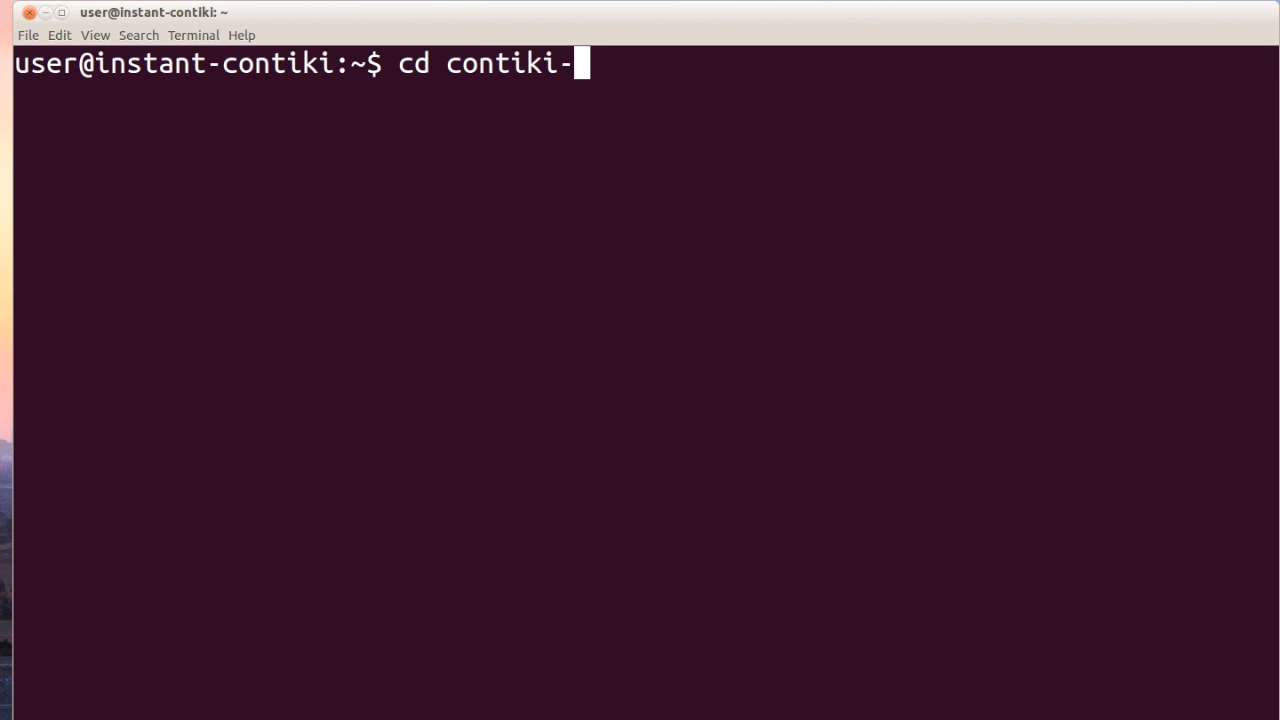
type("2.7/")
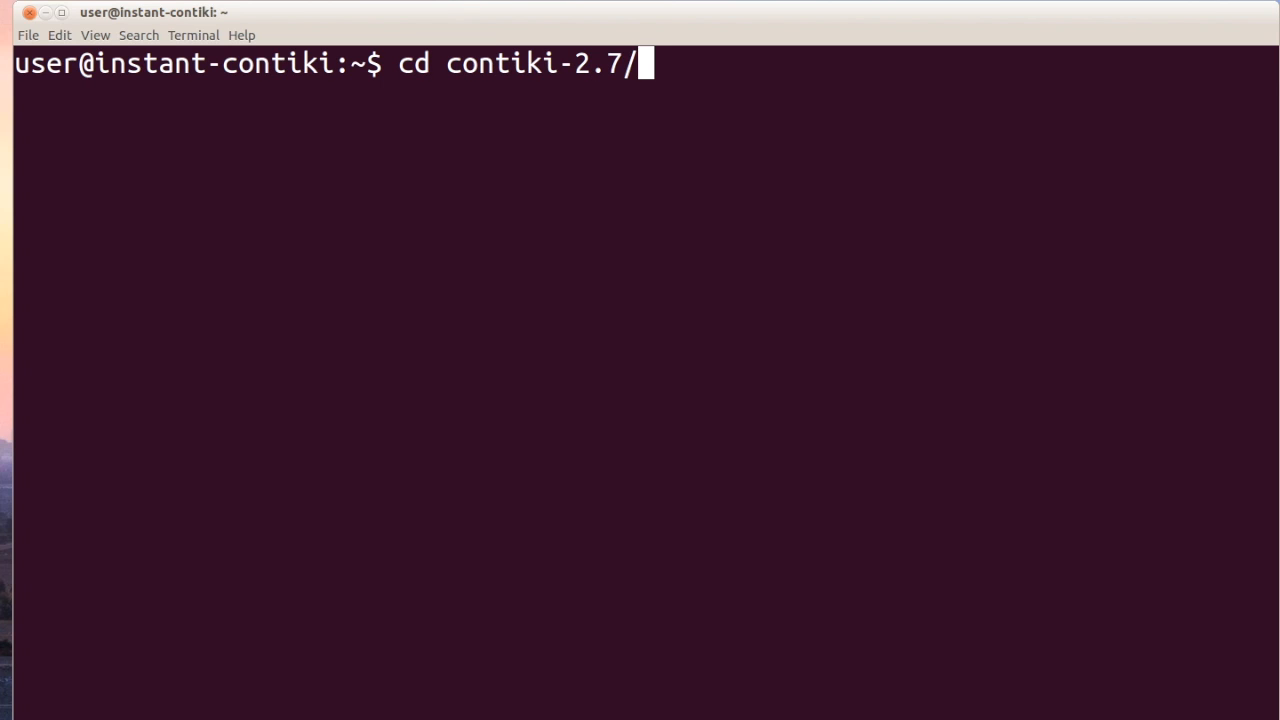
type("tools/cooja/")
type("pwd")
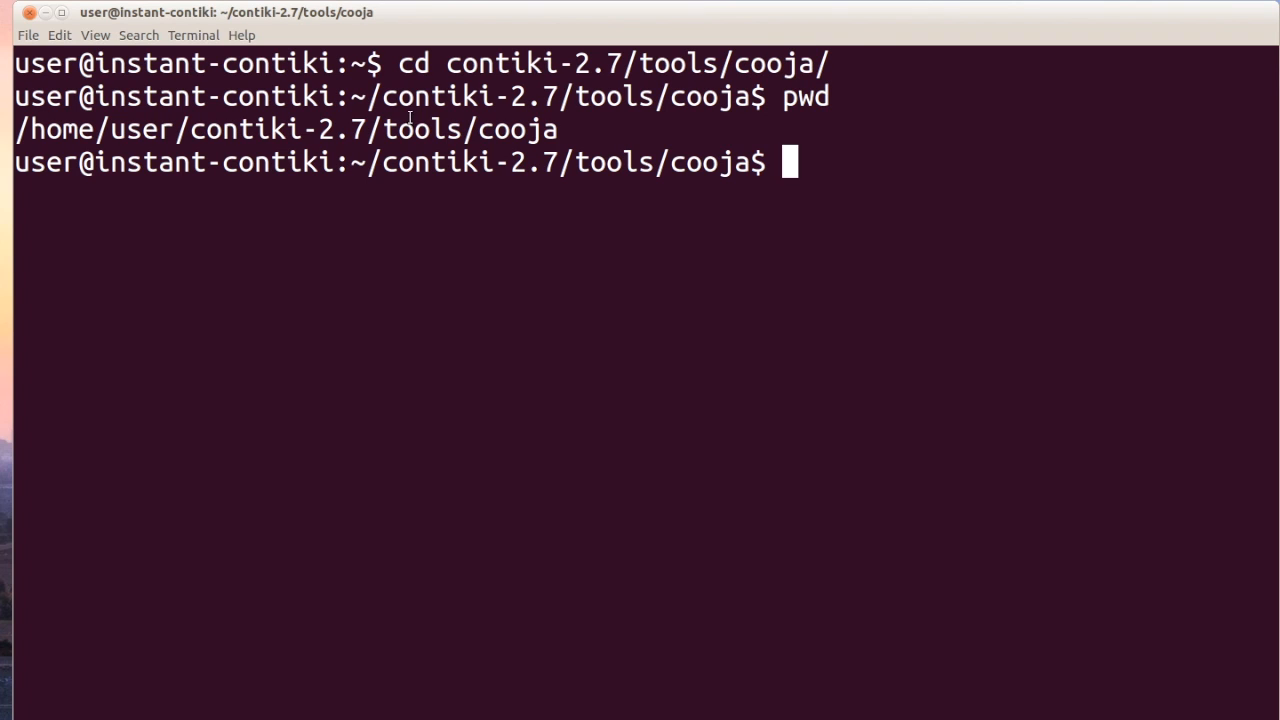
double_click(284, 128)
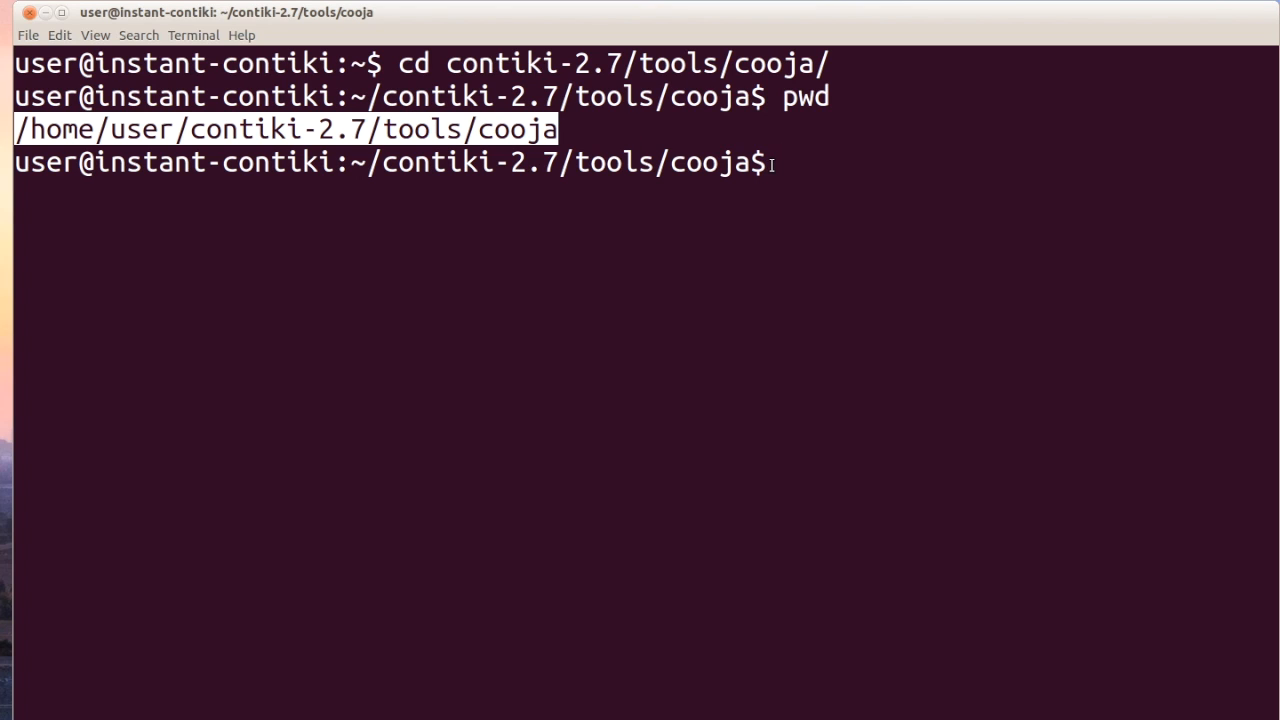
- Build and launch Cooja with ant run, watching the build output
type("ant run")
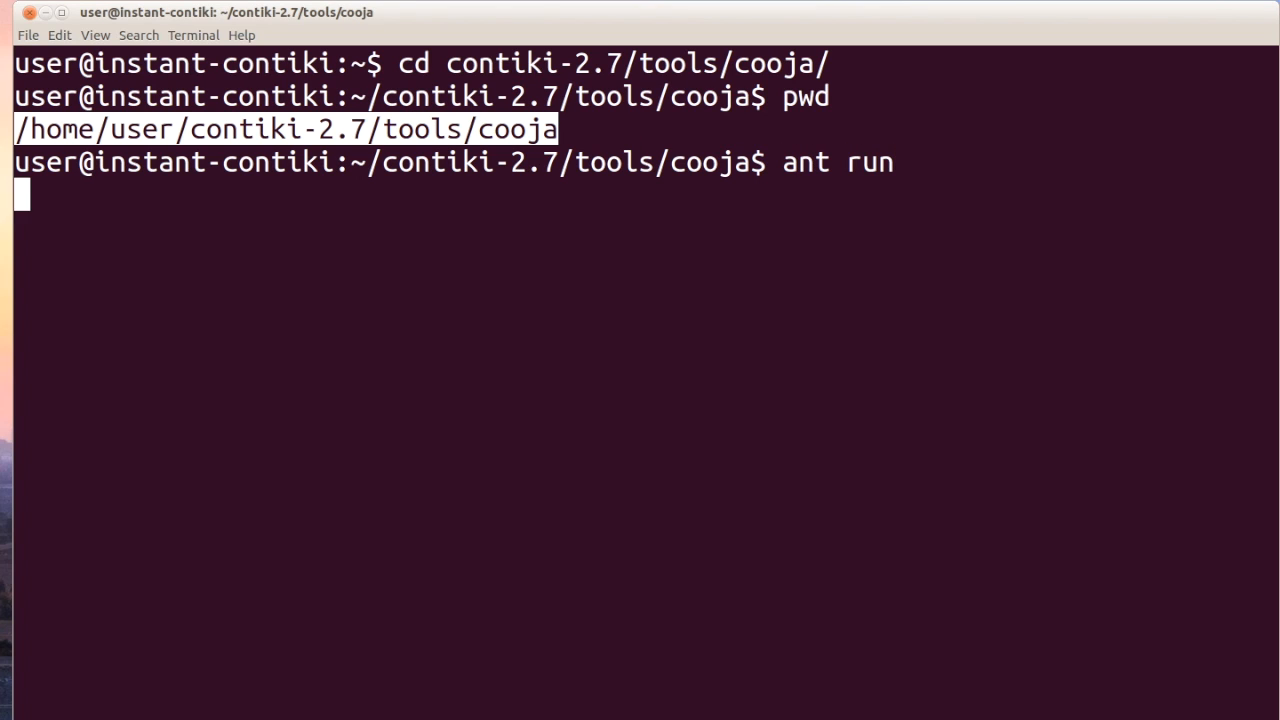
key("Return")
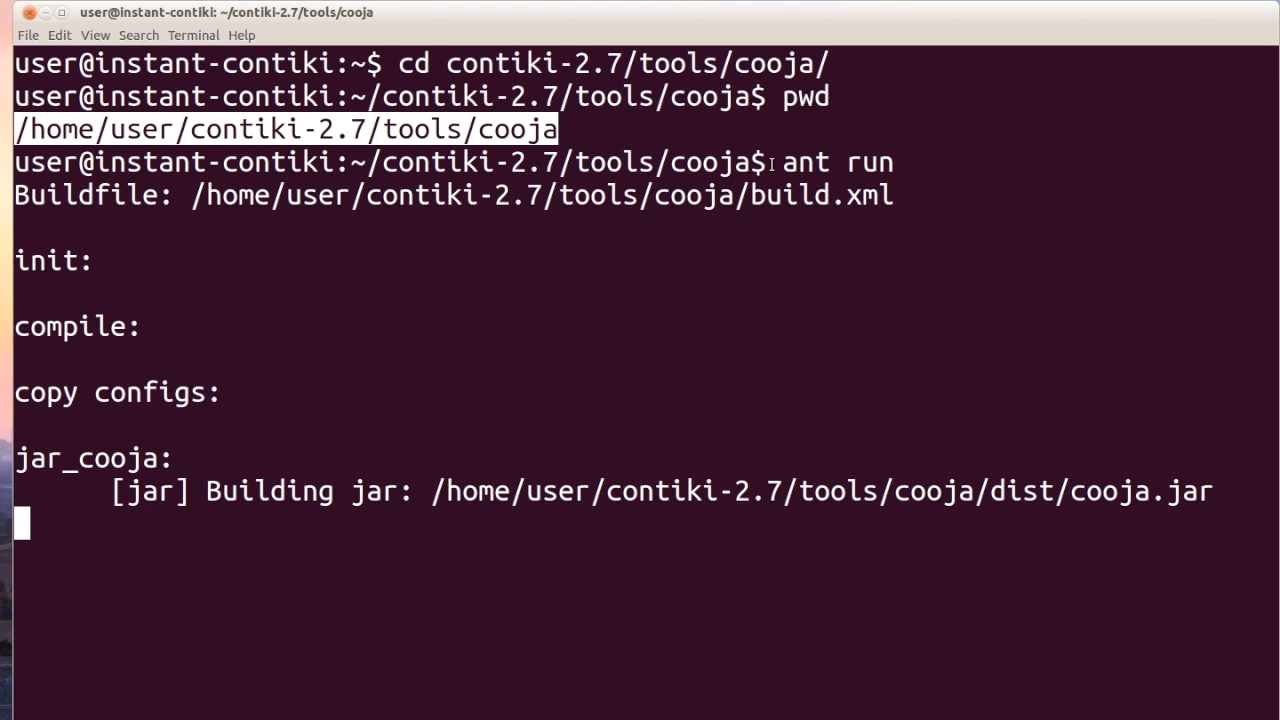
mouse_move(812, 264)
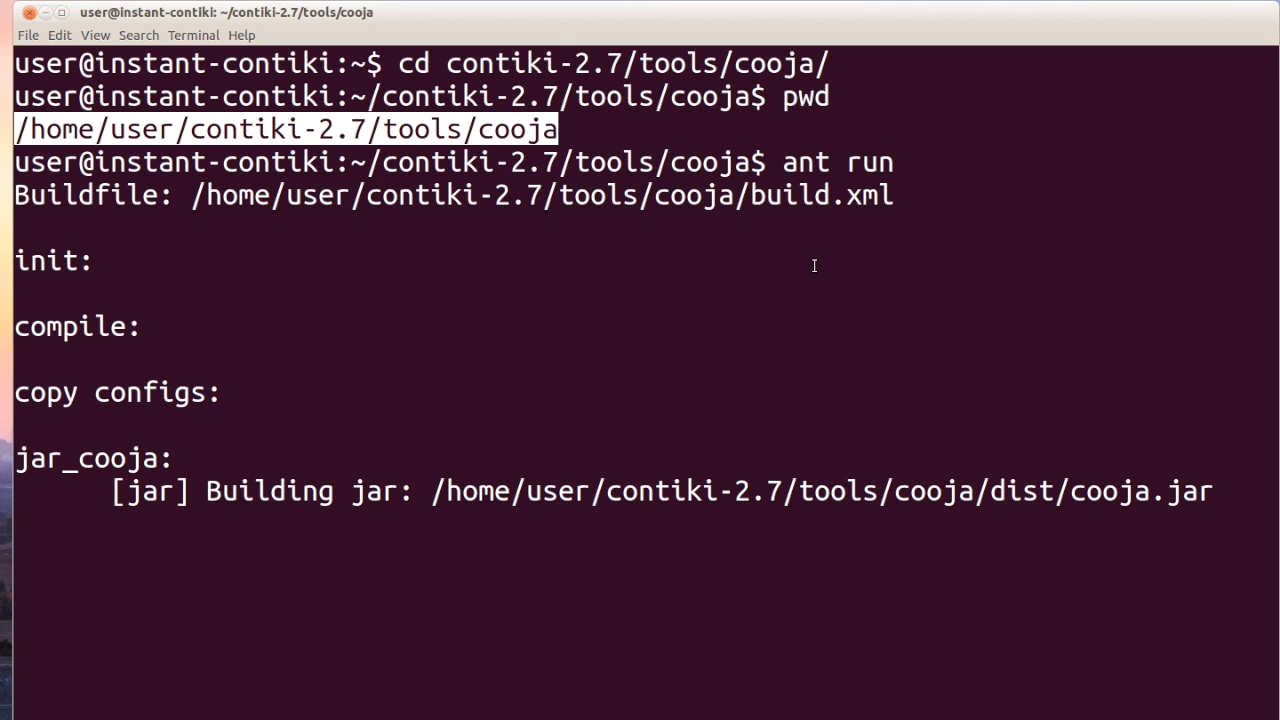
scroll("down", 3)
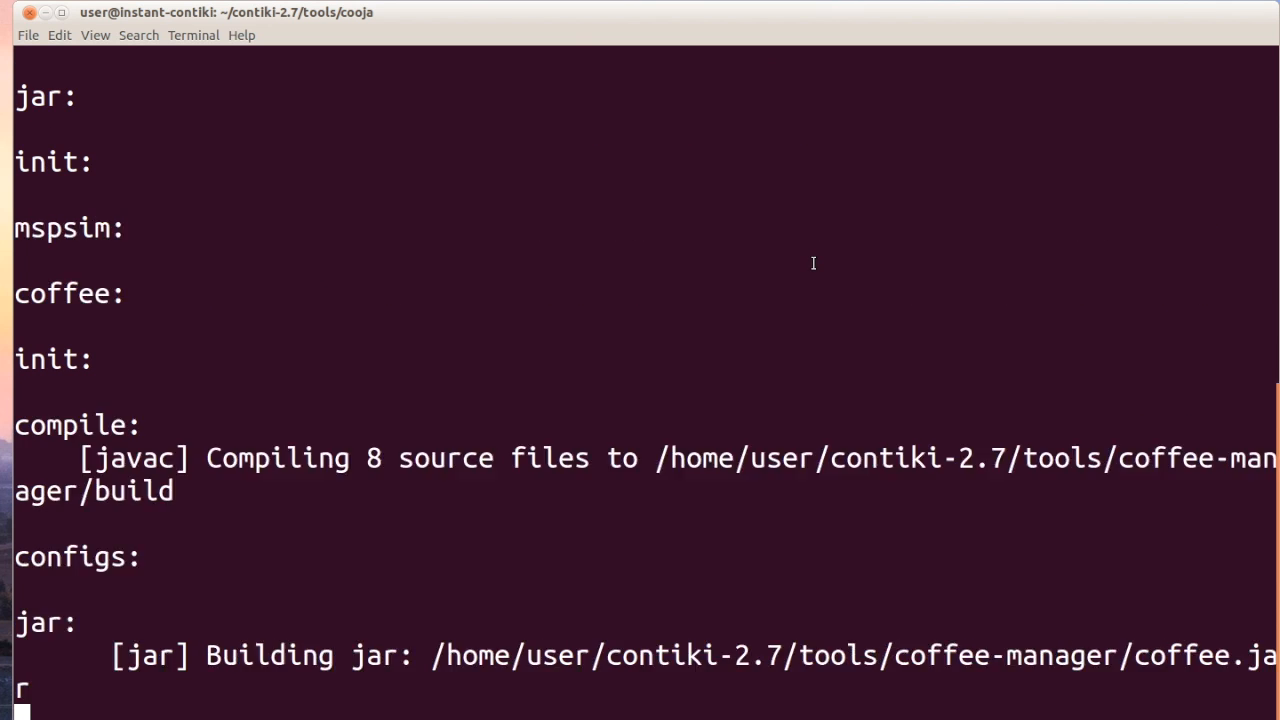
scroll("down", 3)
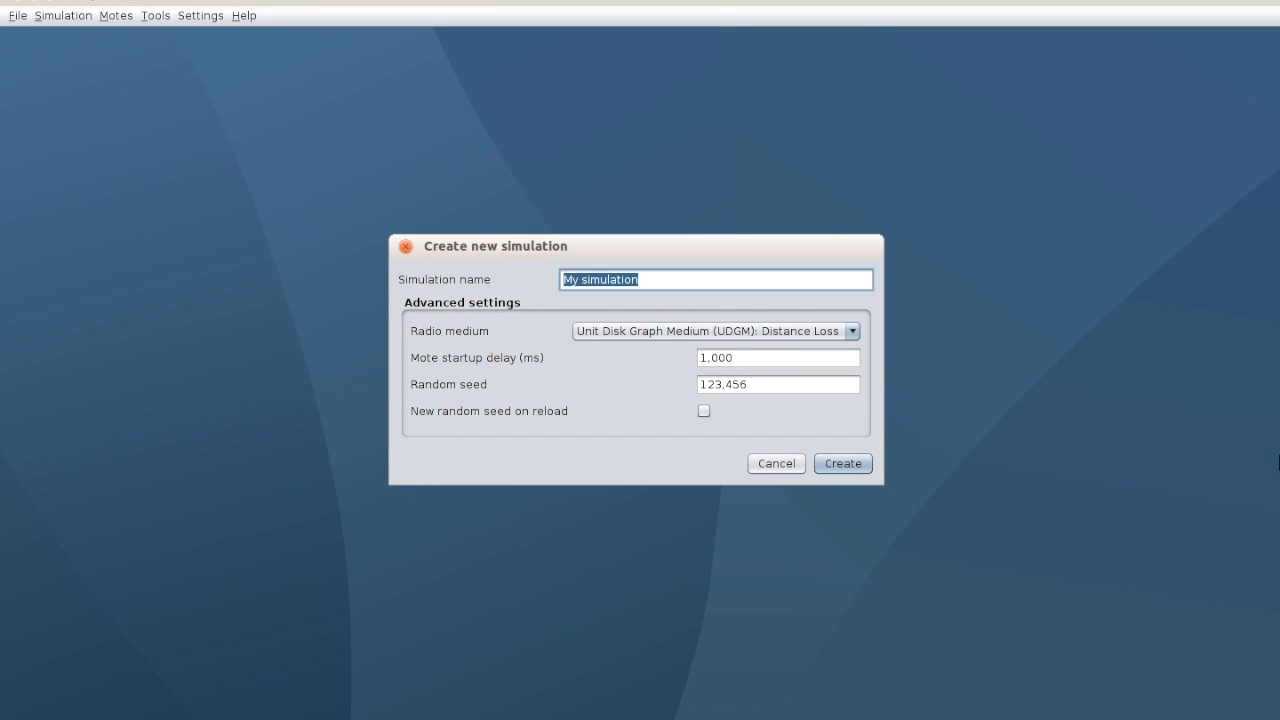
- Name the new simulation CoAPSimulator, keeping the UDGM distance-loss radio medium
type("CoAP")
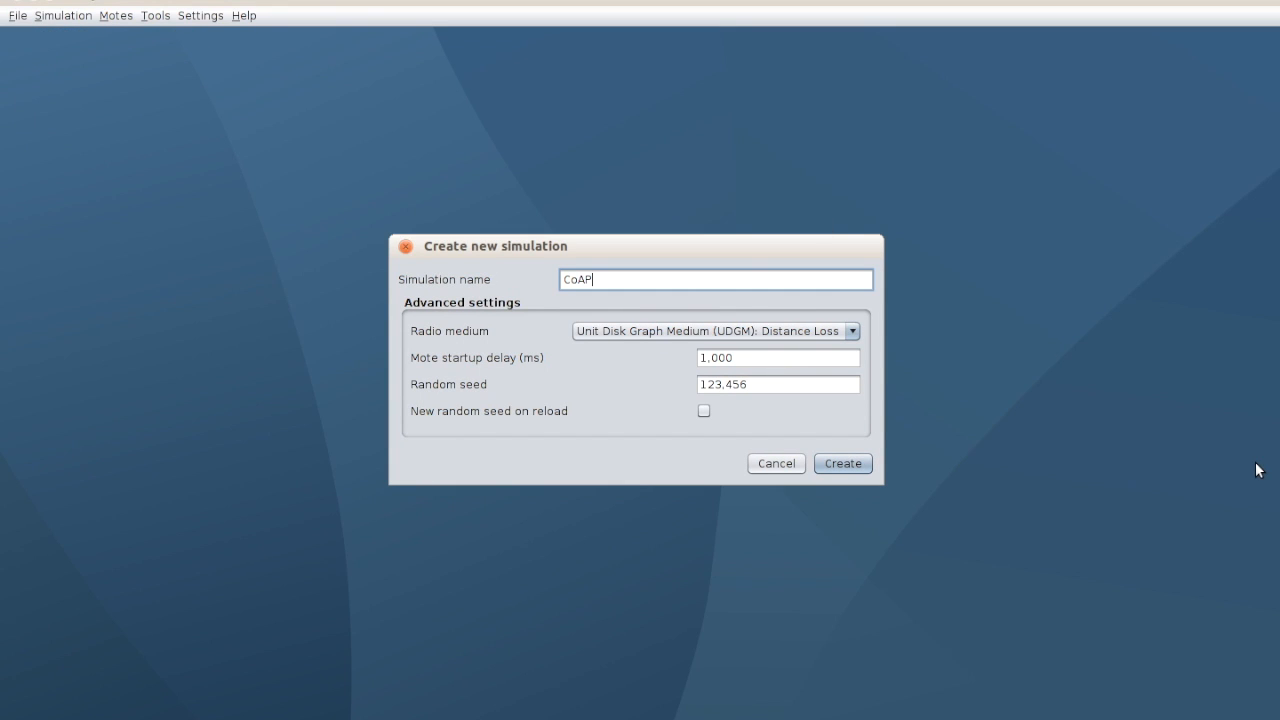
type("Simulator")
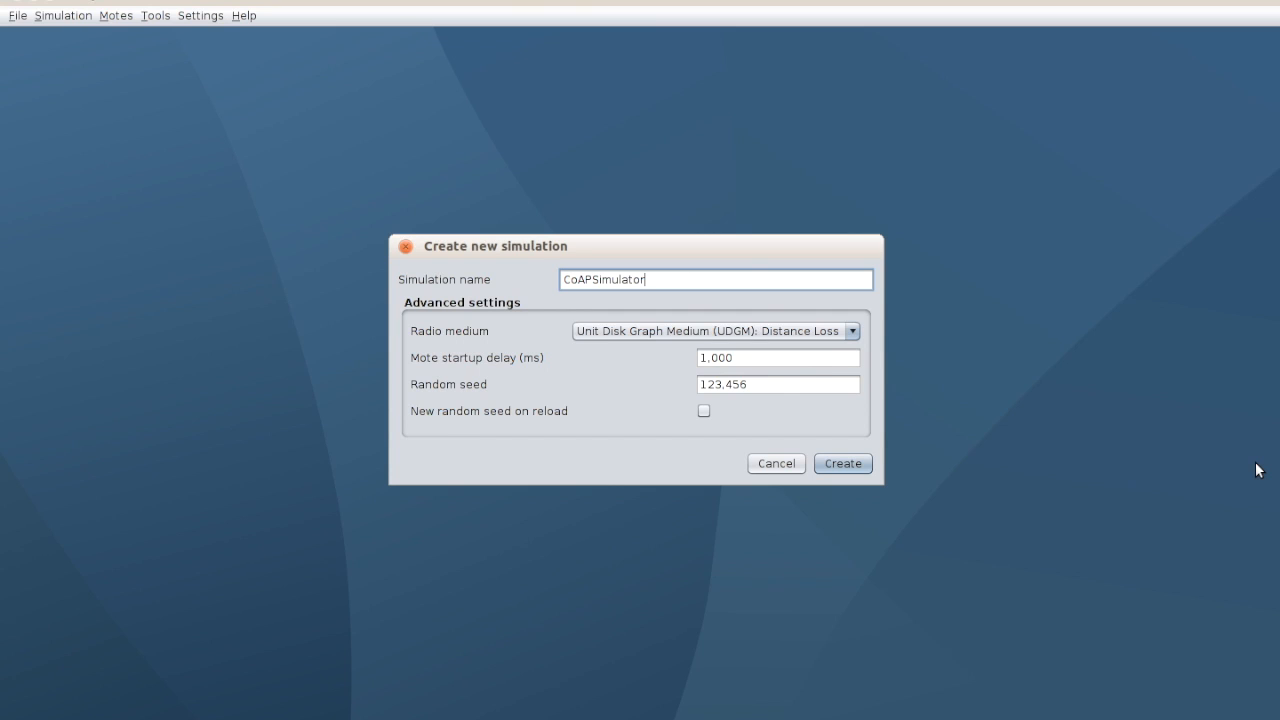
mouse_move(732, 332)
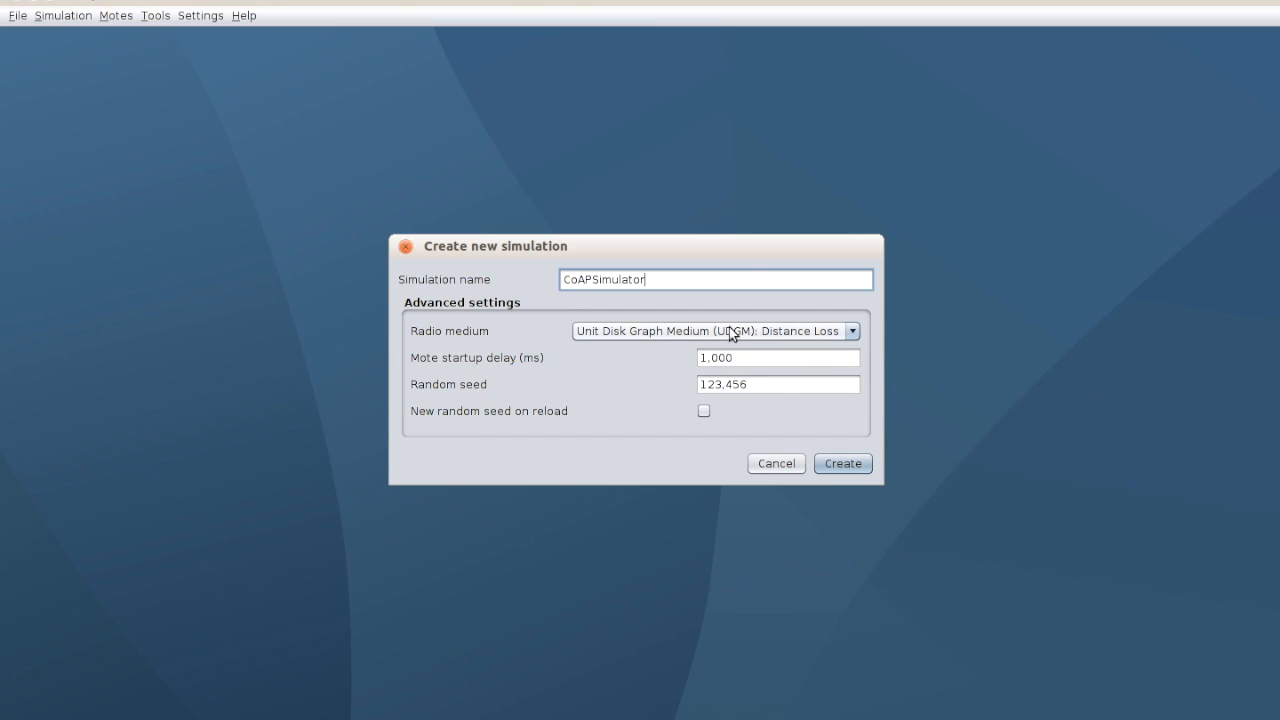
mouse_move(838, 522)
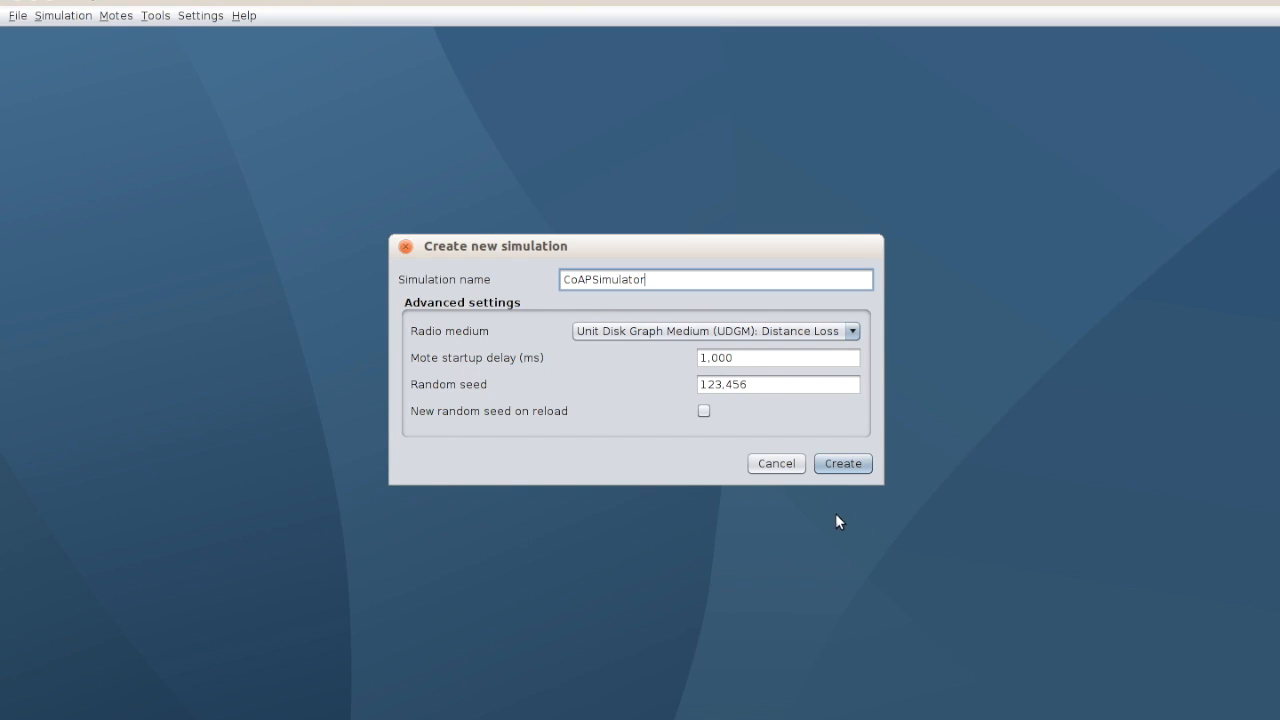
- Create the CoAPSimulator simulation and widen the Radio messages log across the screen
left_click(840, 464)
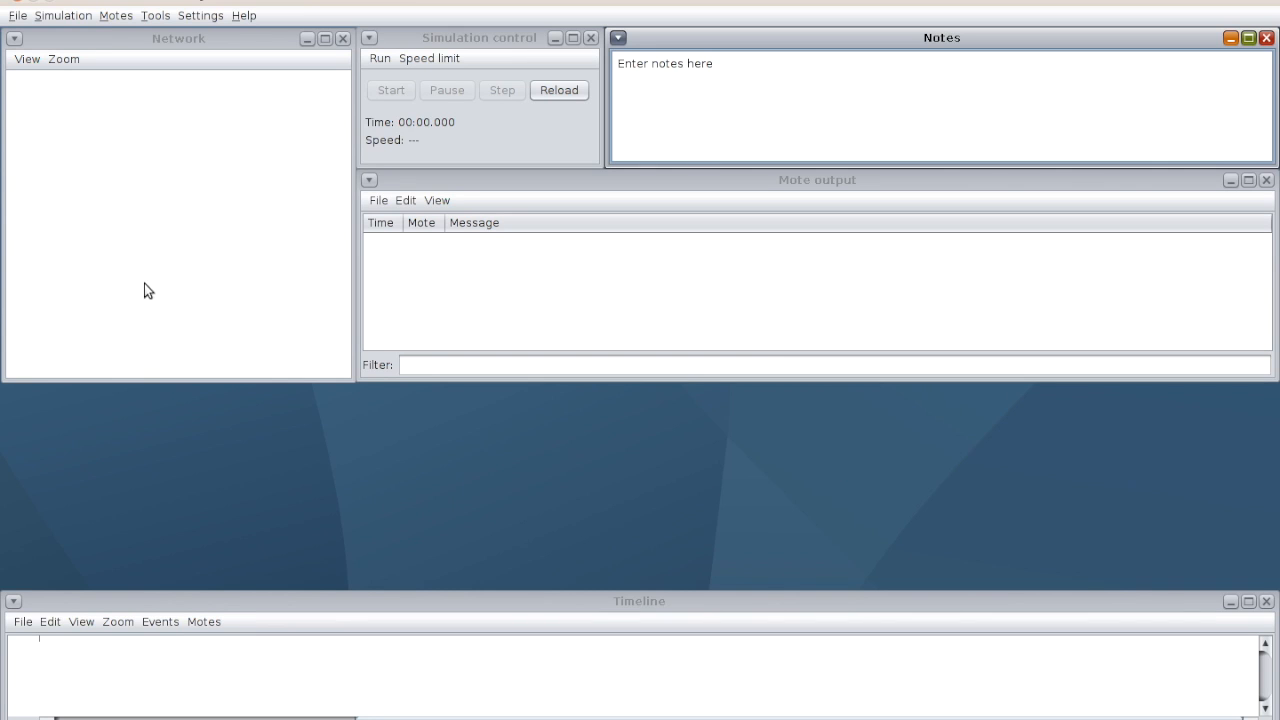
mouse_move(110, 156)
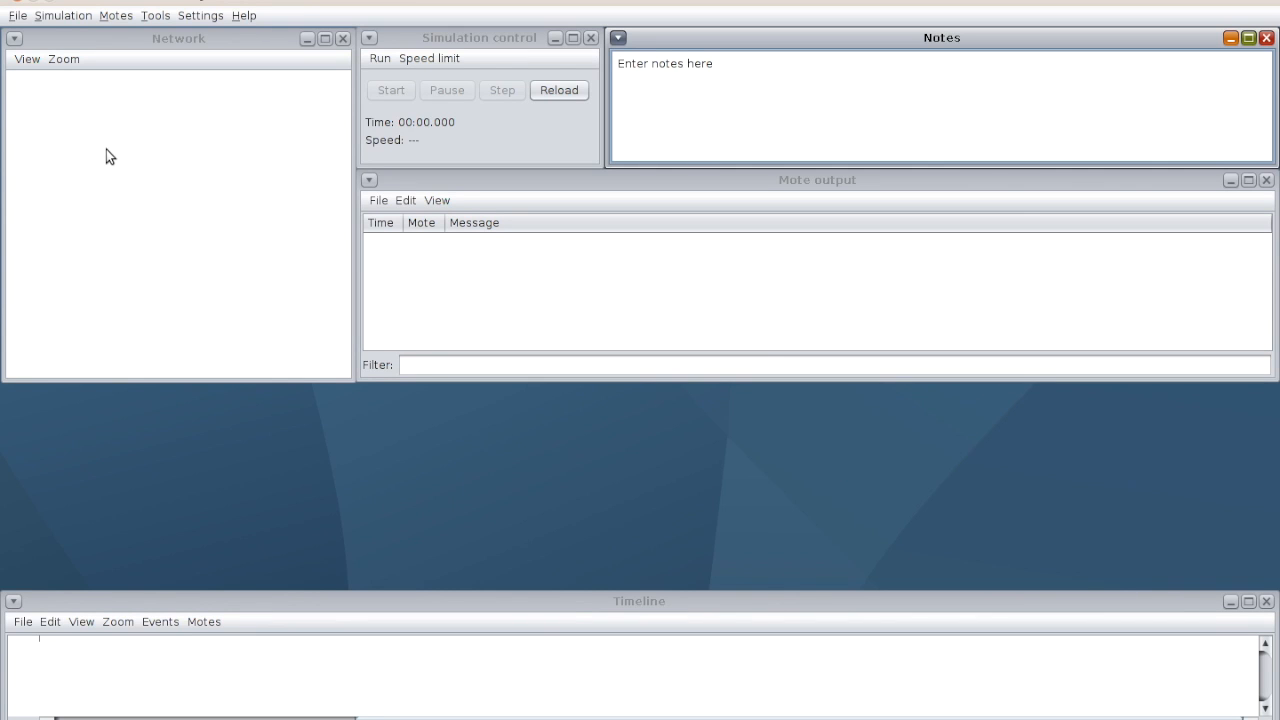
mouse_move(994, 122)
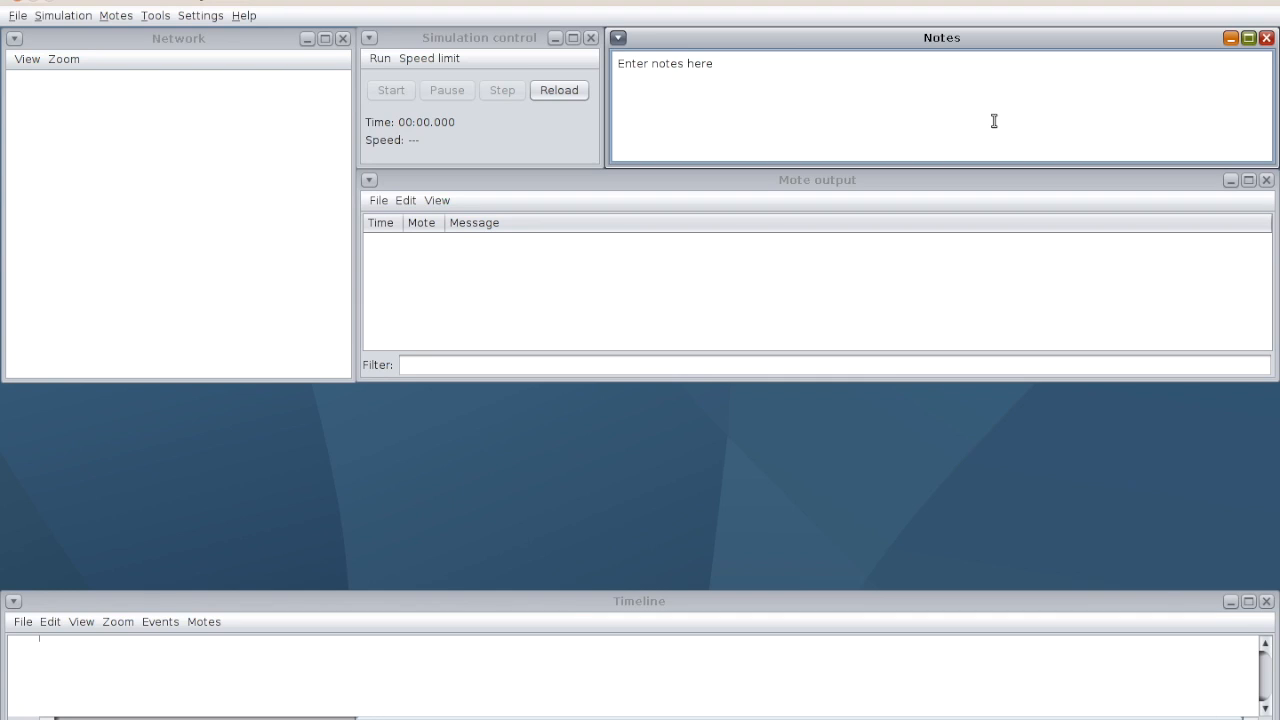
left_click(816, 180)
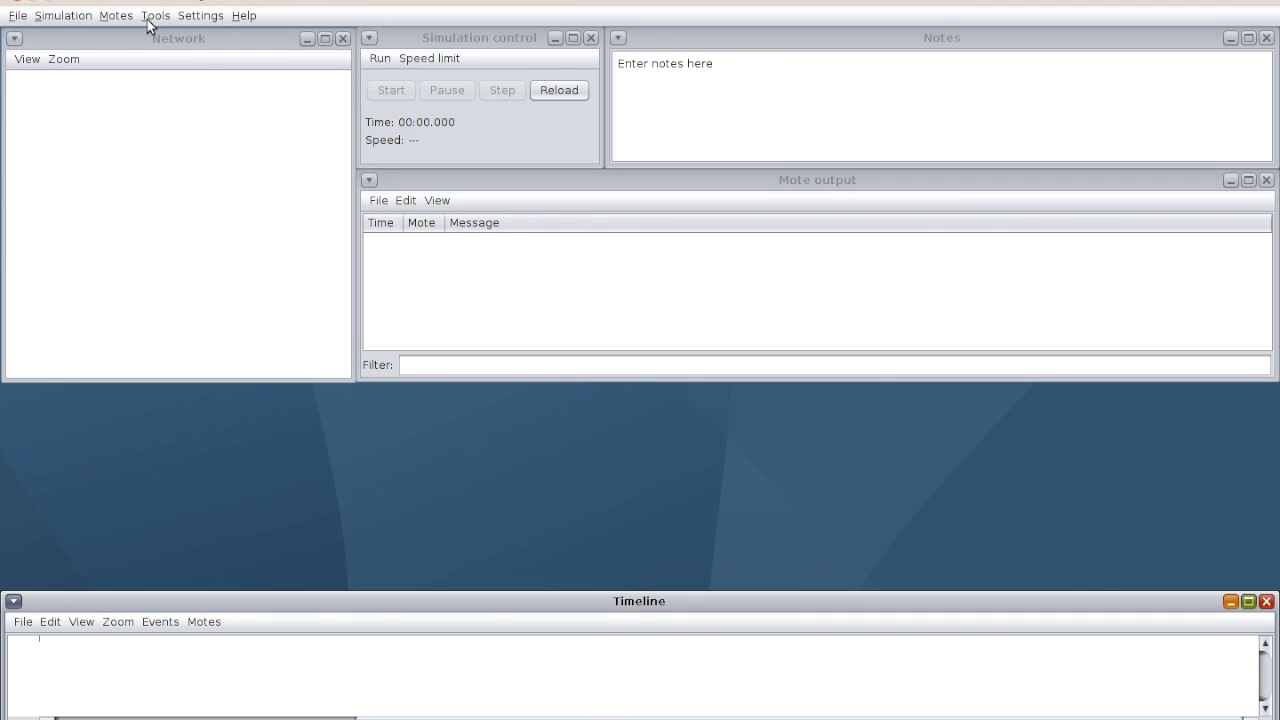
left_click(156, 16)
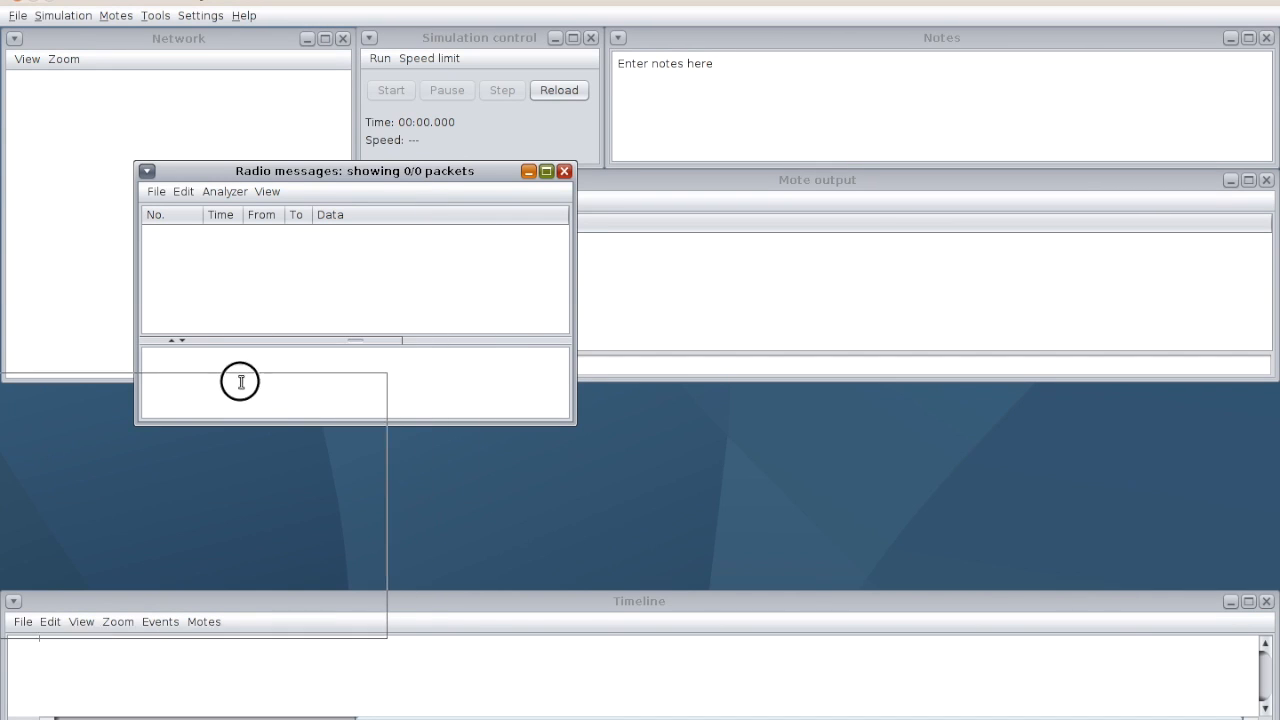
left_click_drag(354, 170, 226, 384)
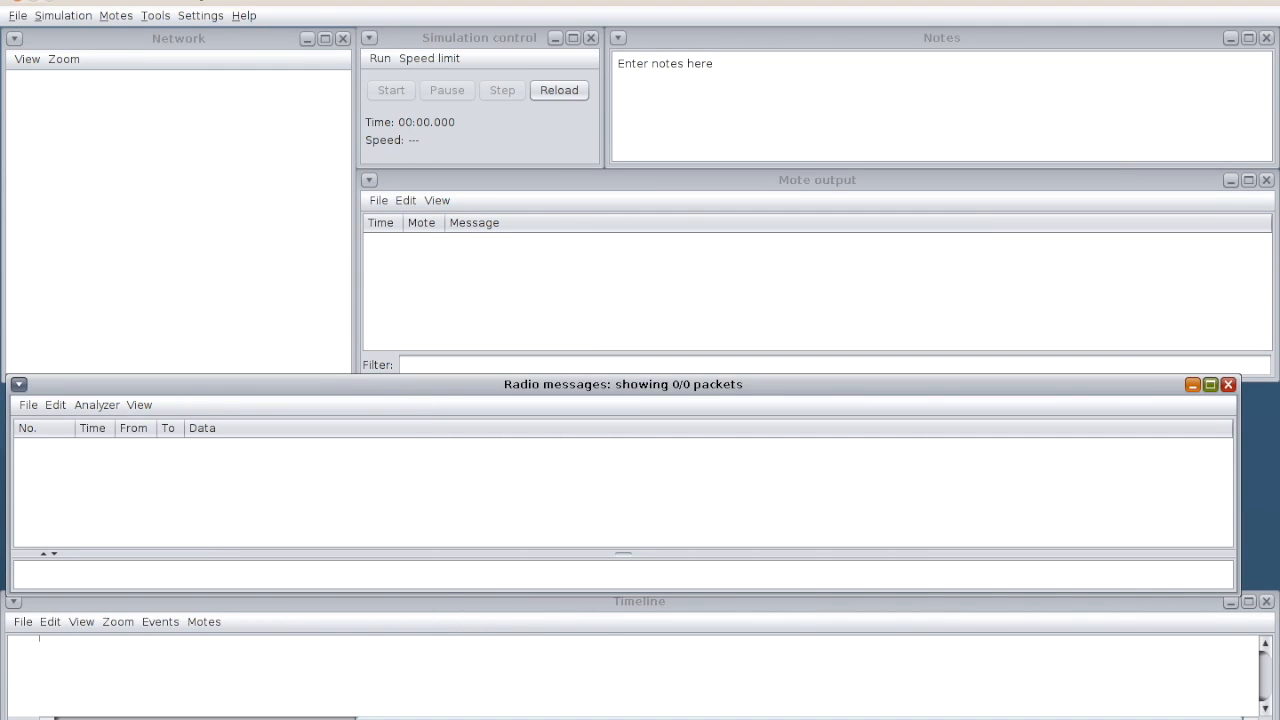
- Turn on radio traffic display and the 10 m background grid in the Network view
left_click(28, 60)
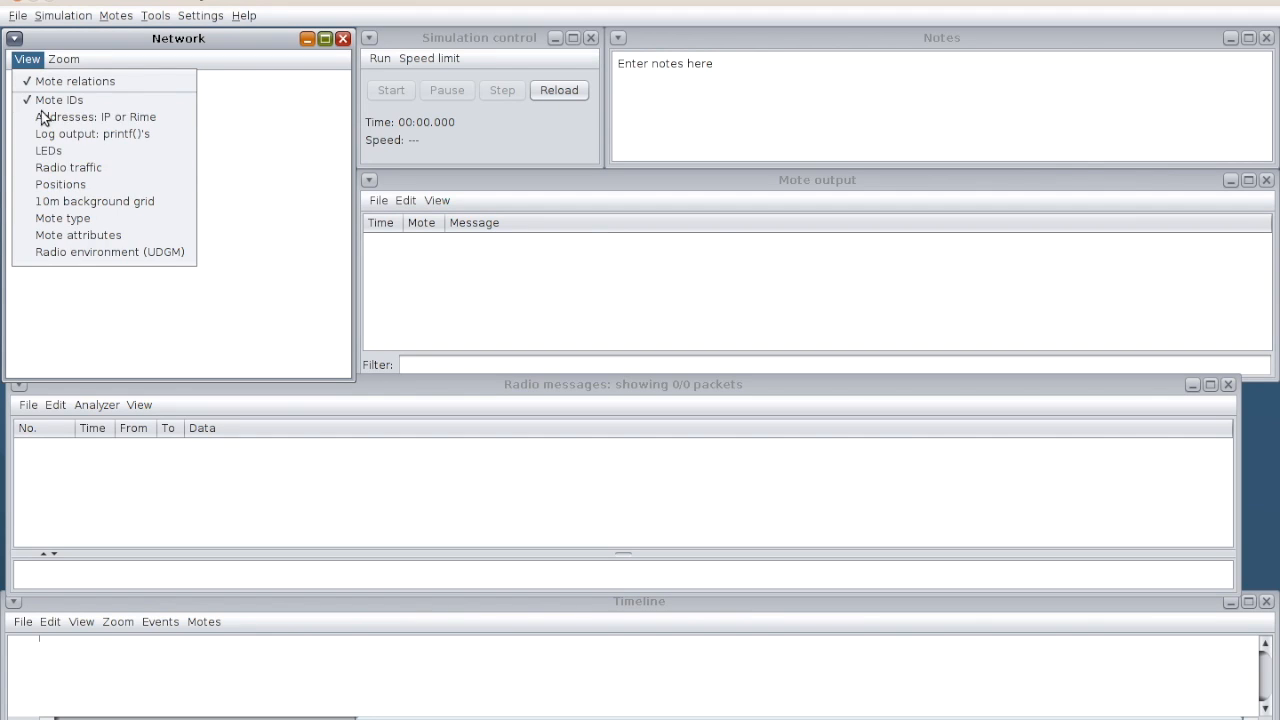
left_click(68, 168)
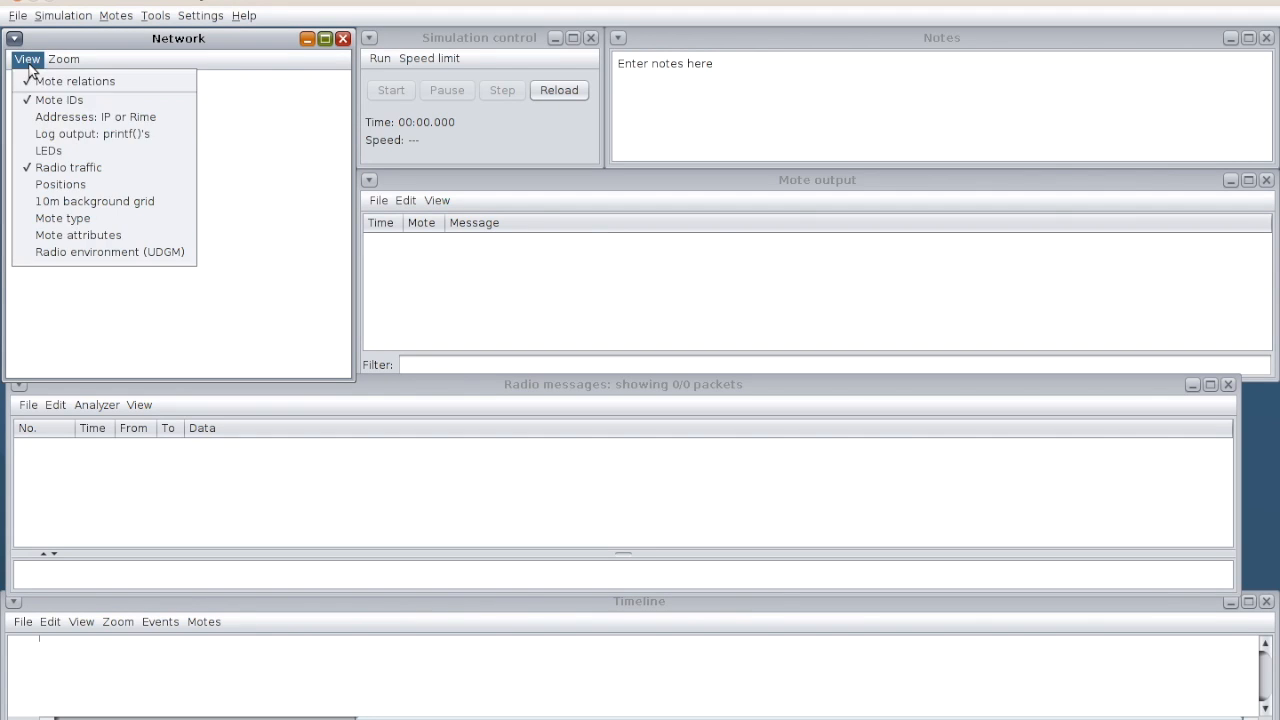
left_click(96, 200)
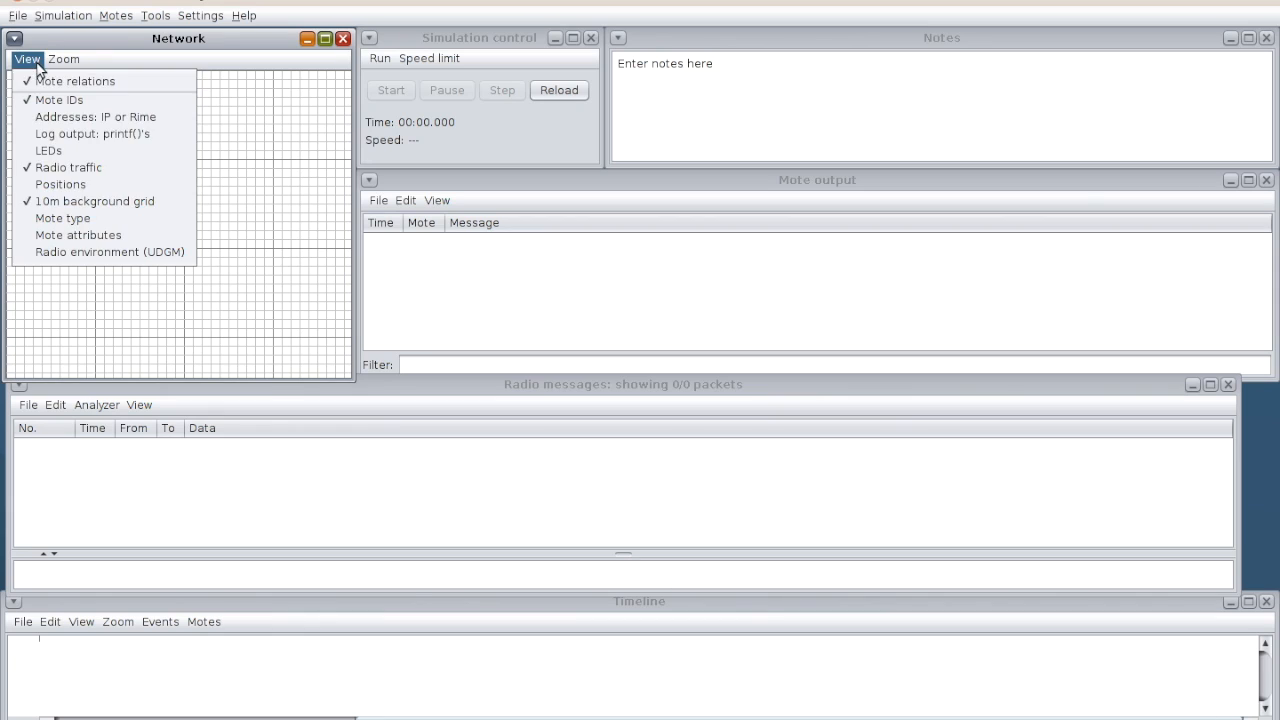
left_click(184, 264)
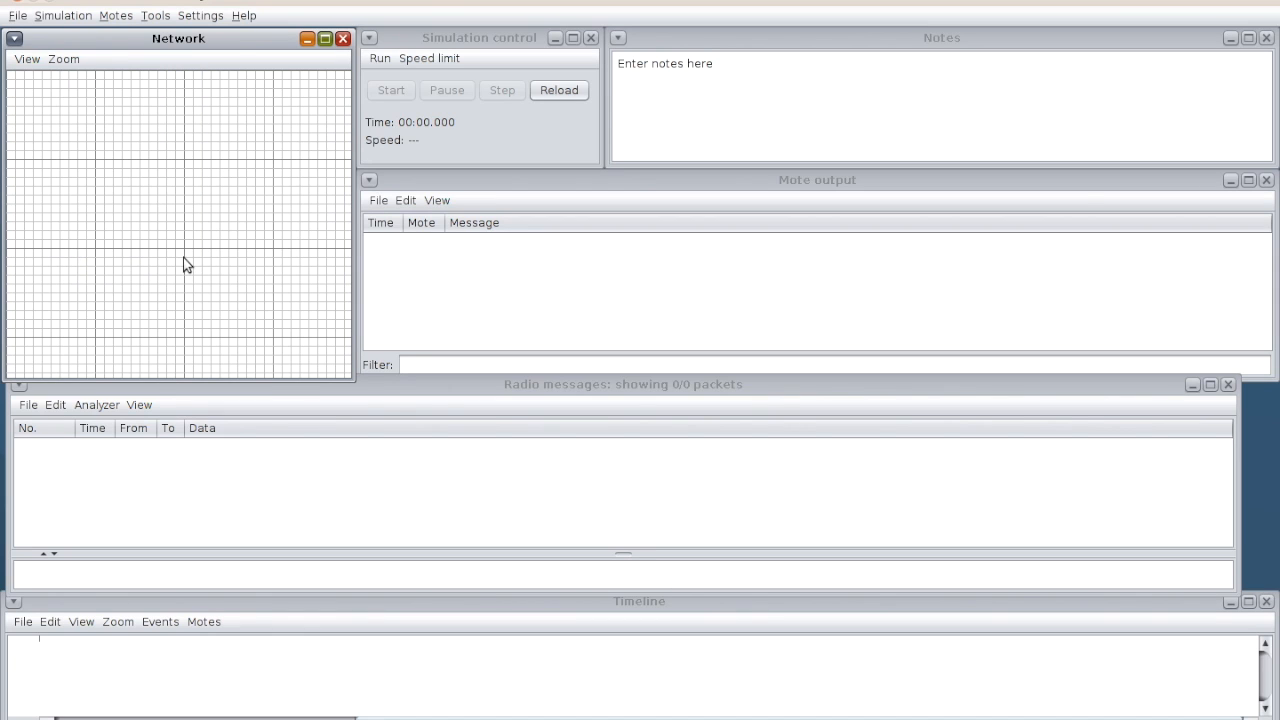
- Start a new Sky mote type and browse to the examples folder for its source
left_click(116, 16)
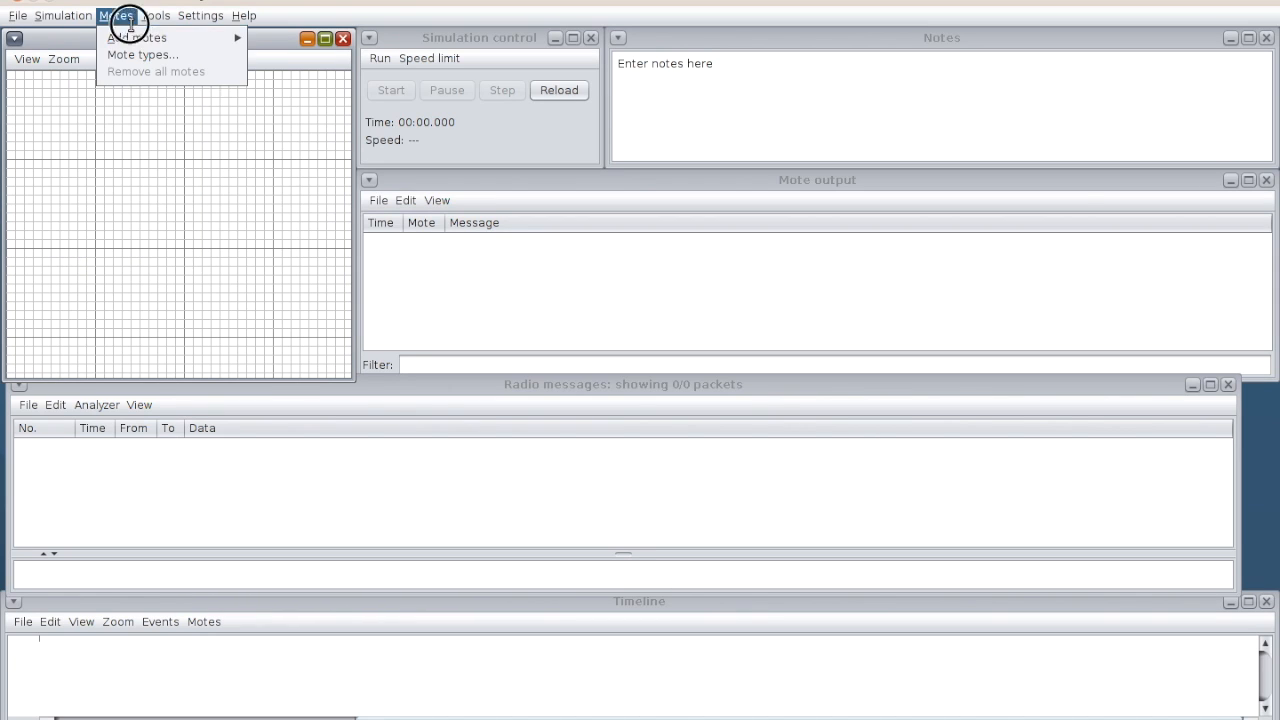
mouse_move(136, 36)
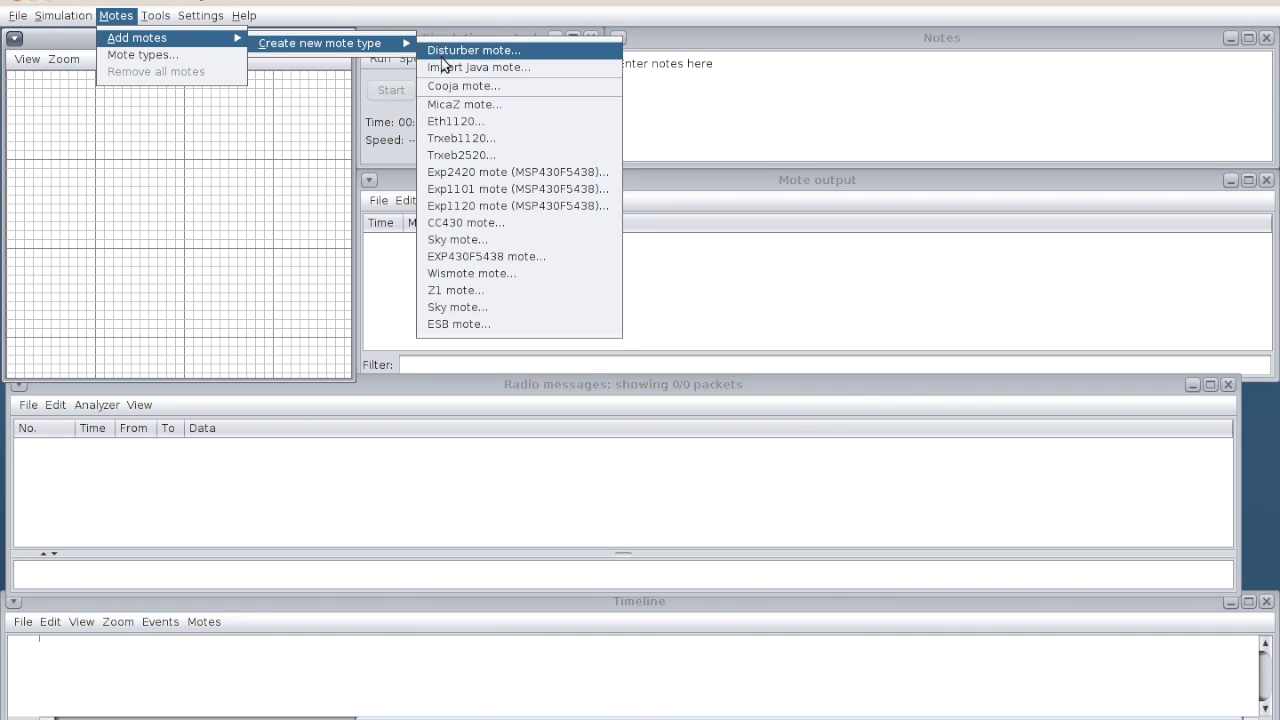
mouse_move(534, 312)
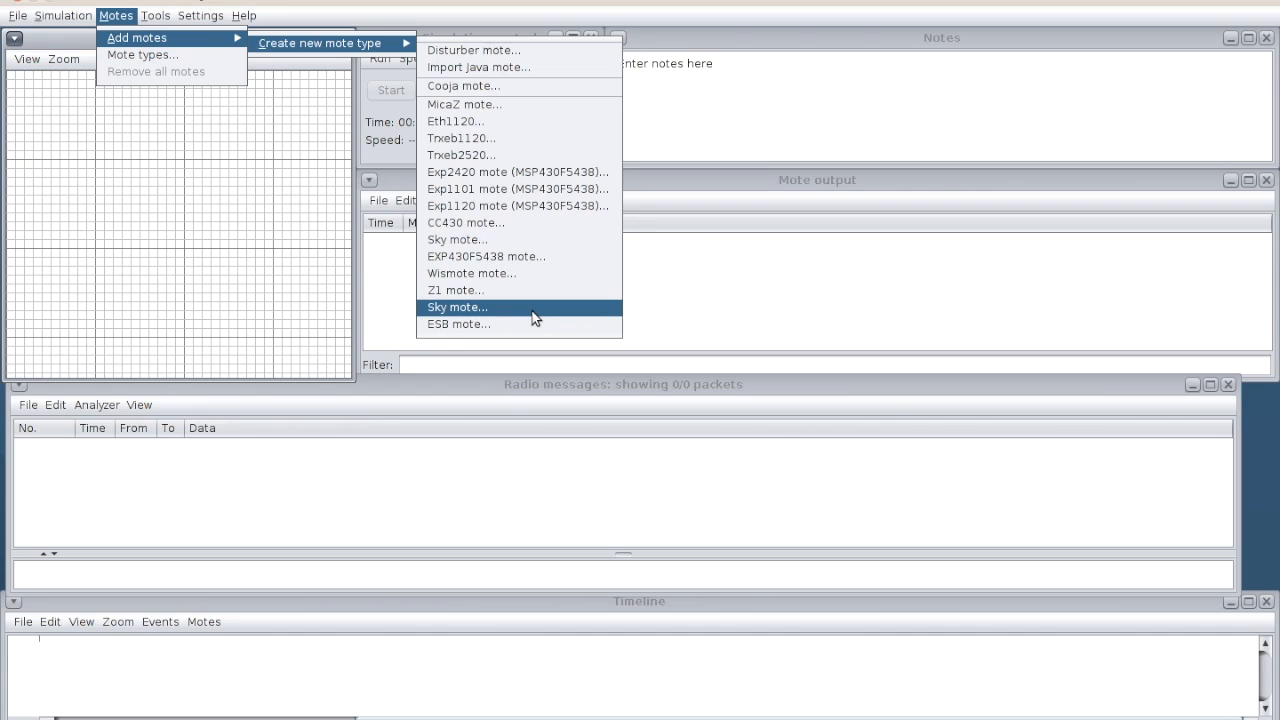
left_click(456, 308)
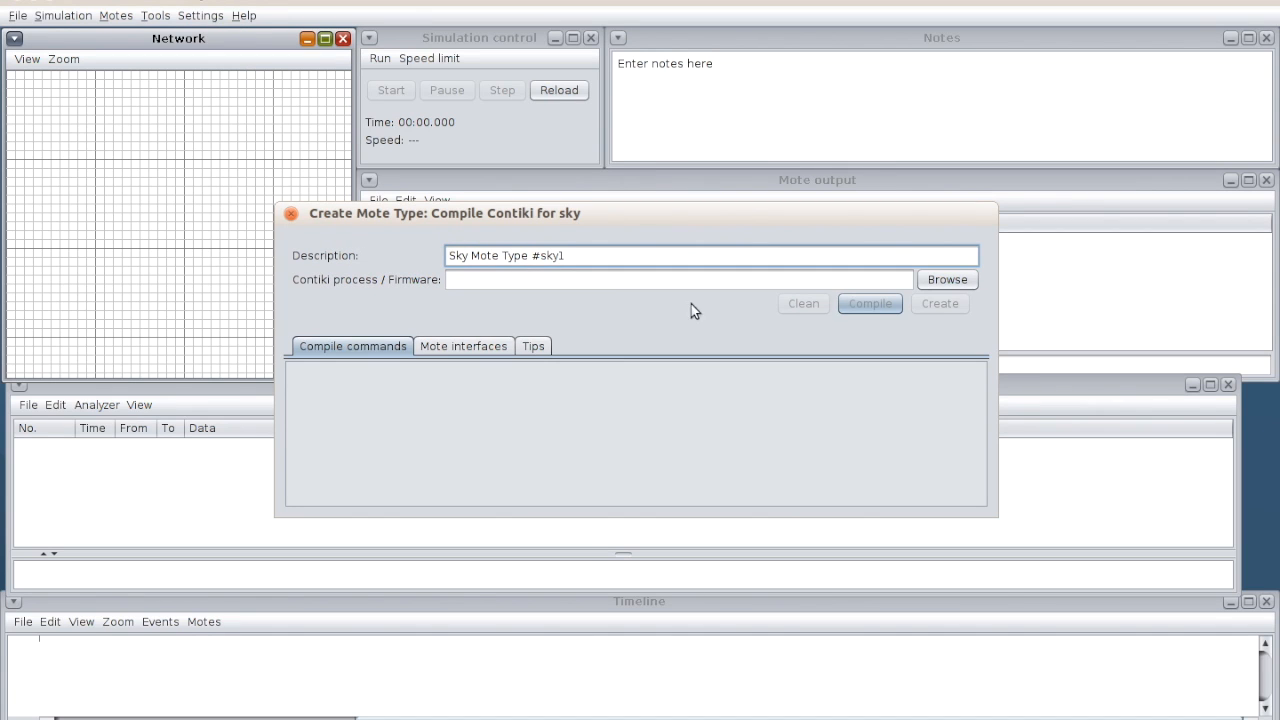
left_click(944, 280)
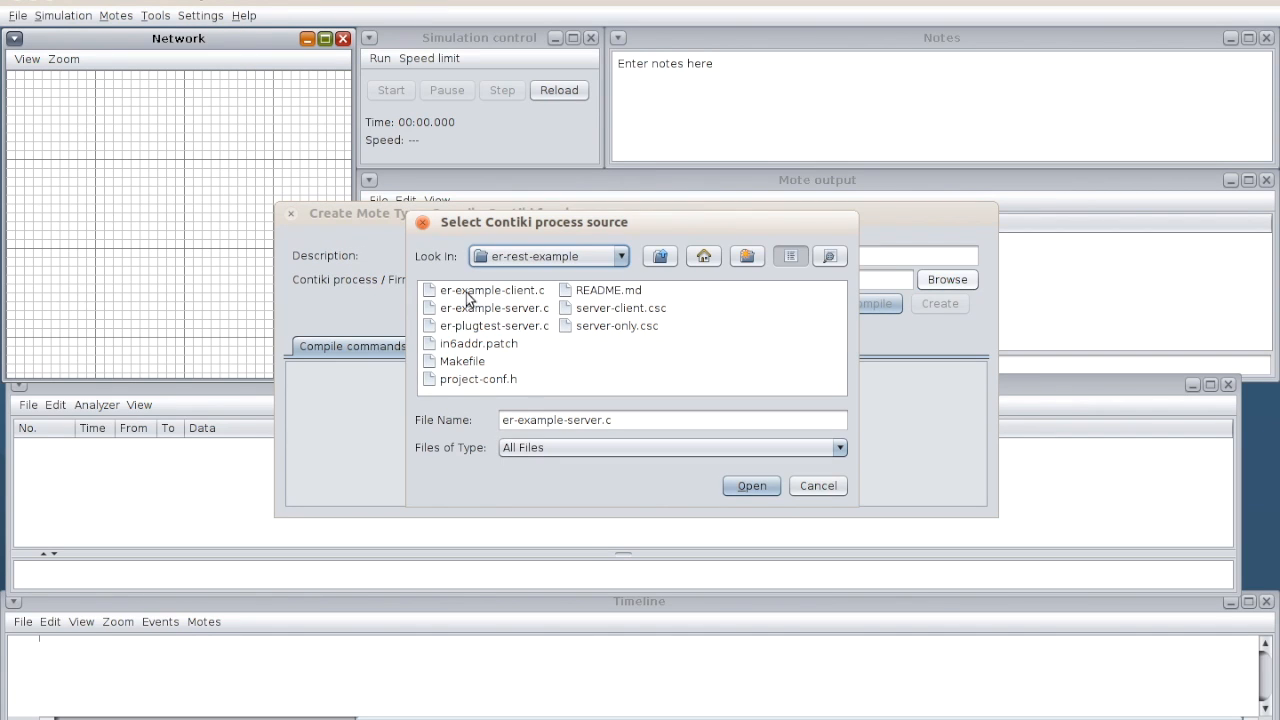
left_click(660, 256)
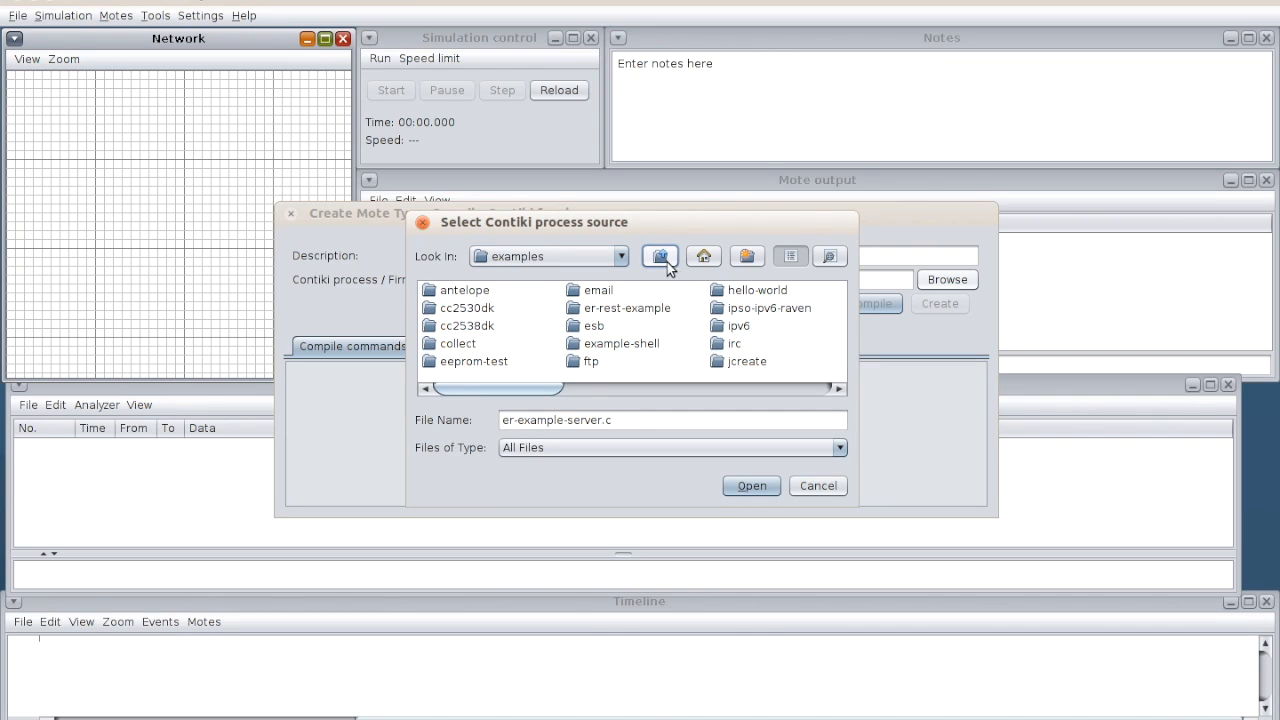
left_click(740, 324)
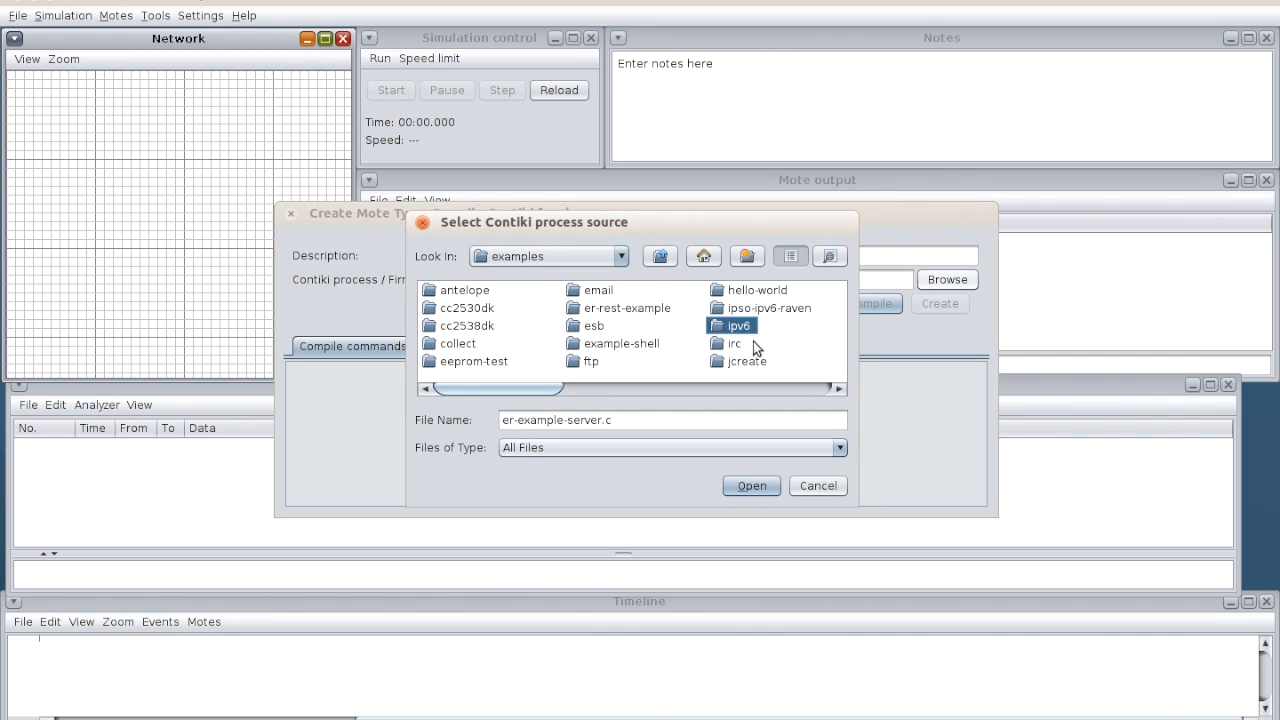
mouse_move(752, 344)
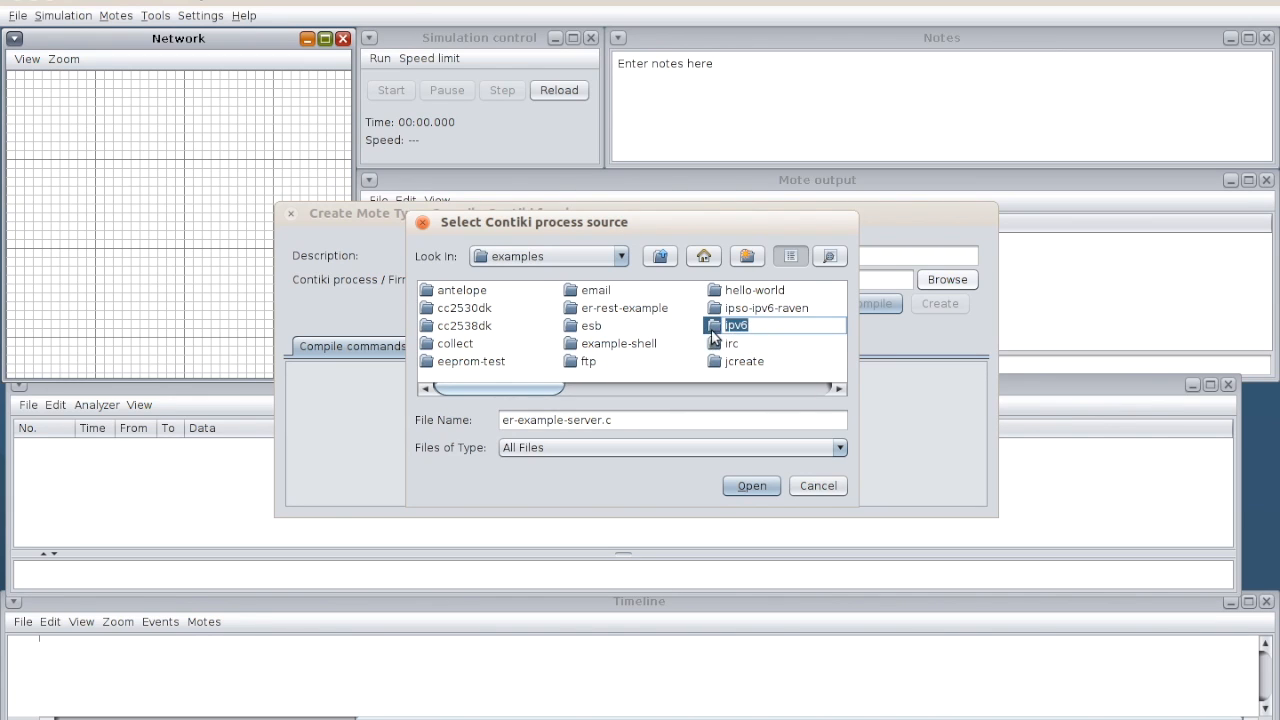
- Navigate into ipv6/rpl-border-router to reach border-router.c
double_click(736, 324)
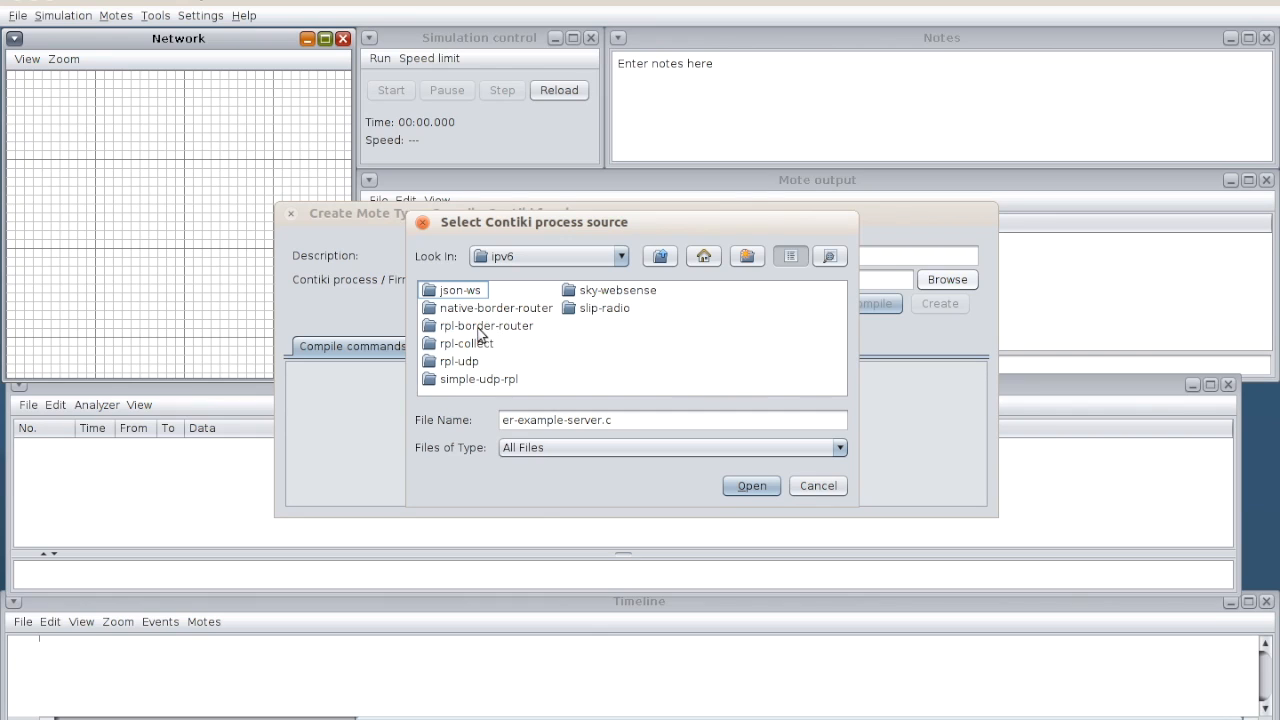
left_click(488, 324)
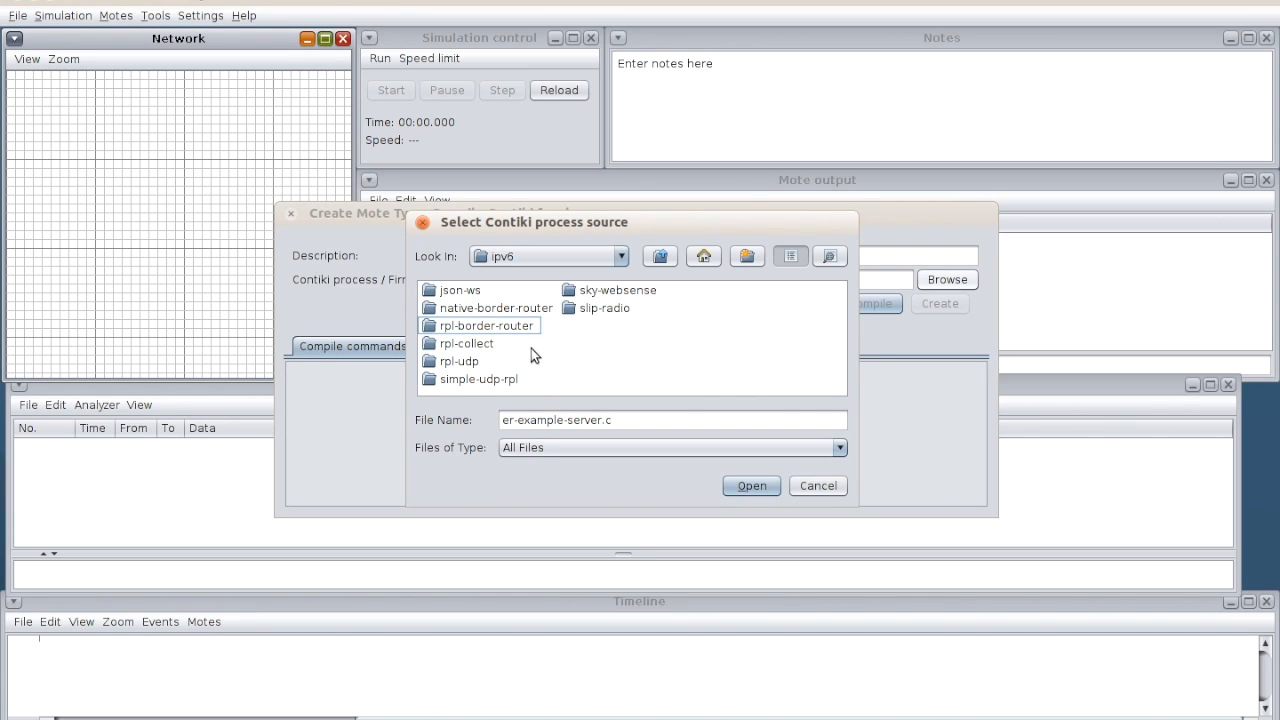
left_click(484, 324)
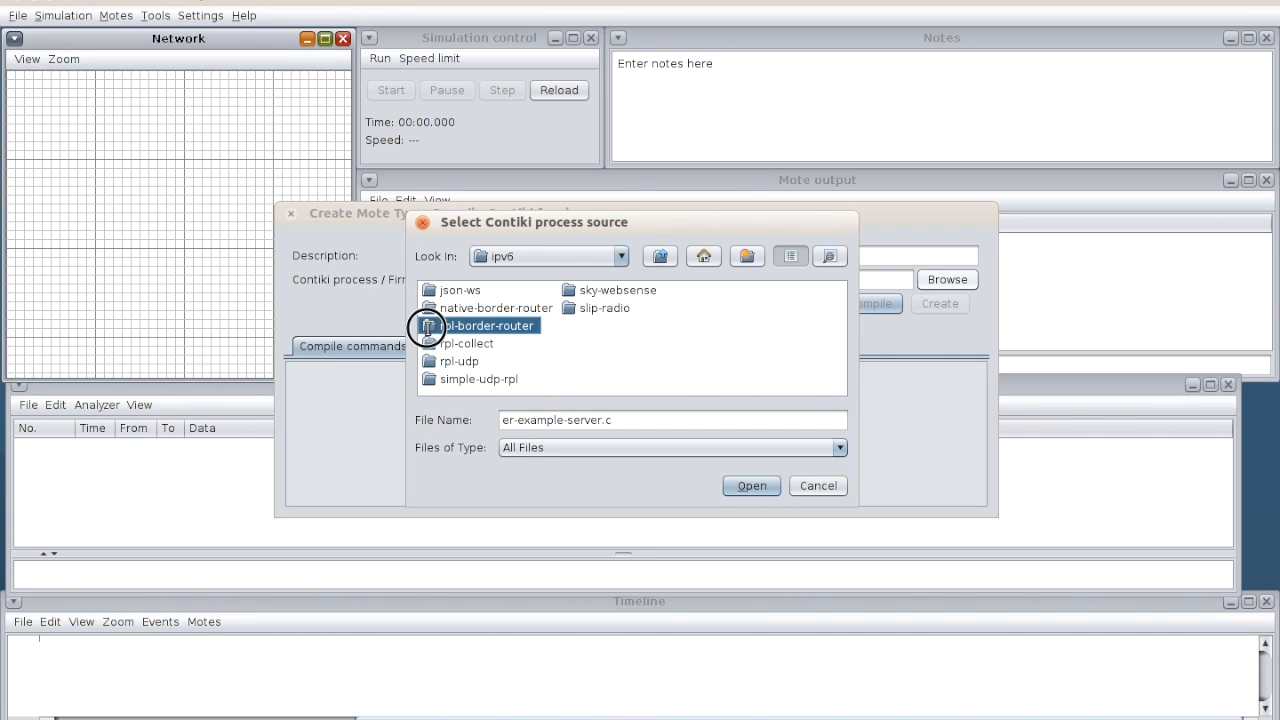
double_click(490, 324)
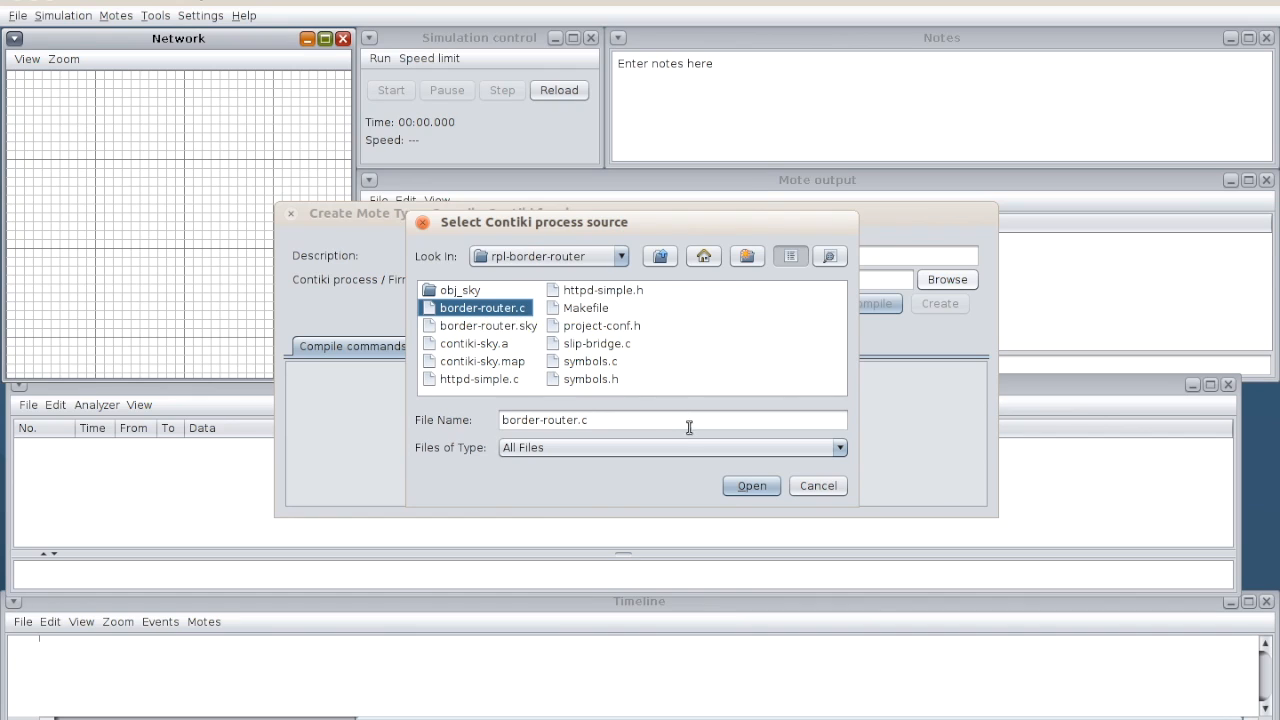
- Load border-router.c as the Sky mote firmware and compile it to border-router.sky
left_click(752, 486)
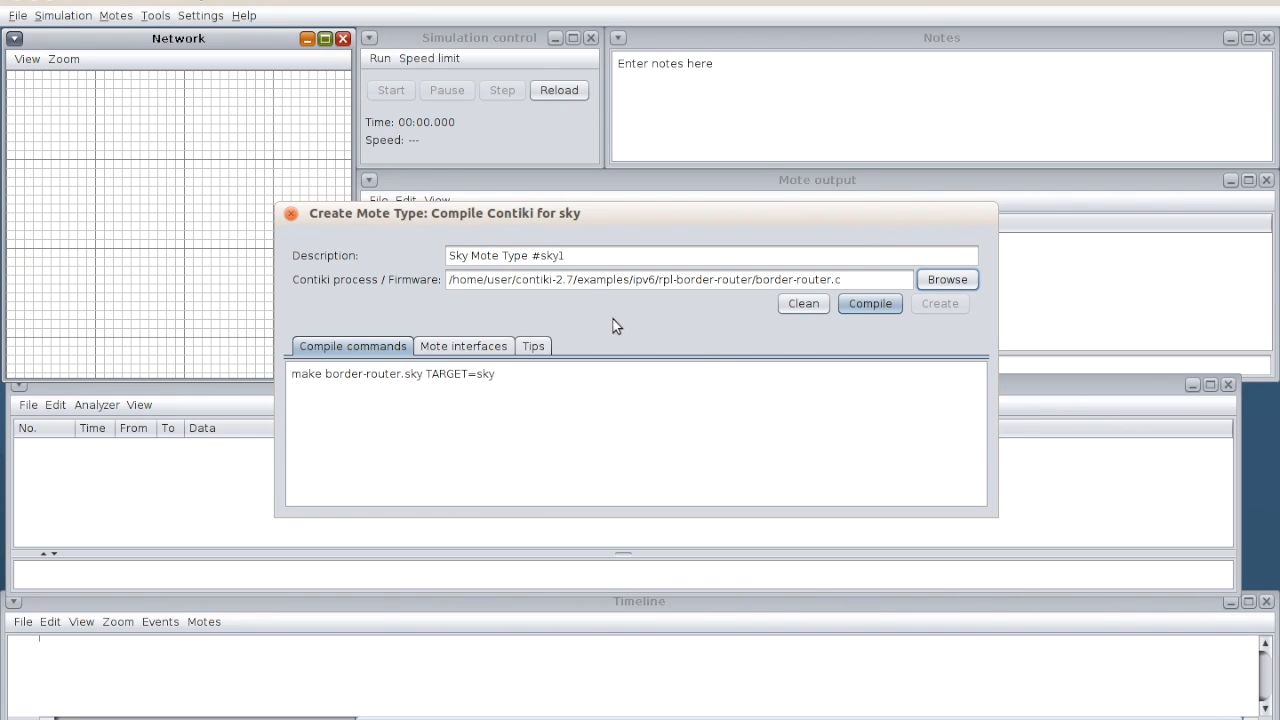
mouse_move(670, 280)
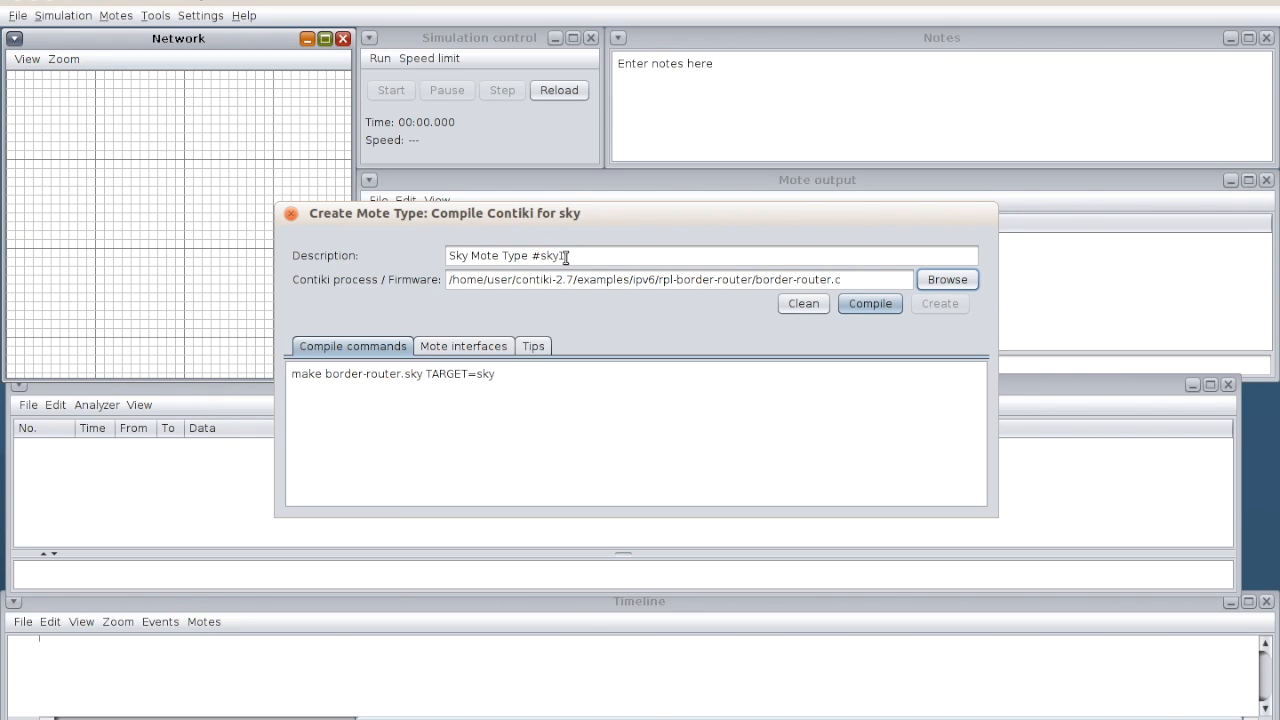
left_click(712, 256)
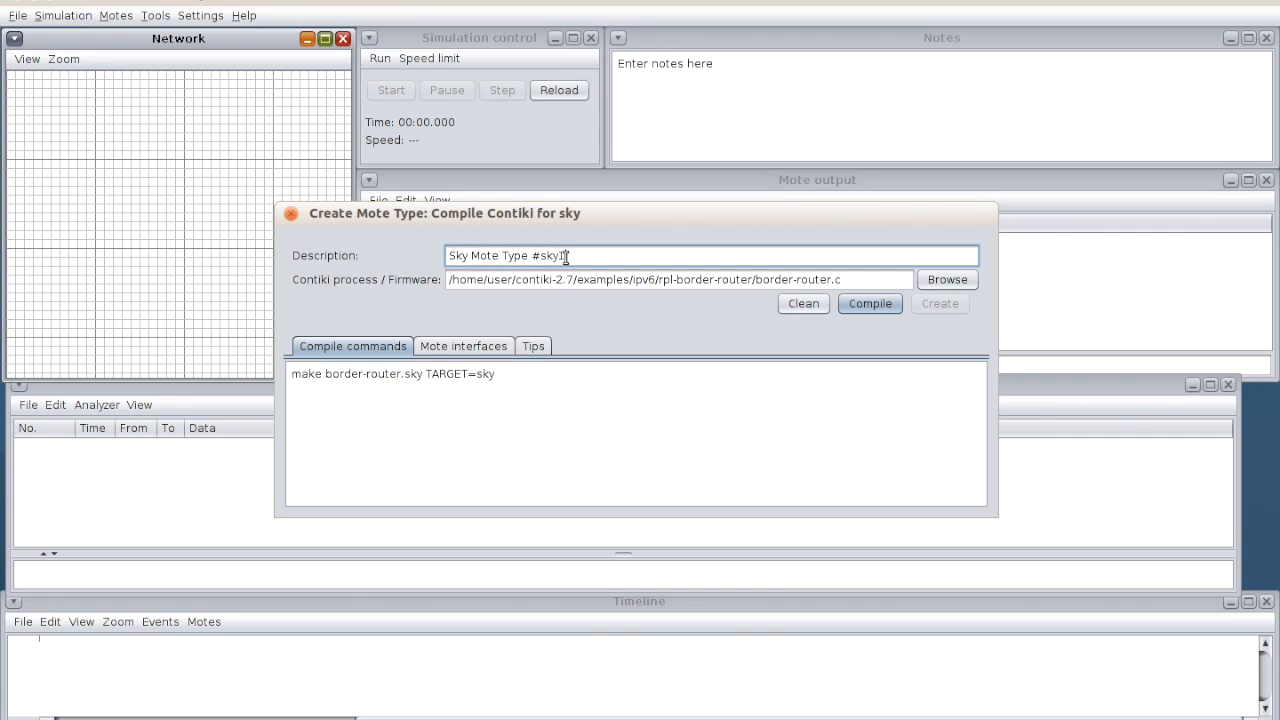
left_click(868, 304)
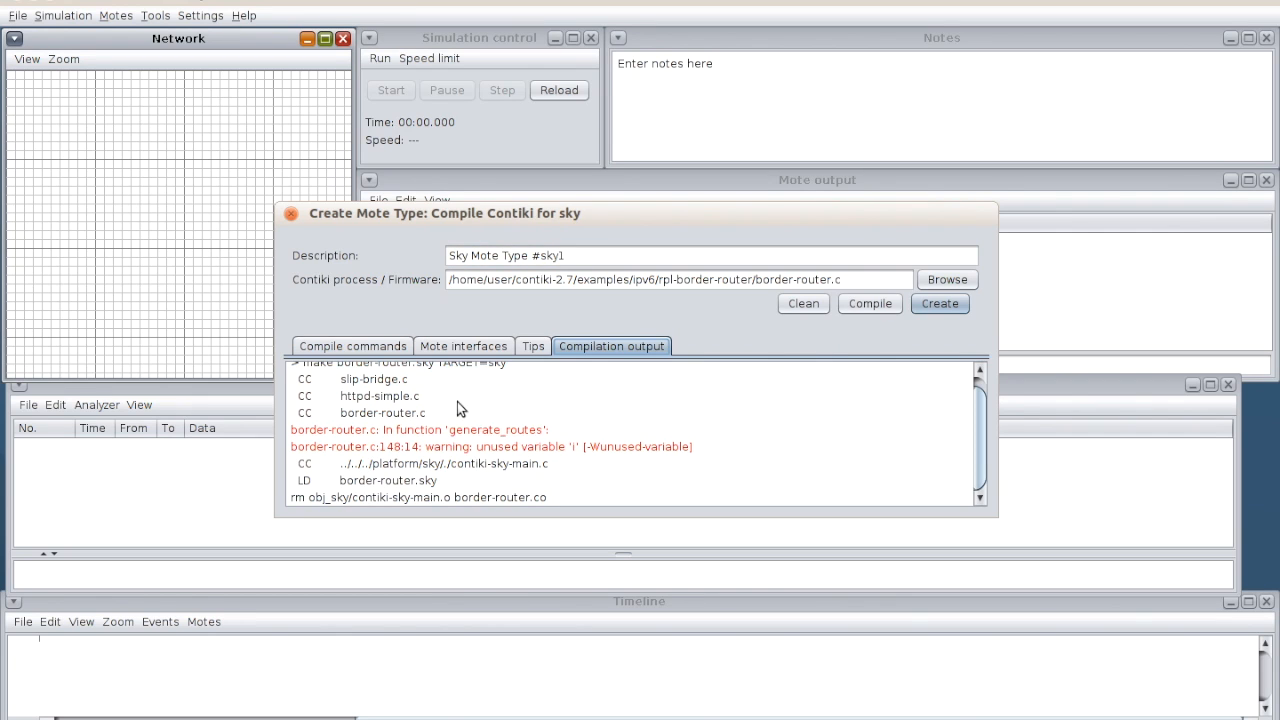
mouse_move(938, 322)
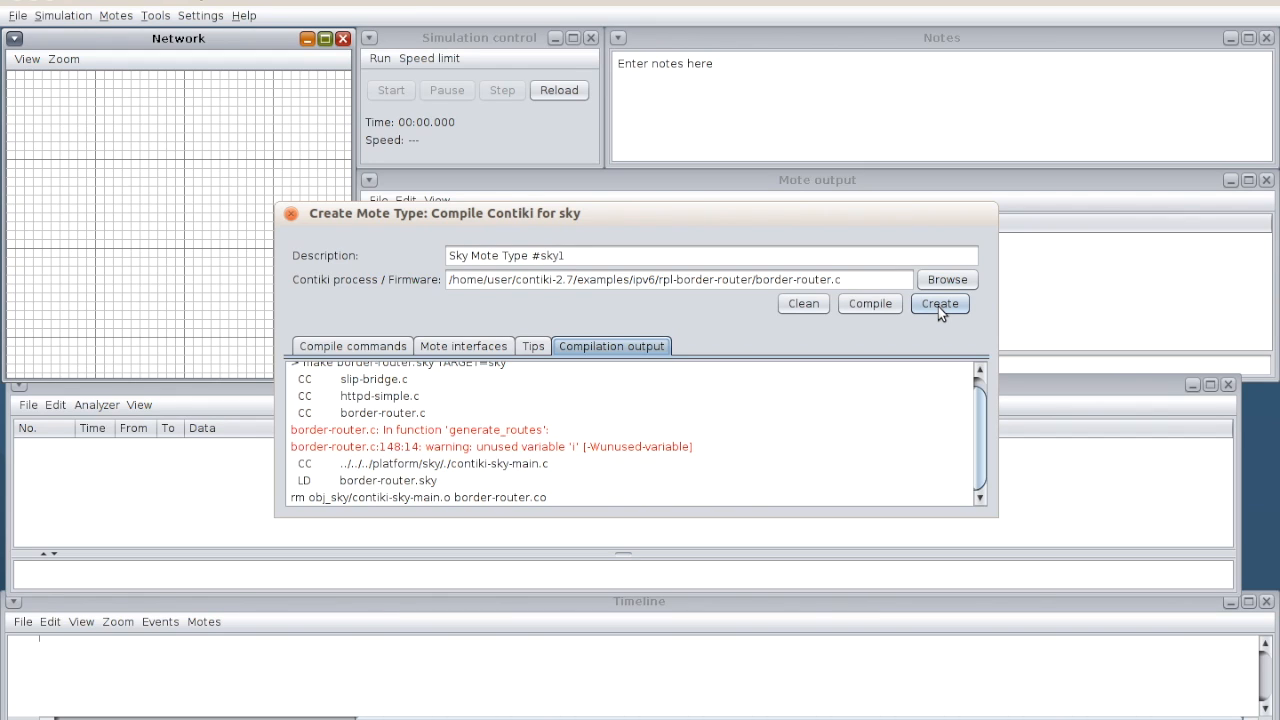
- Create the border-router mote type with one mote, then begin a second Sky mote type
left_click(938, 304)
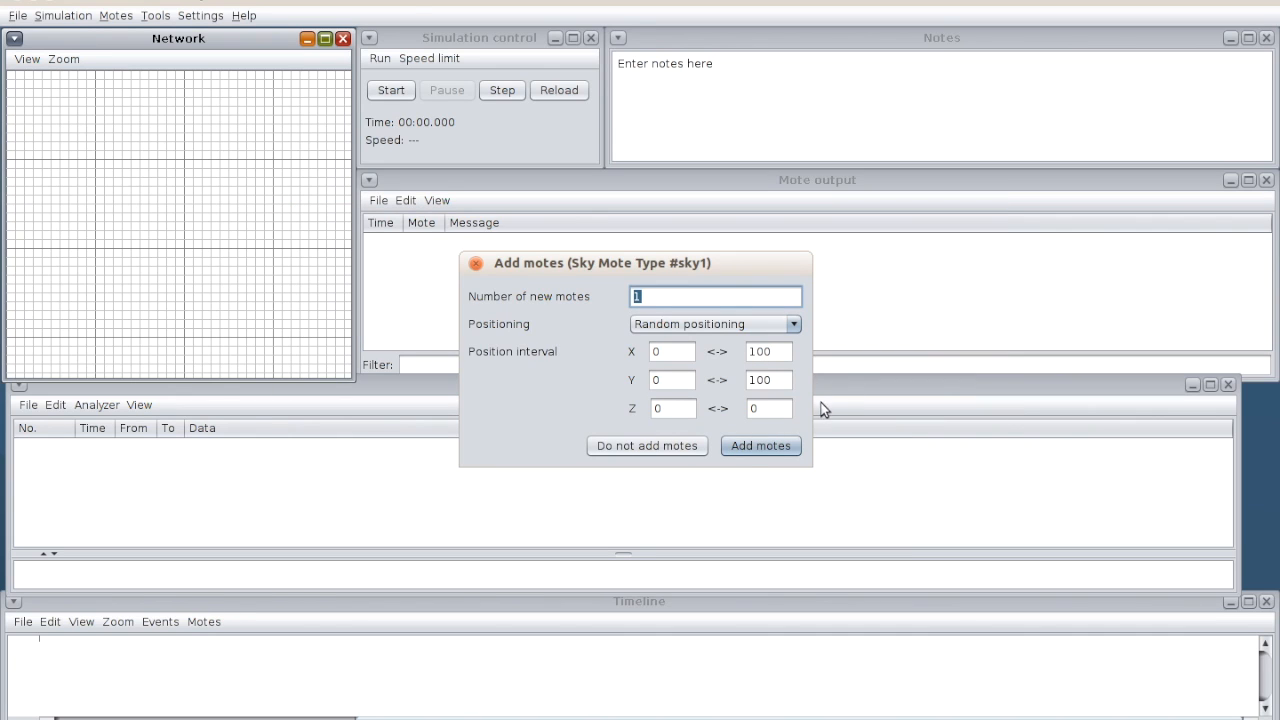
left_click(760, 444)
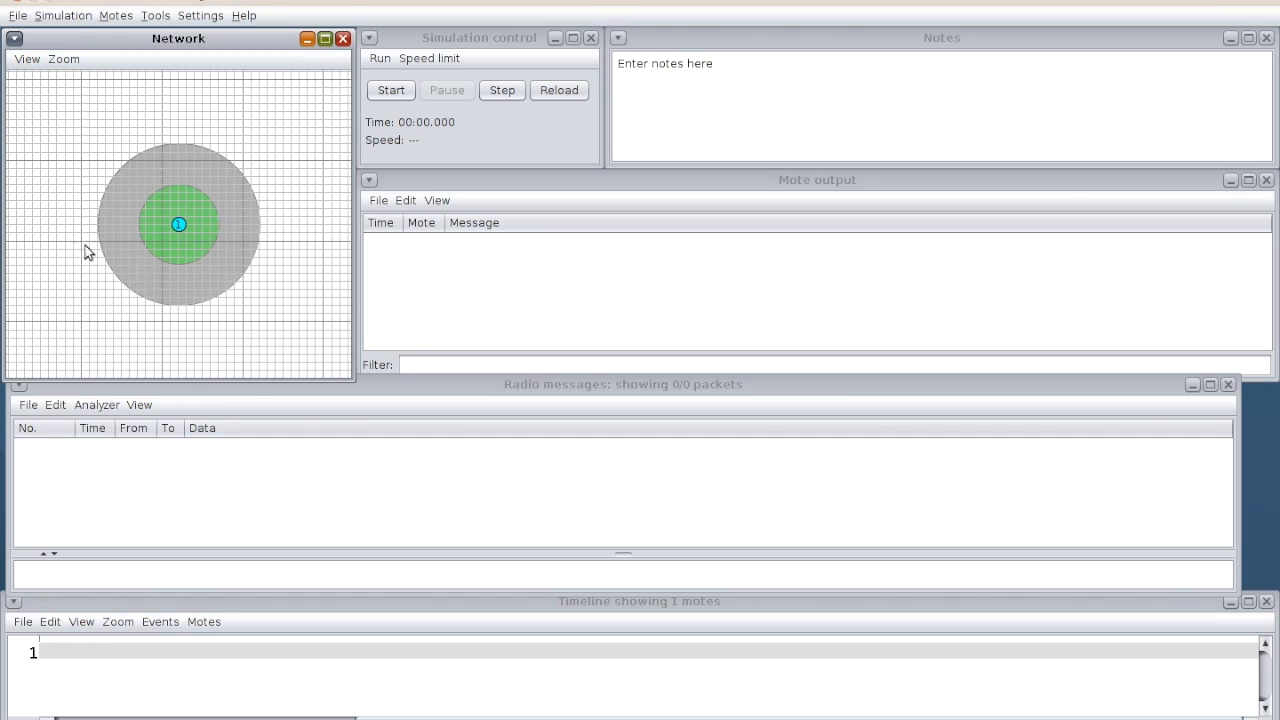
mouse_move(178, 254)
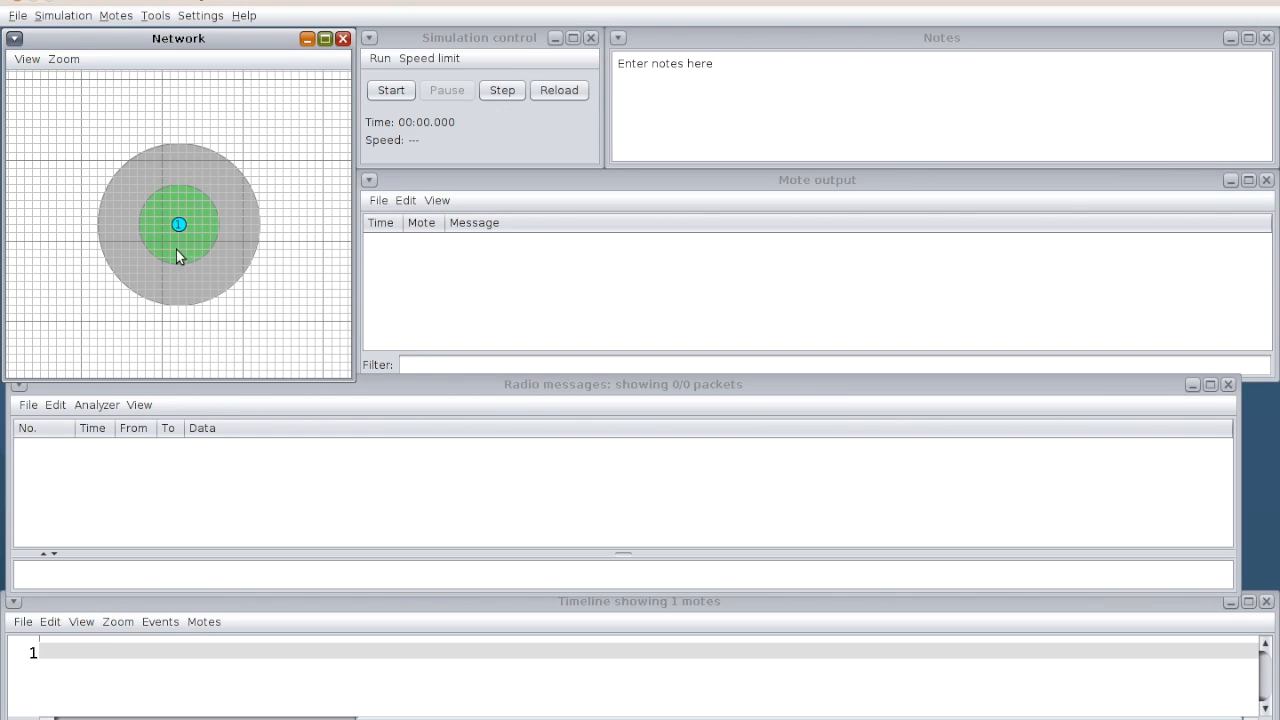
mouse_move(176, 266)
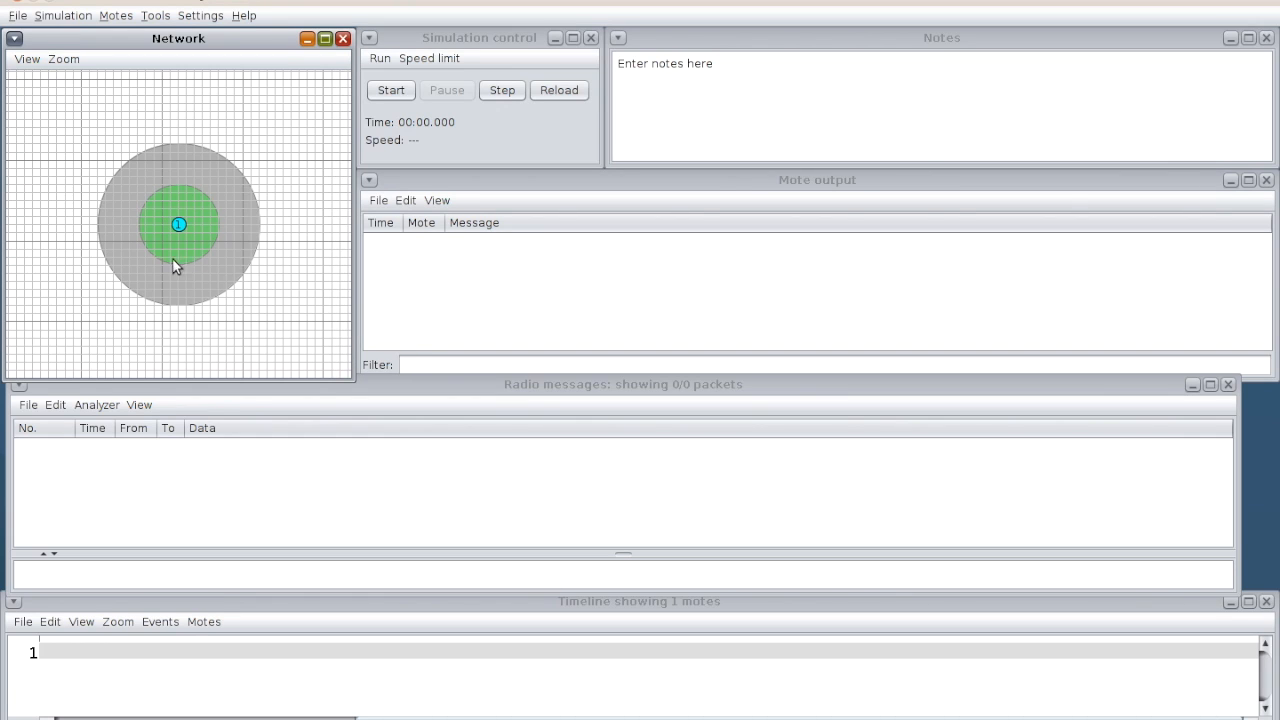
mouse_move(124, 192)
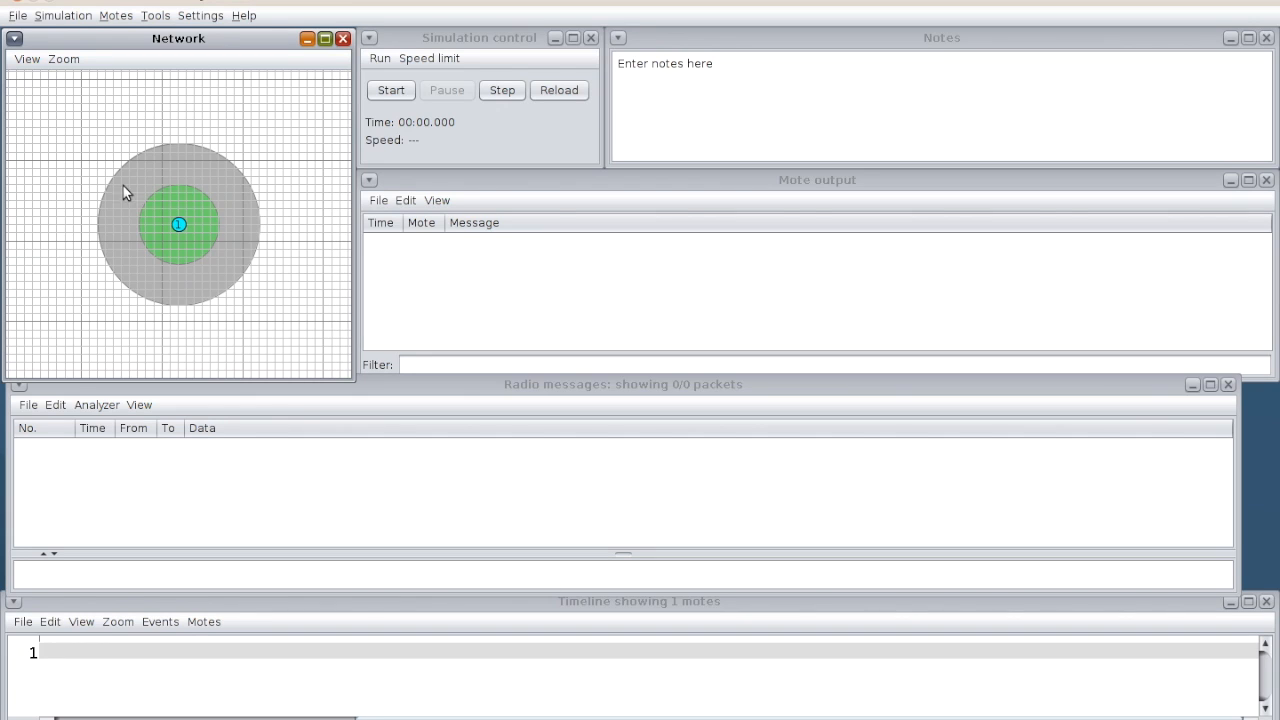
mouse_move(32, 126)
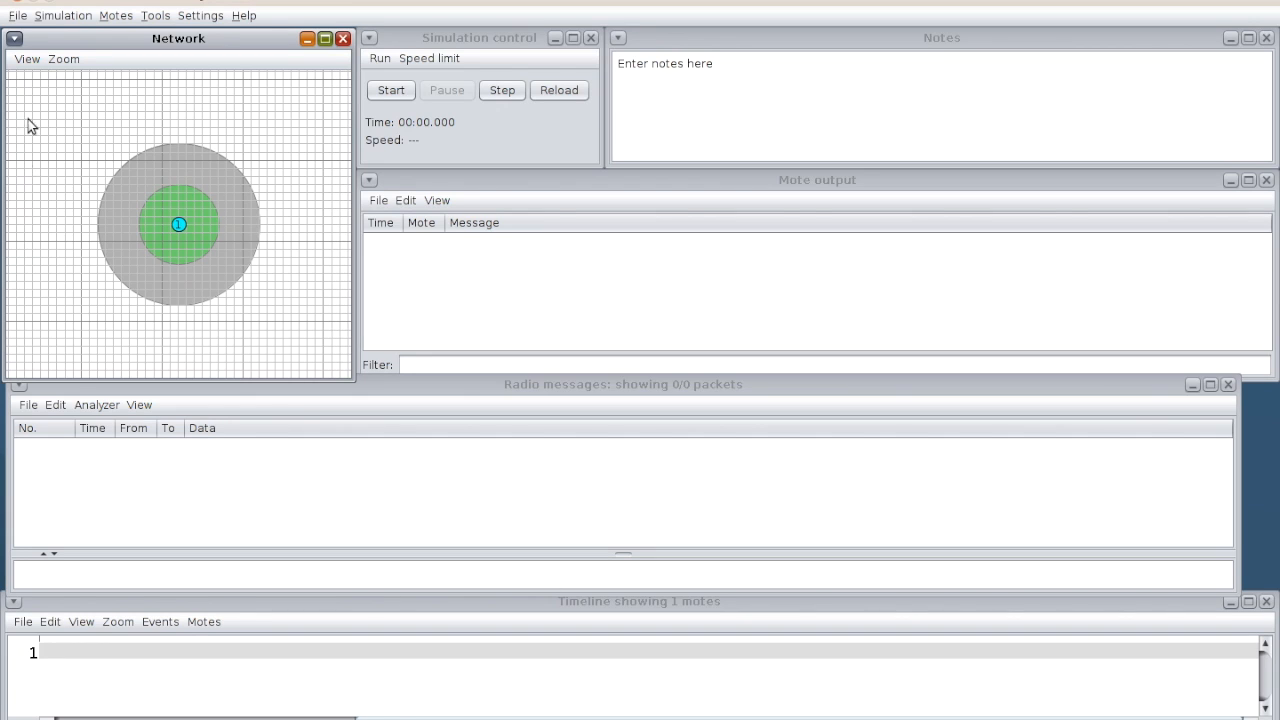
mouse_move(320, 268)
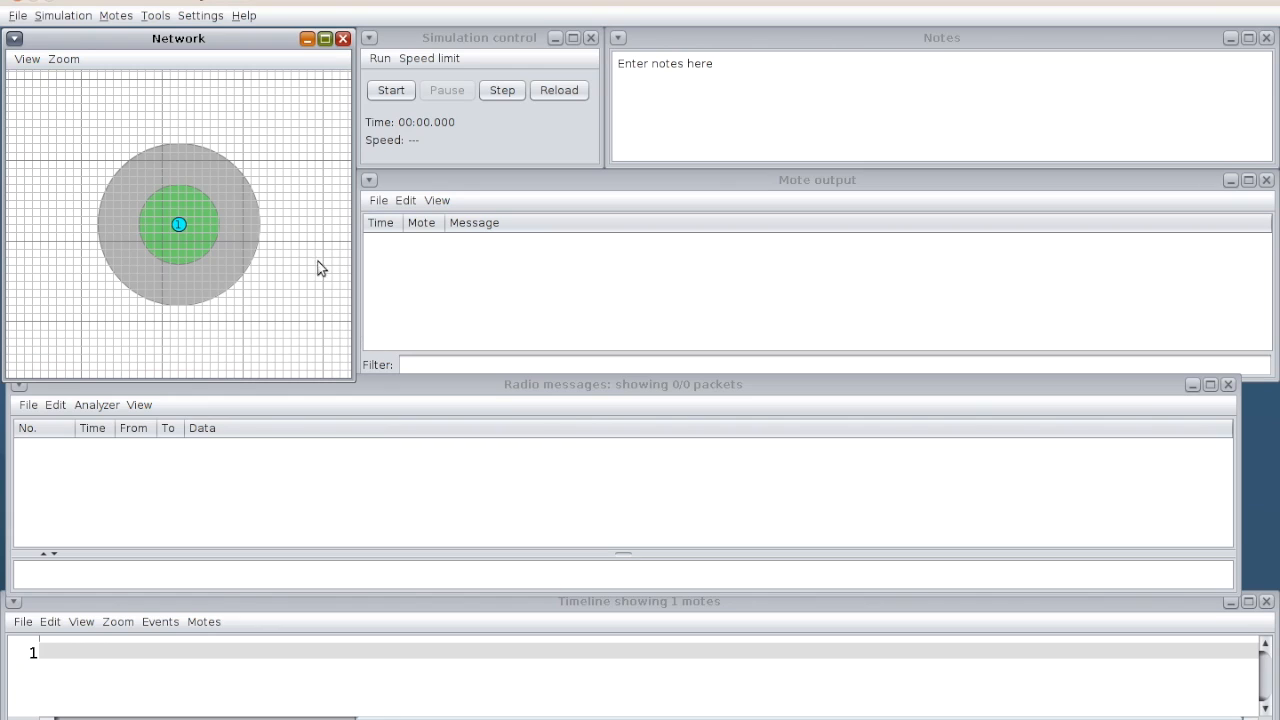
left_click(116, 16)
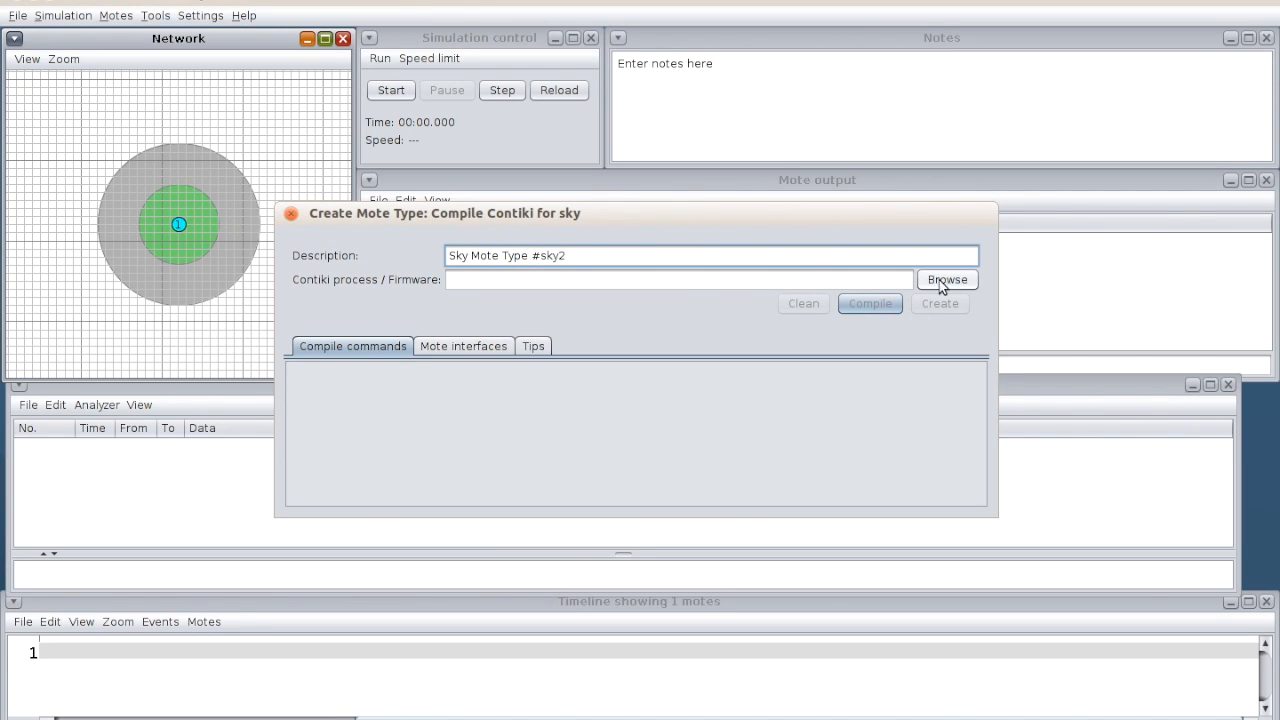
- Load er-example-server.c from the er-rest-example folder as the second mote's firmware
left_click(944, 280)
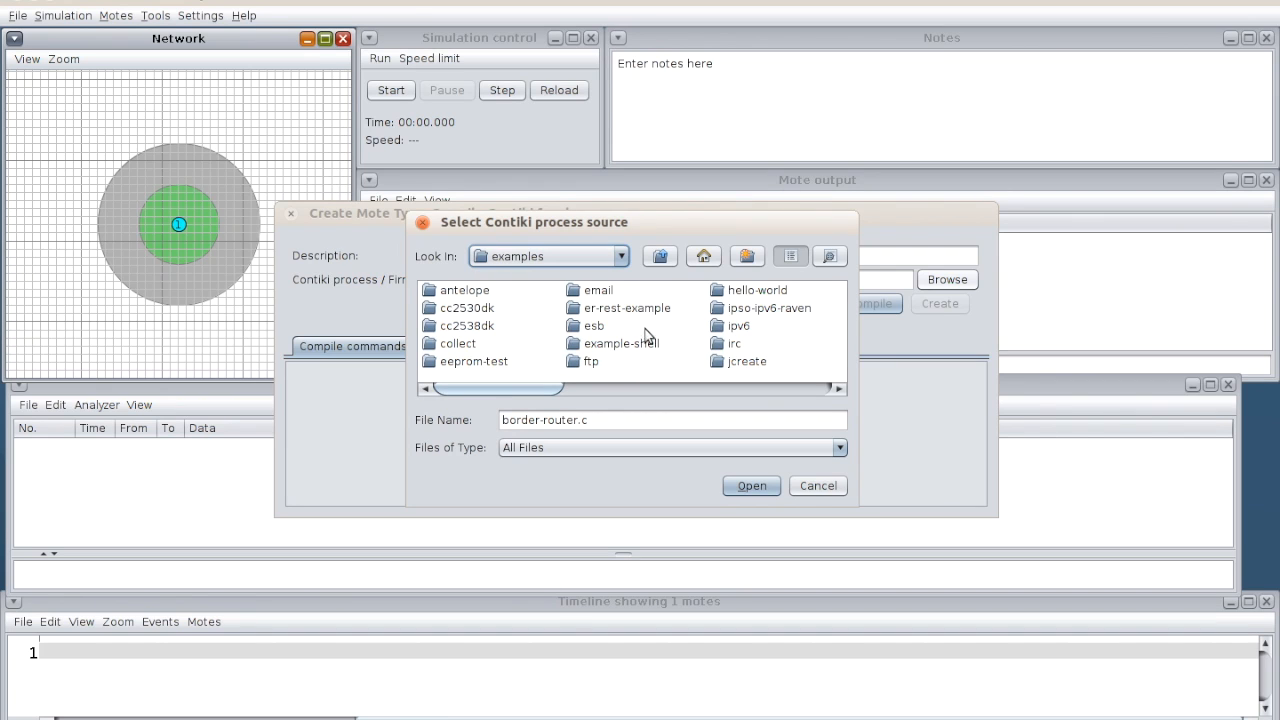
left_click(628, 308)
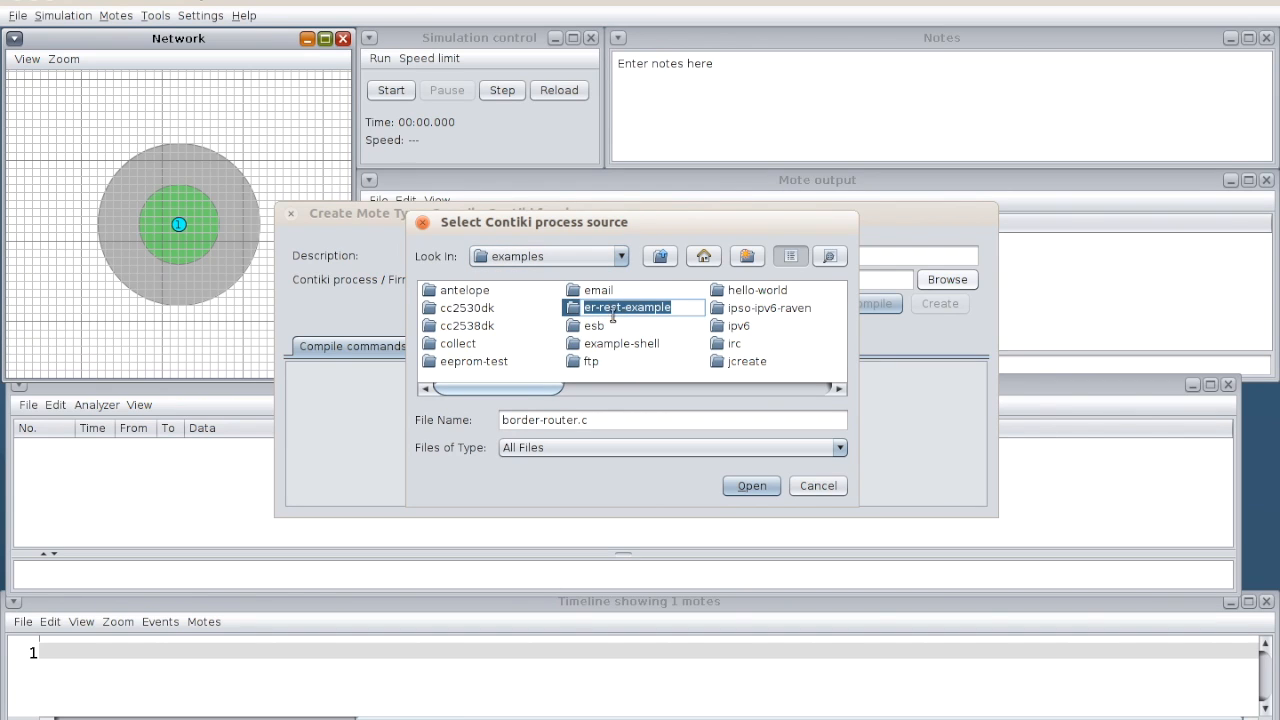
double_click(628, 308)
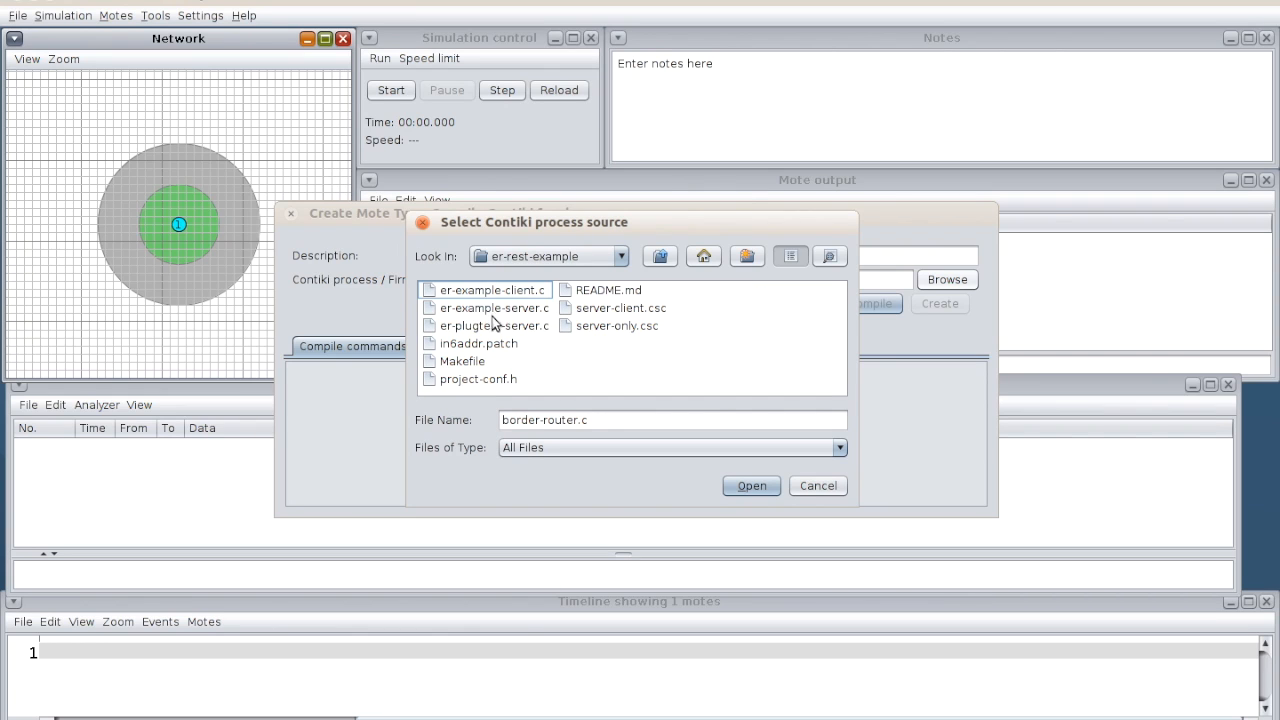
left_click(496, 308)
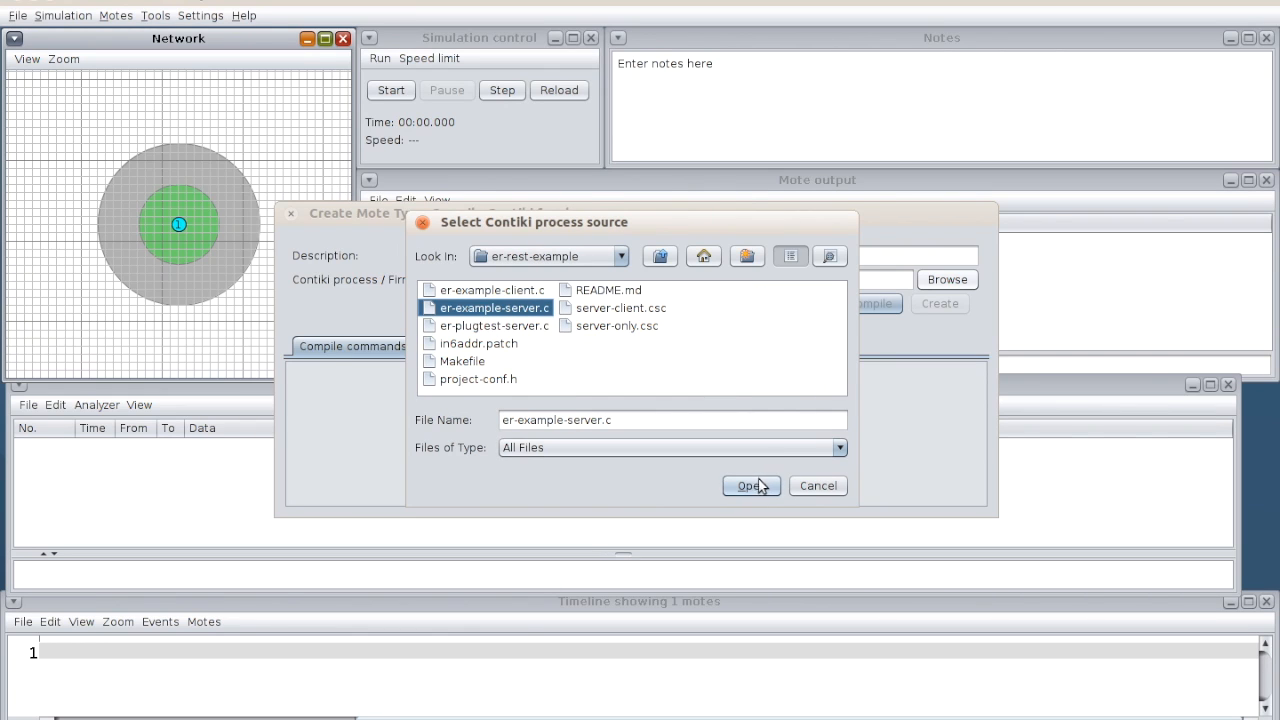
left_click(748, 486)
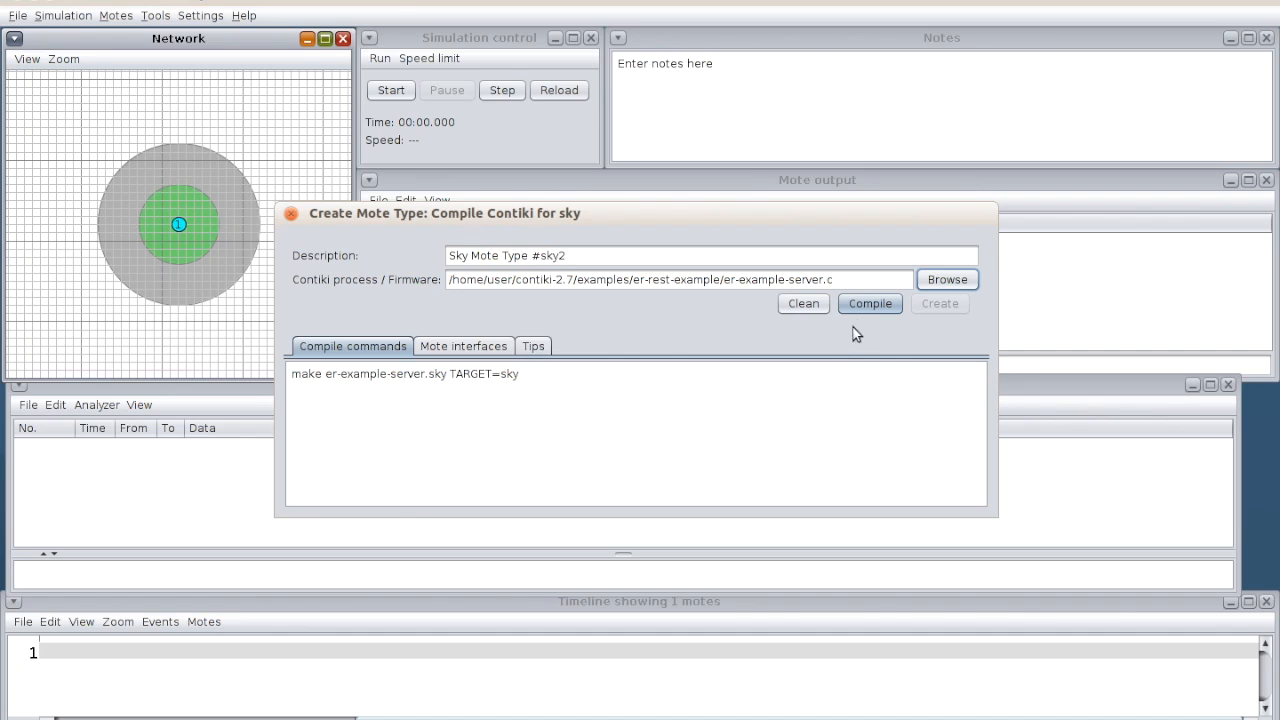
- Compile the er-example-server firmware and add 2 new Sky motes of that type
left_click(868, 304)
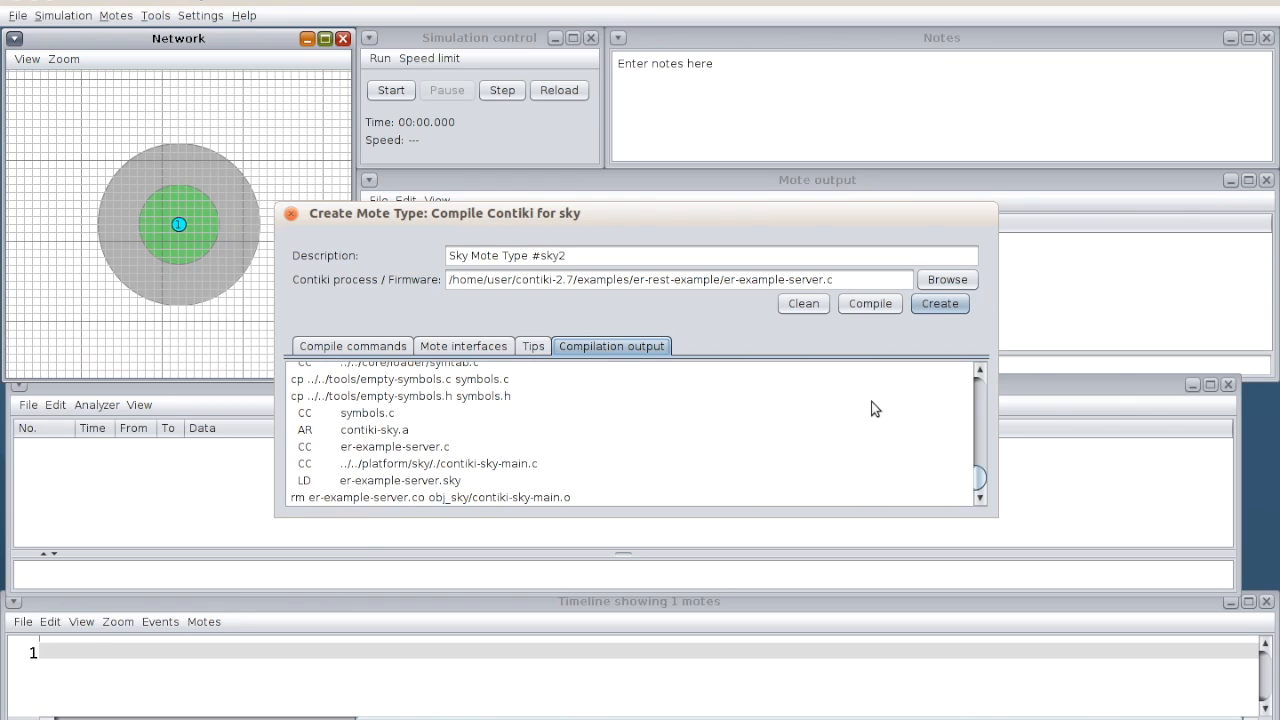
left_click(938, 304)
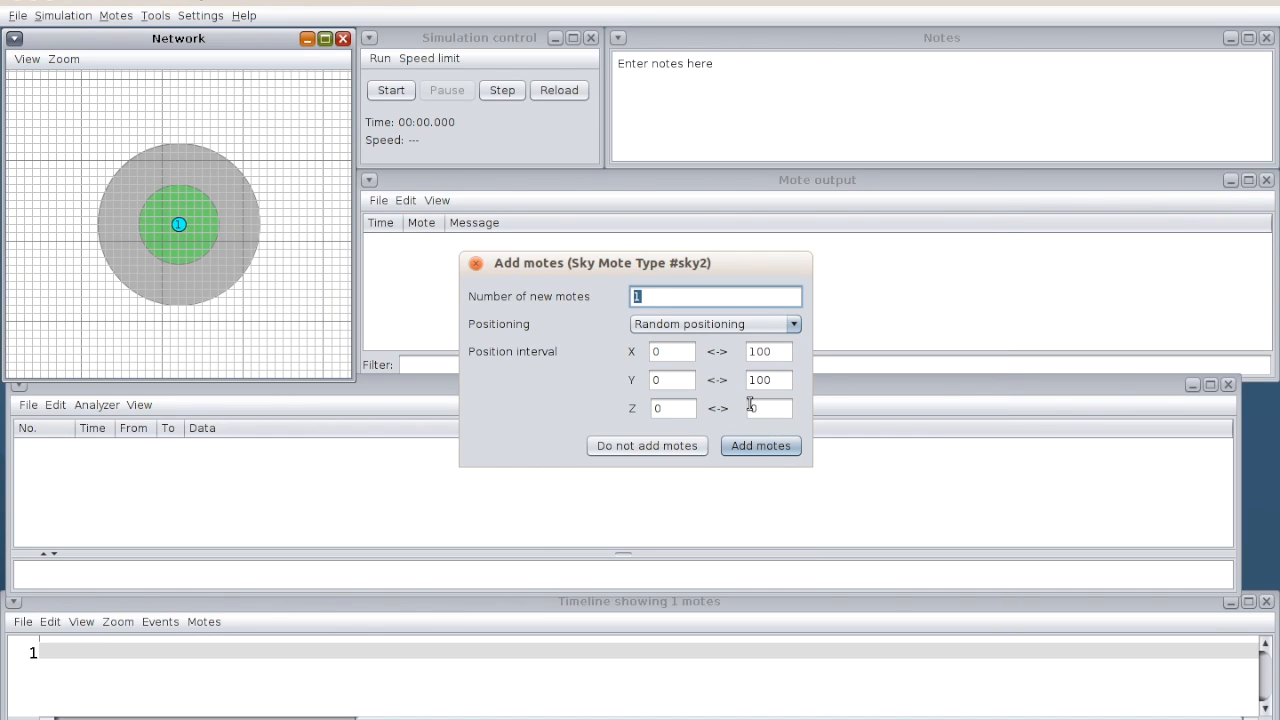
type("2")
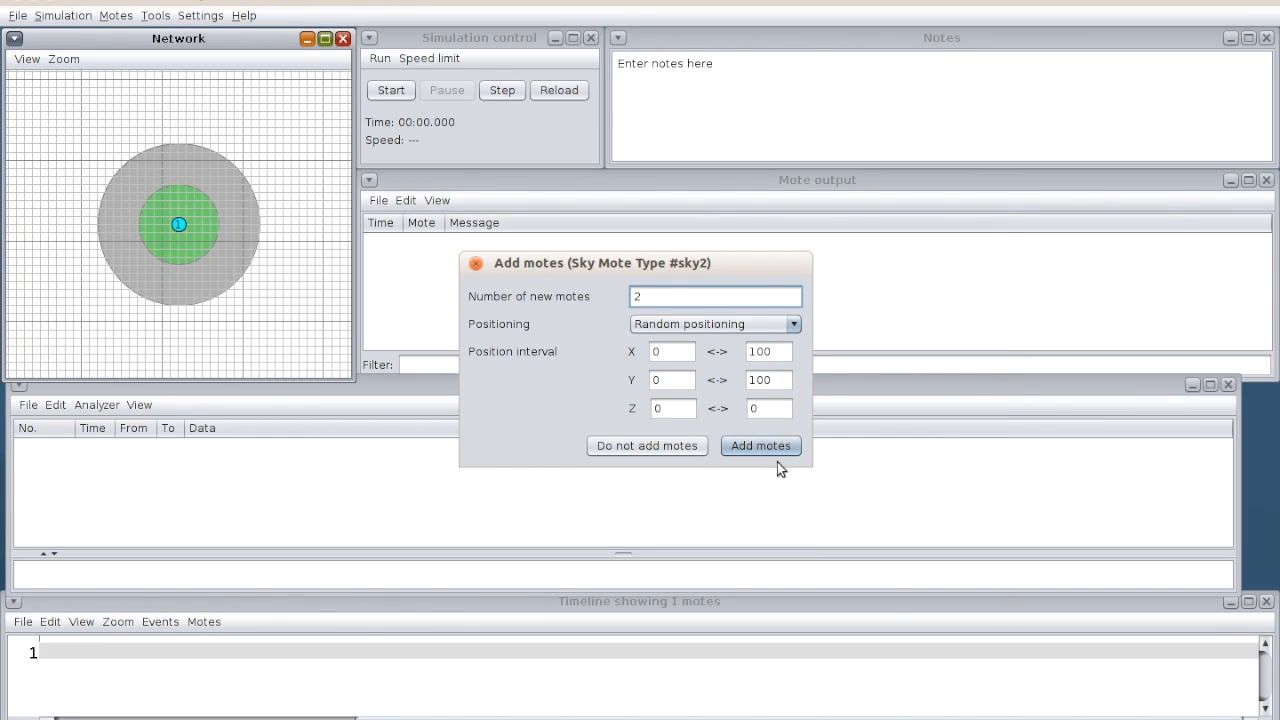
left_click(760, 446)
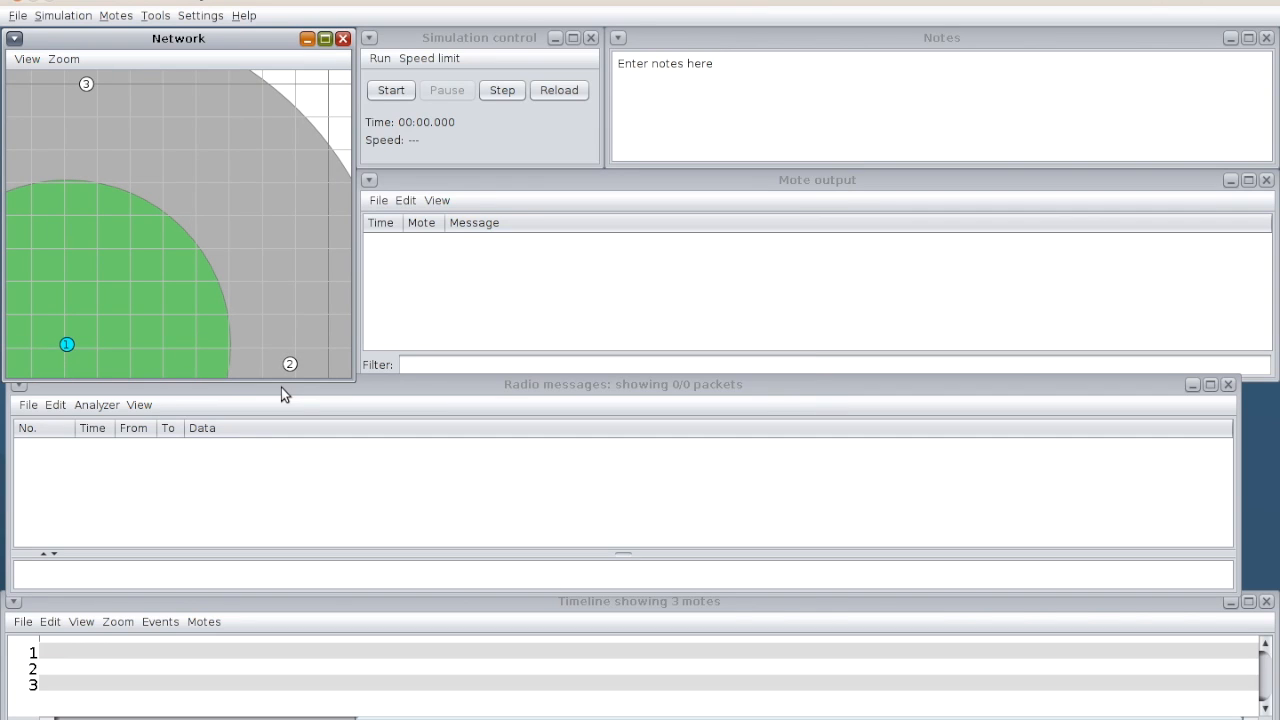
- Drag motes 2 and 3 into radio range around the border-router mote
left_click_drag(86, 84, 110, 164)
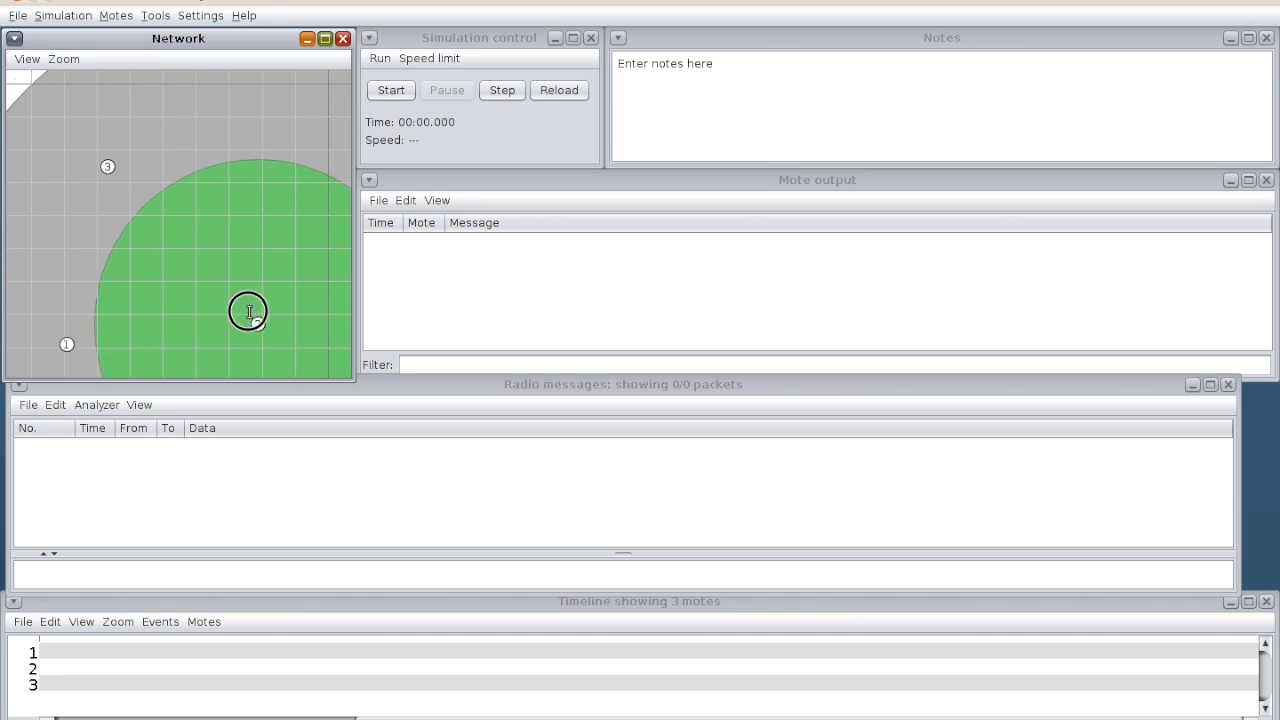
left_click_drag(248, 312, 66, 346)
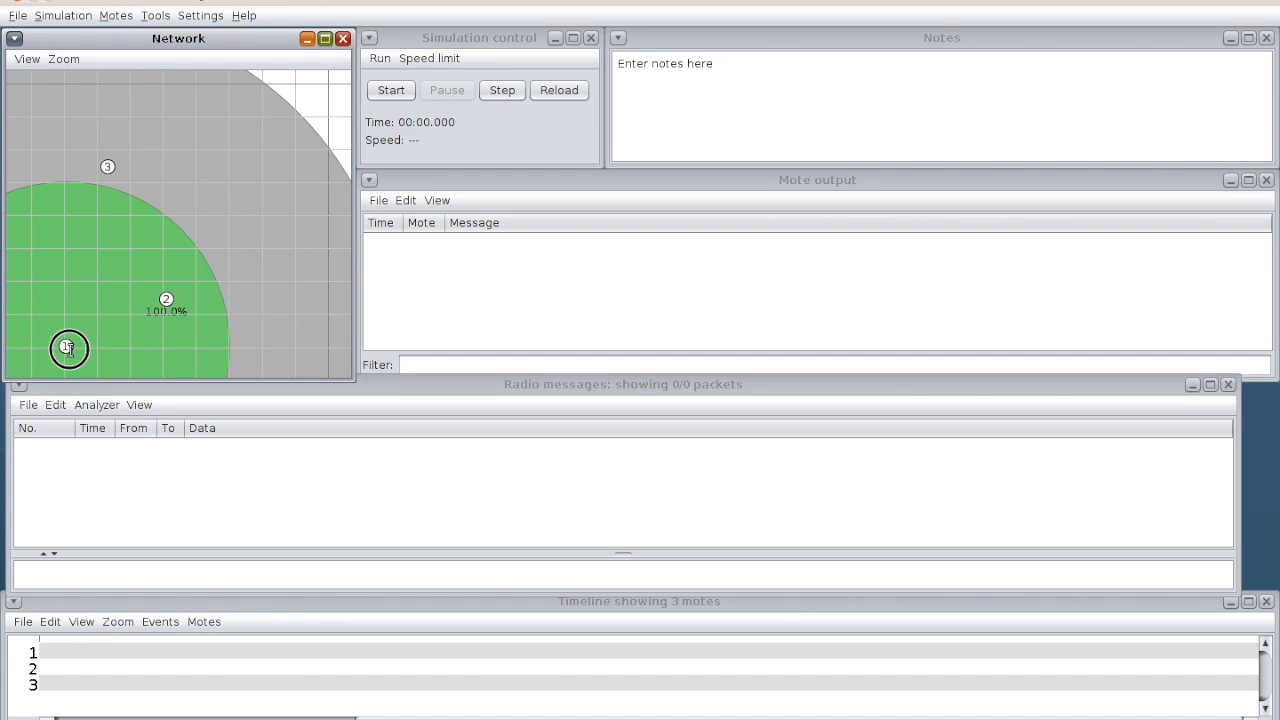
left_click(64, 348)
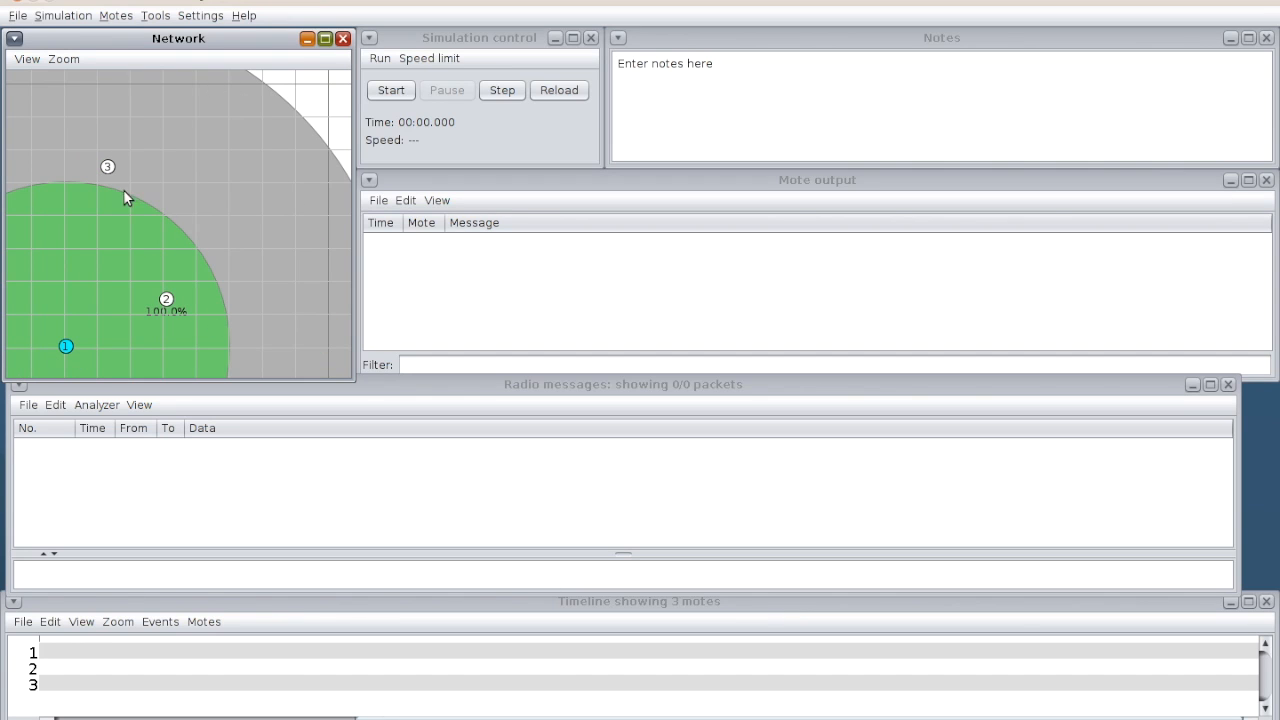
left_click_drag(108, 168, 228, 172)
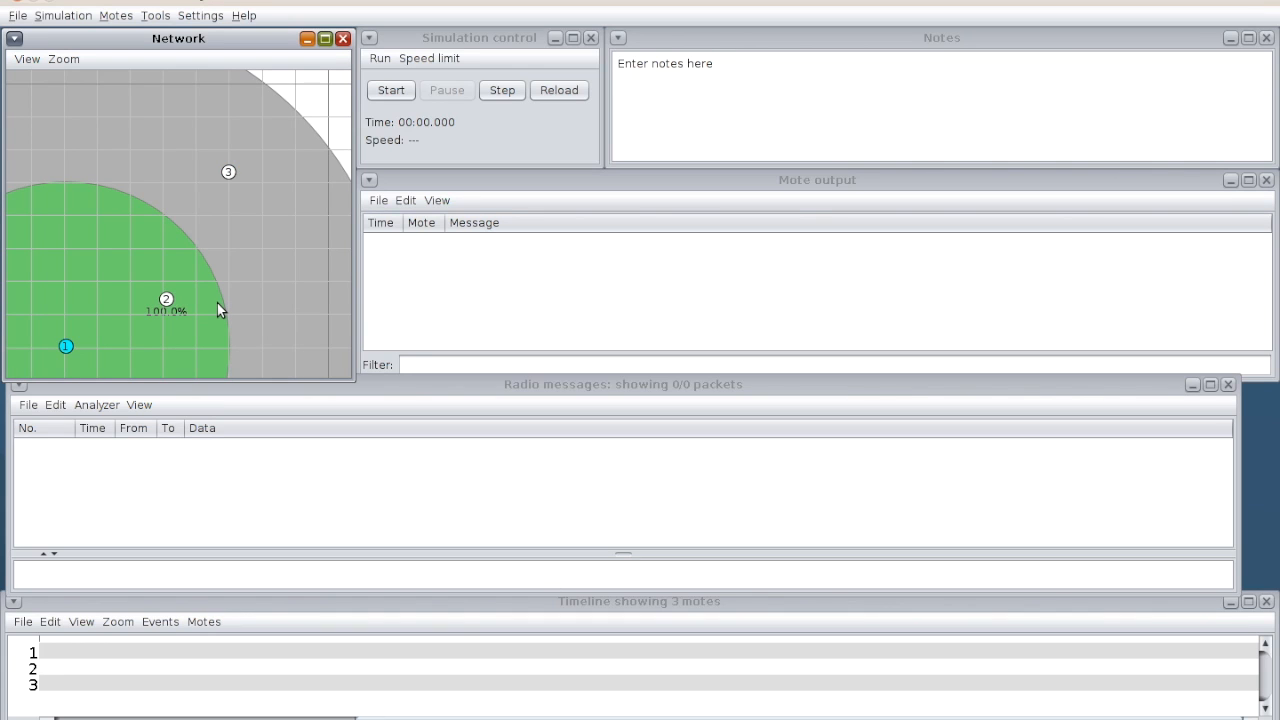
mouse_move(252, 304)
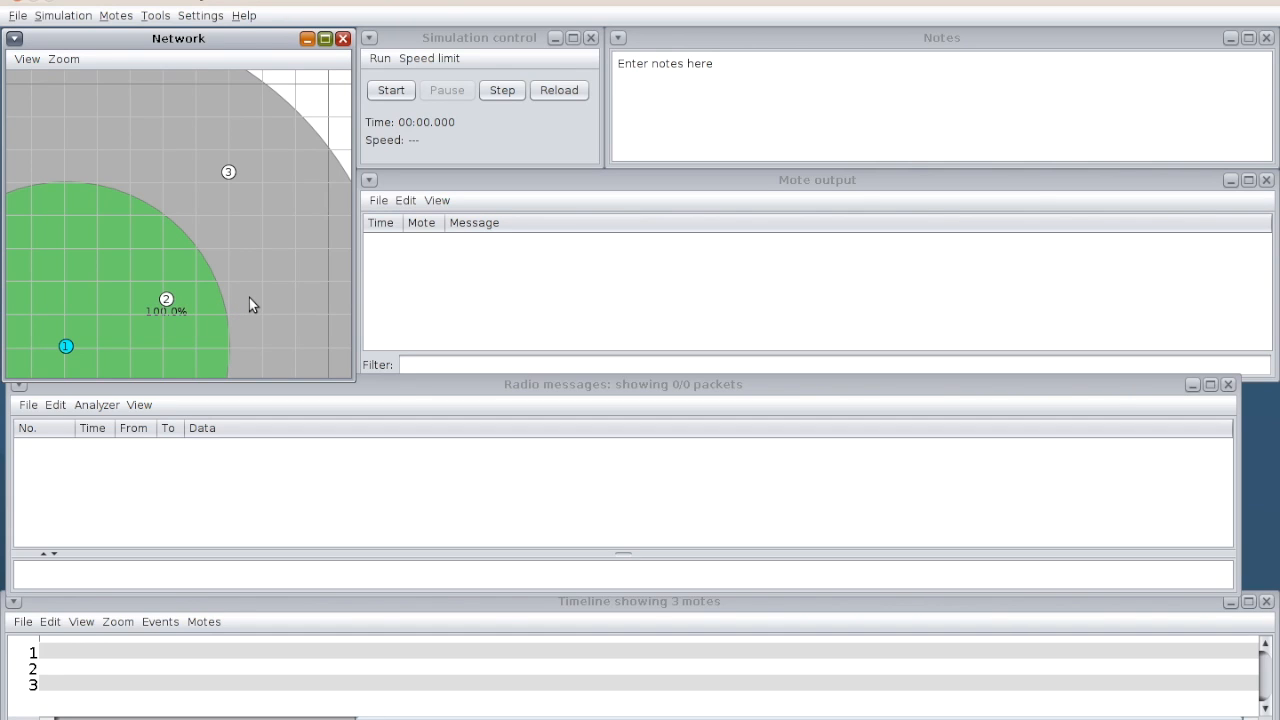
mouse_move(256, 304)
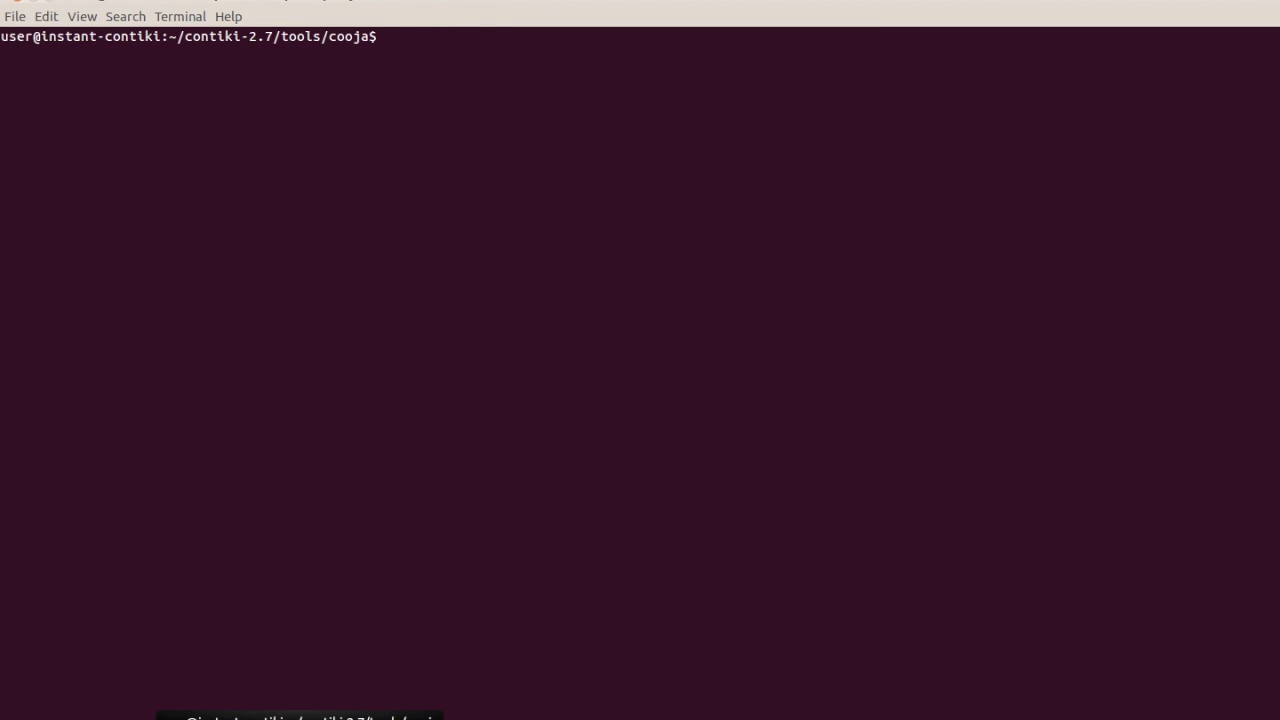
- Change into the contiki-2.7/examples/ipv6/rpl-border-router folder
type("cd")
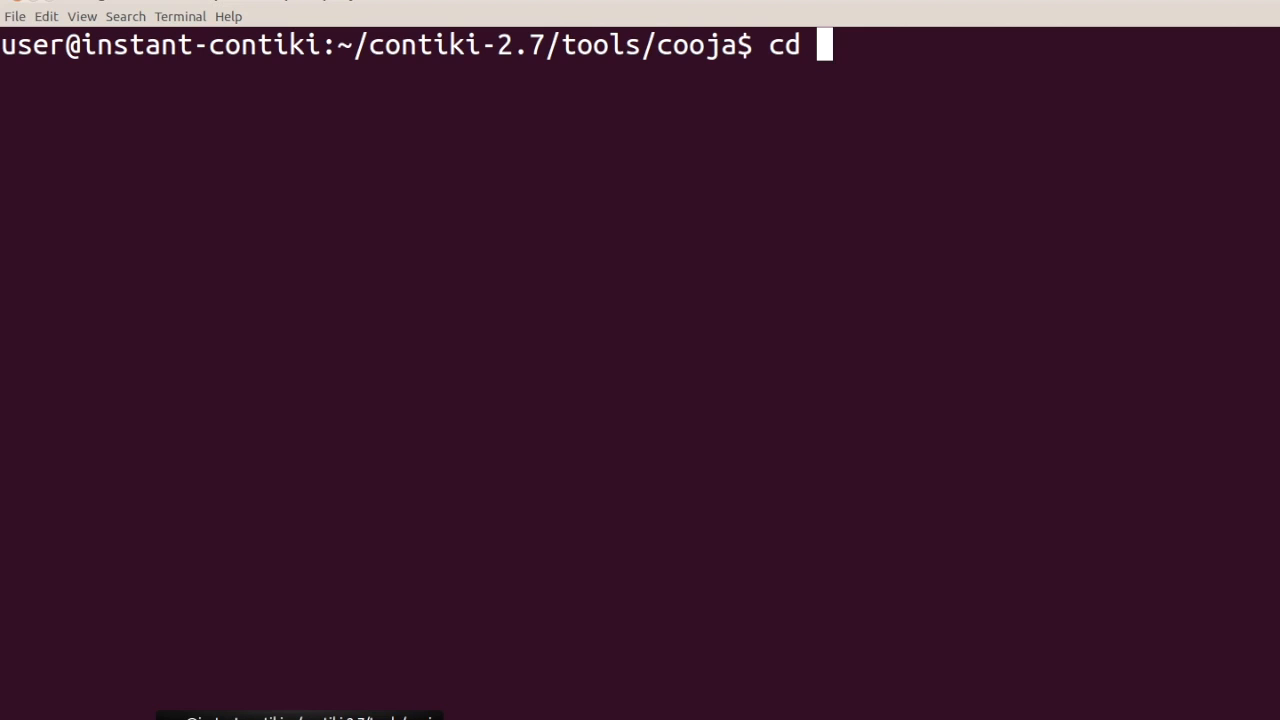
type("cont")
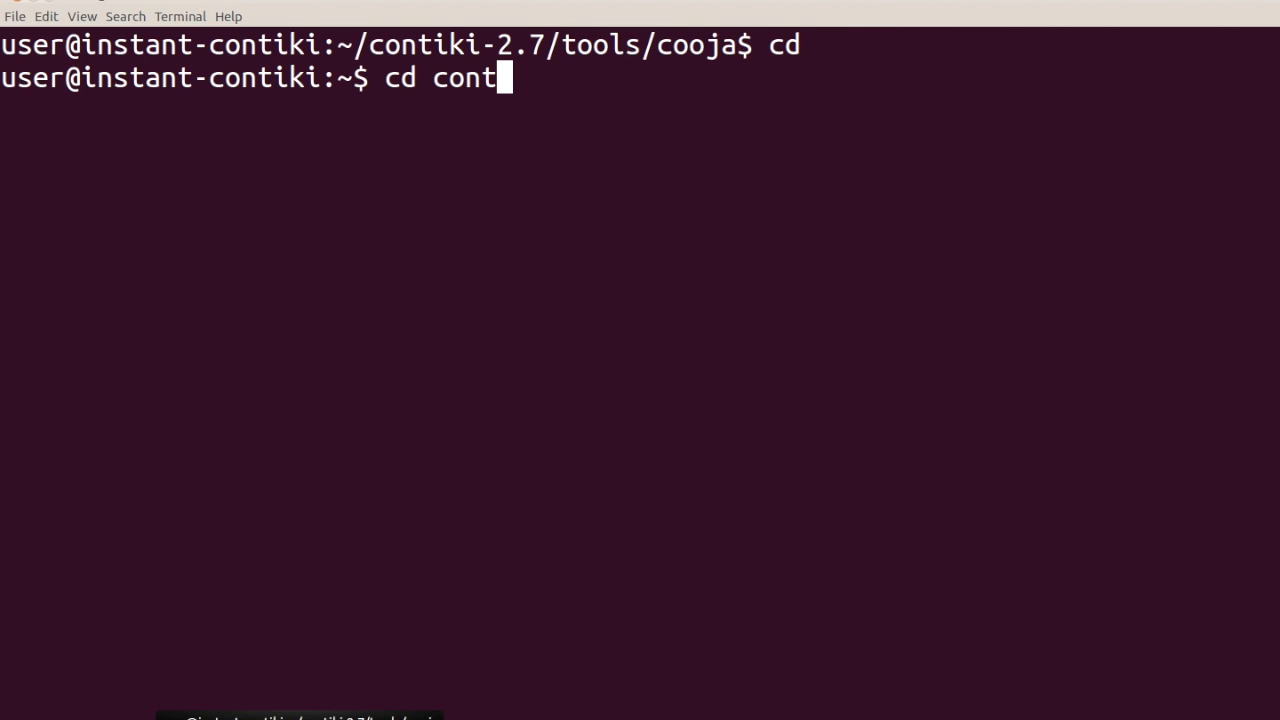
key("Tab")
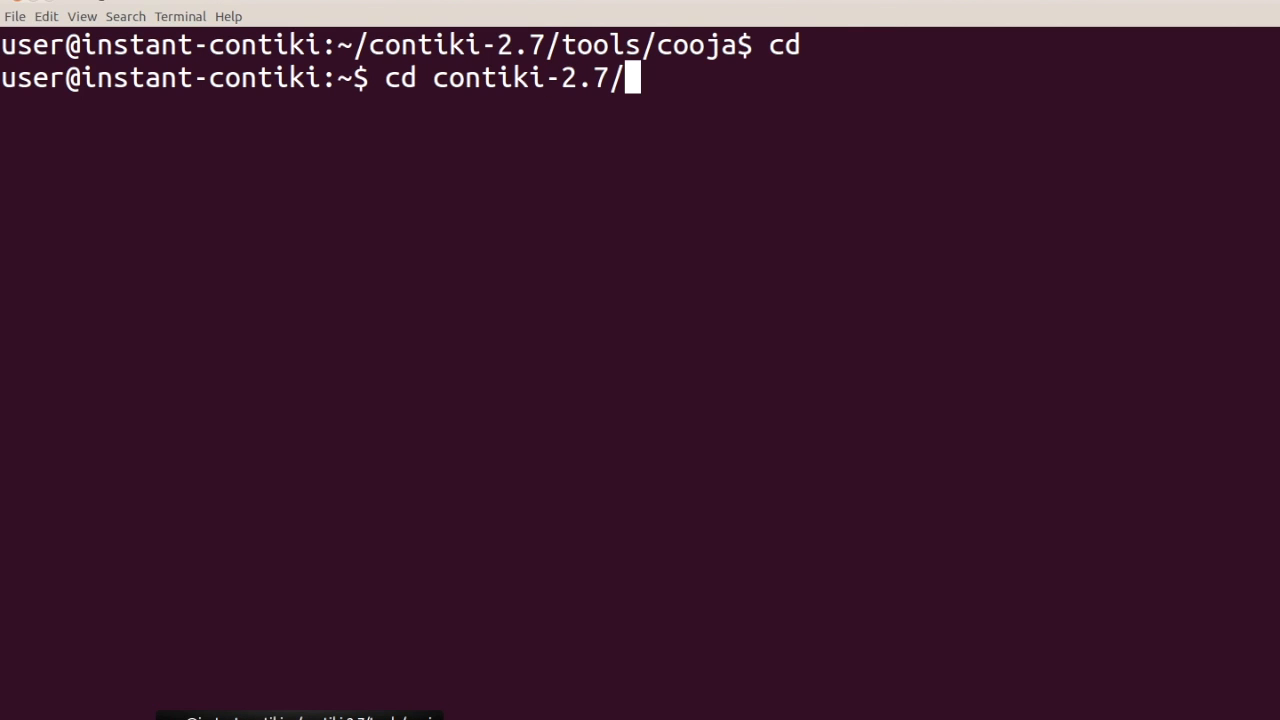
type("examples/")
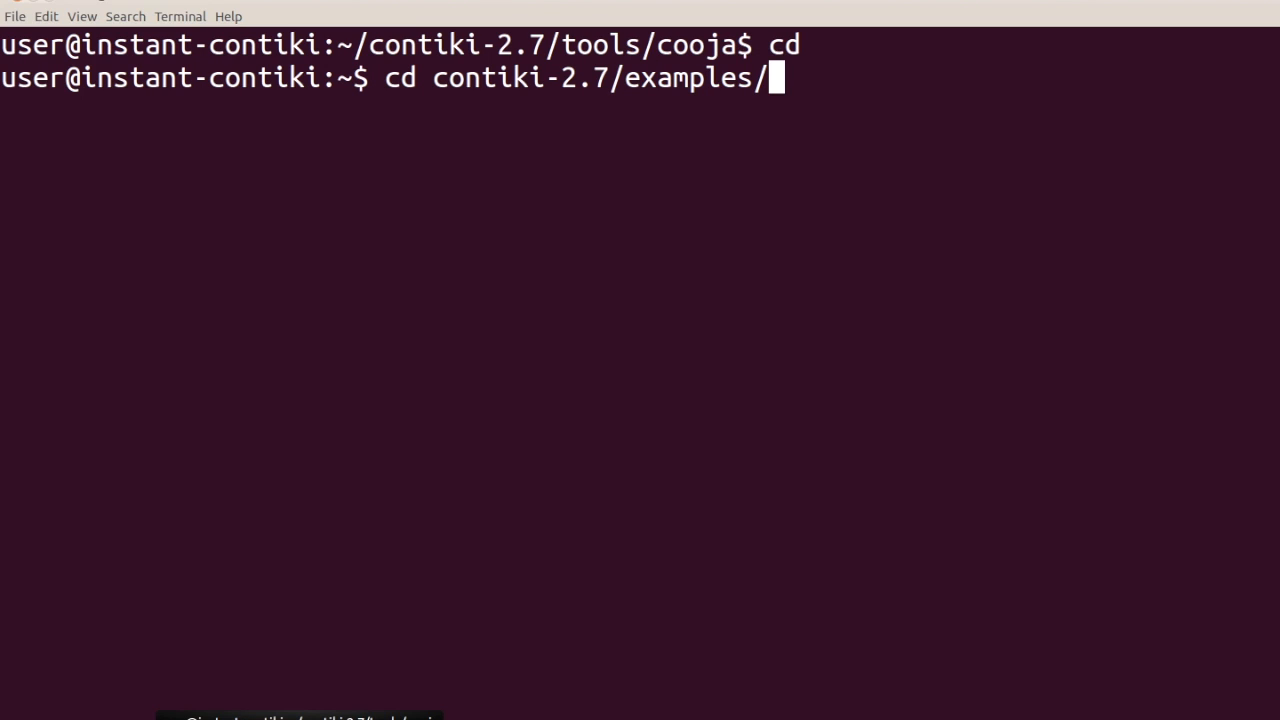
type("ipv6/")
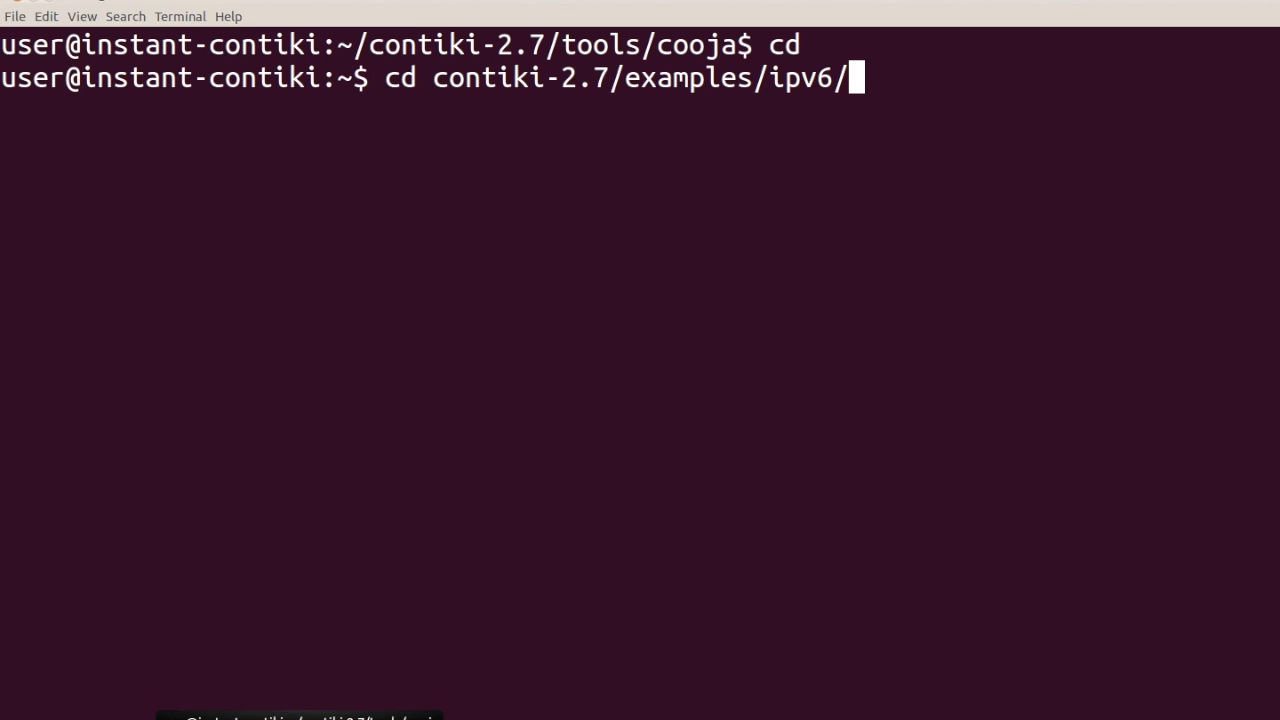
type("rpl-border-router/")
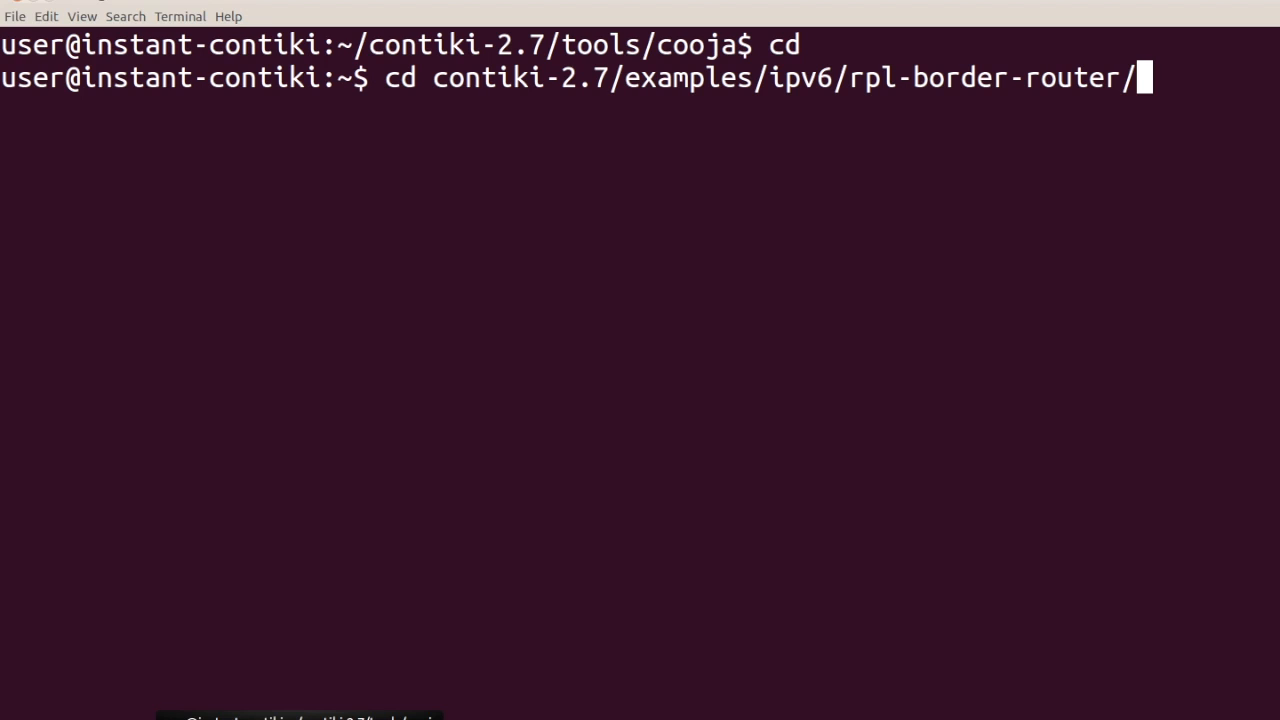
key("Return")
type("pwd")
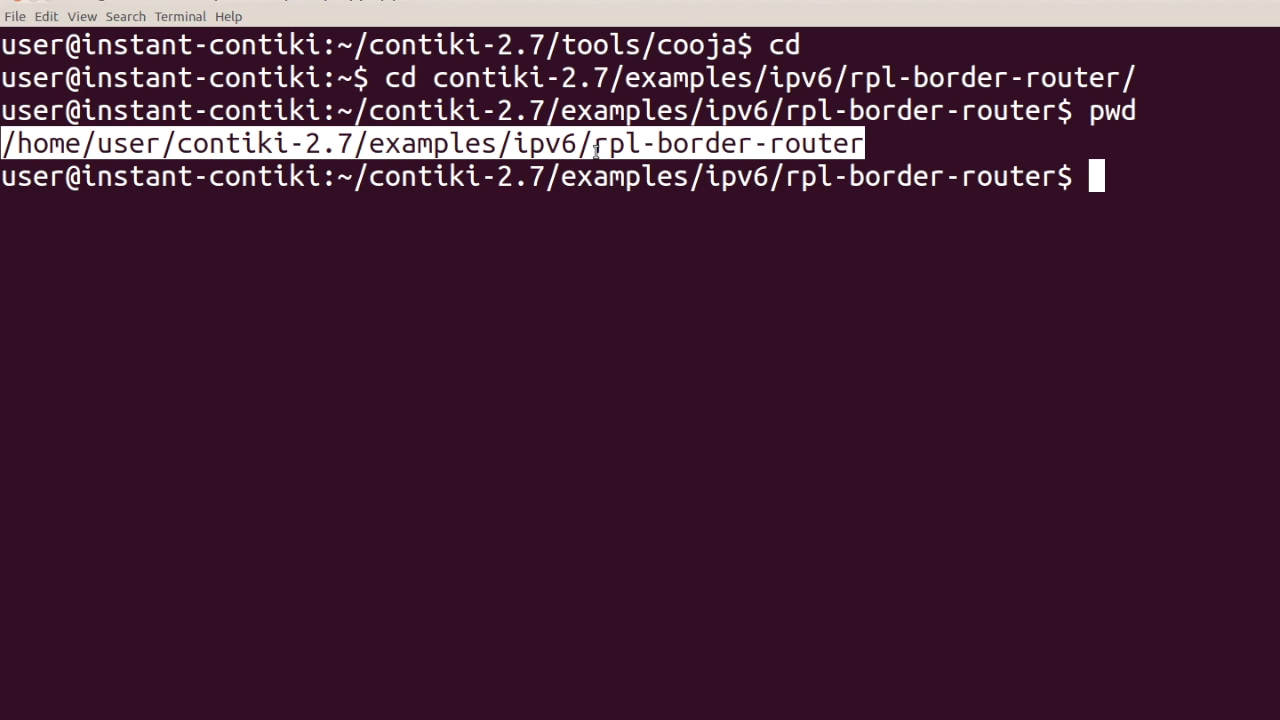
mouse_move(696, 144)
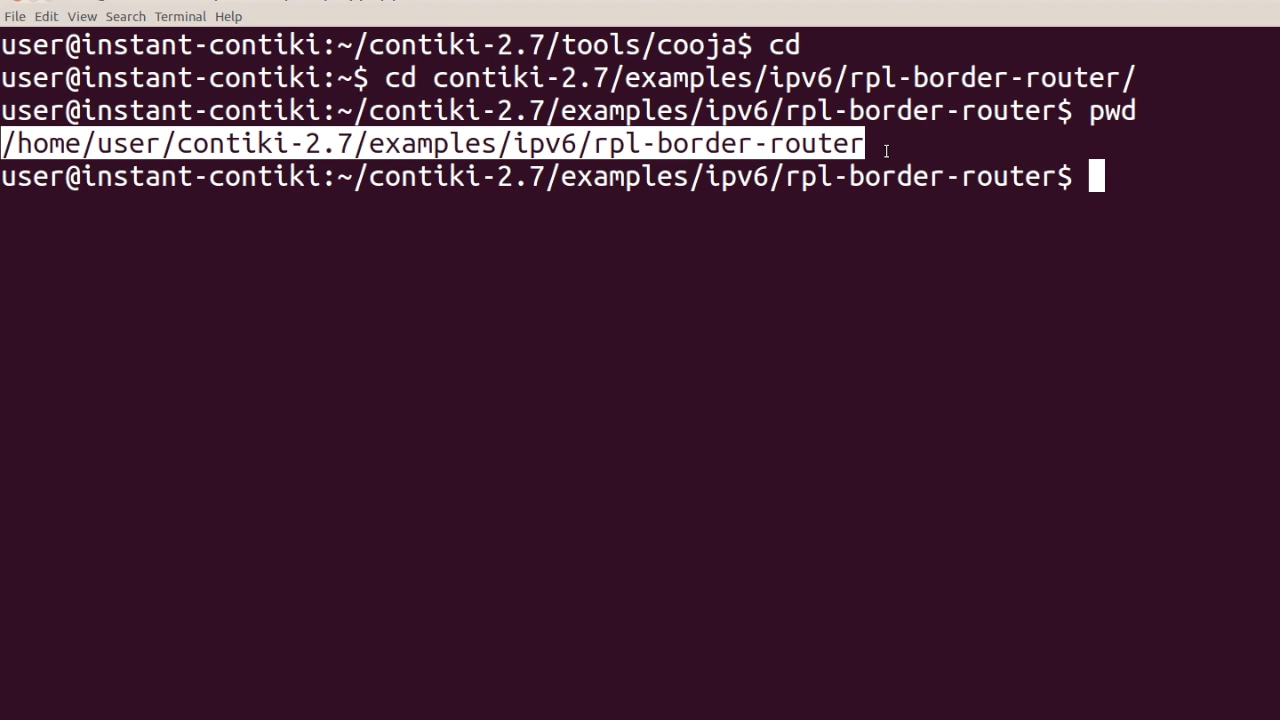
- Enter the command make connect-router-cooja at the prompt, ready to run
type("make conn")
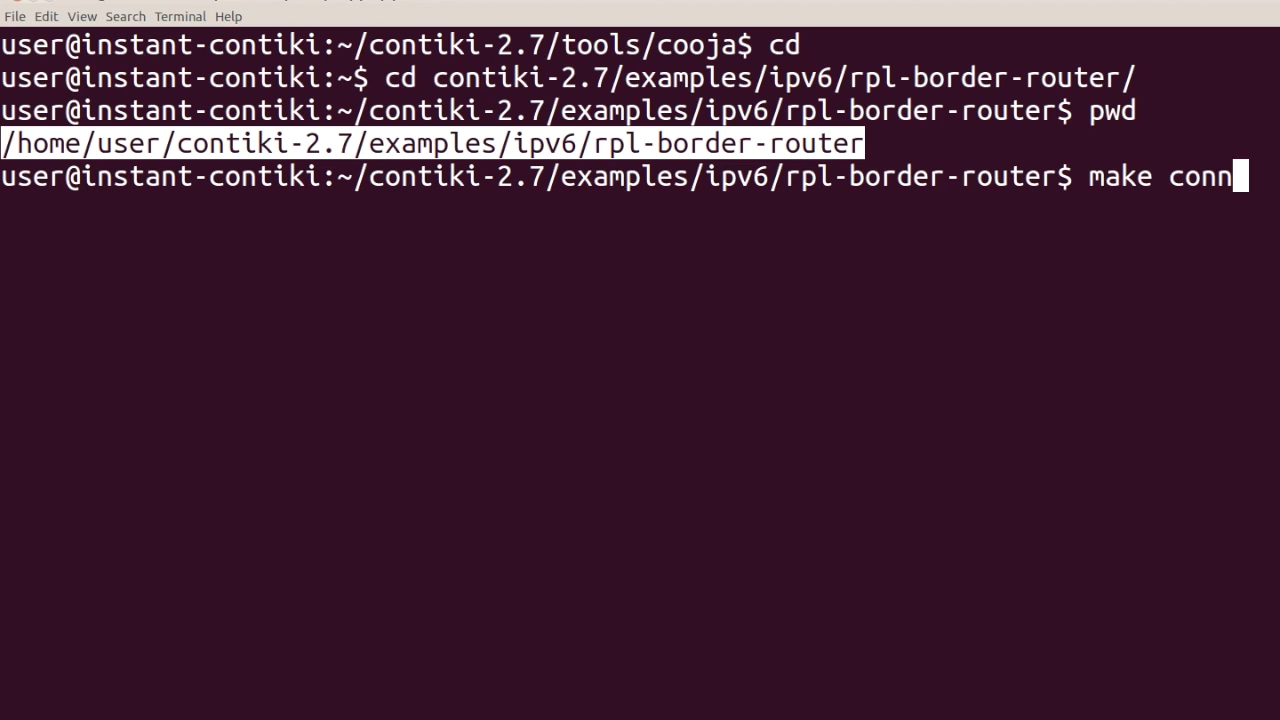
type("ect-router-coo")
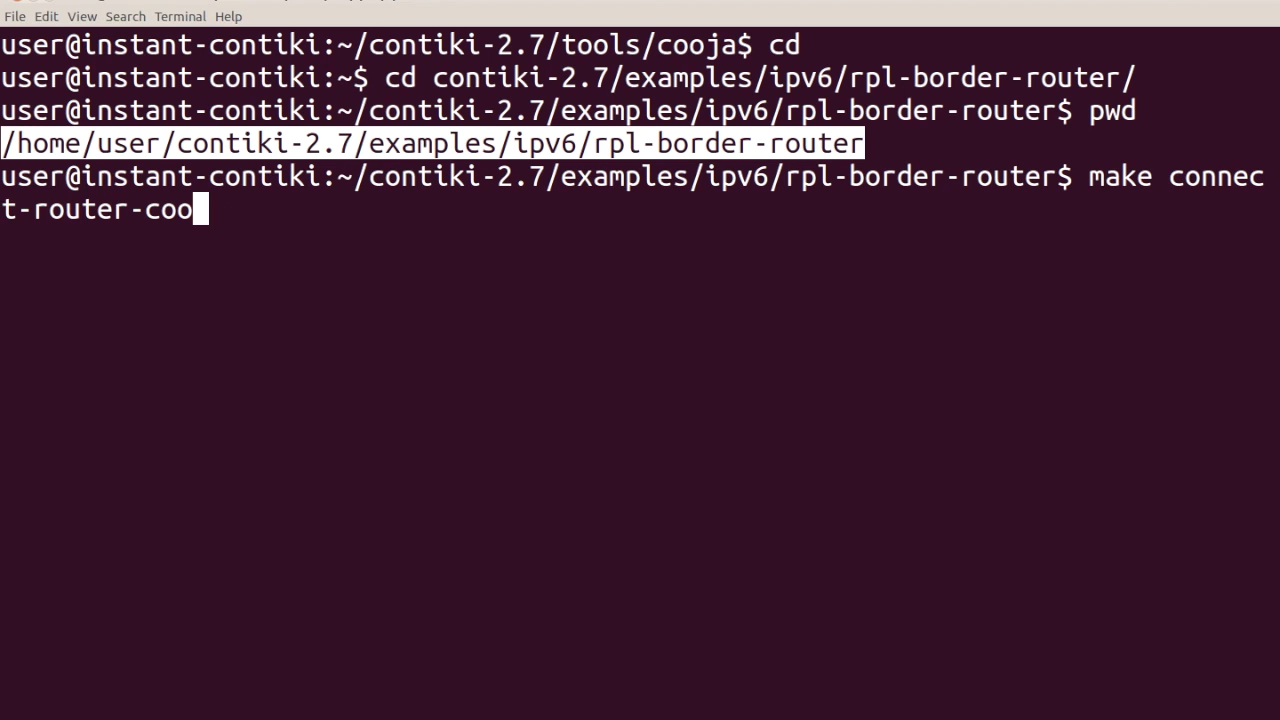
type("ja")
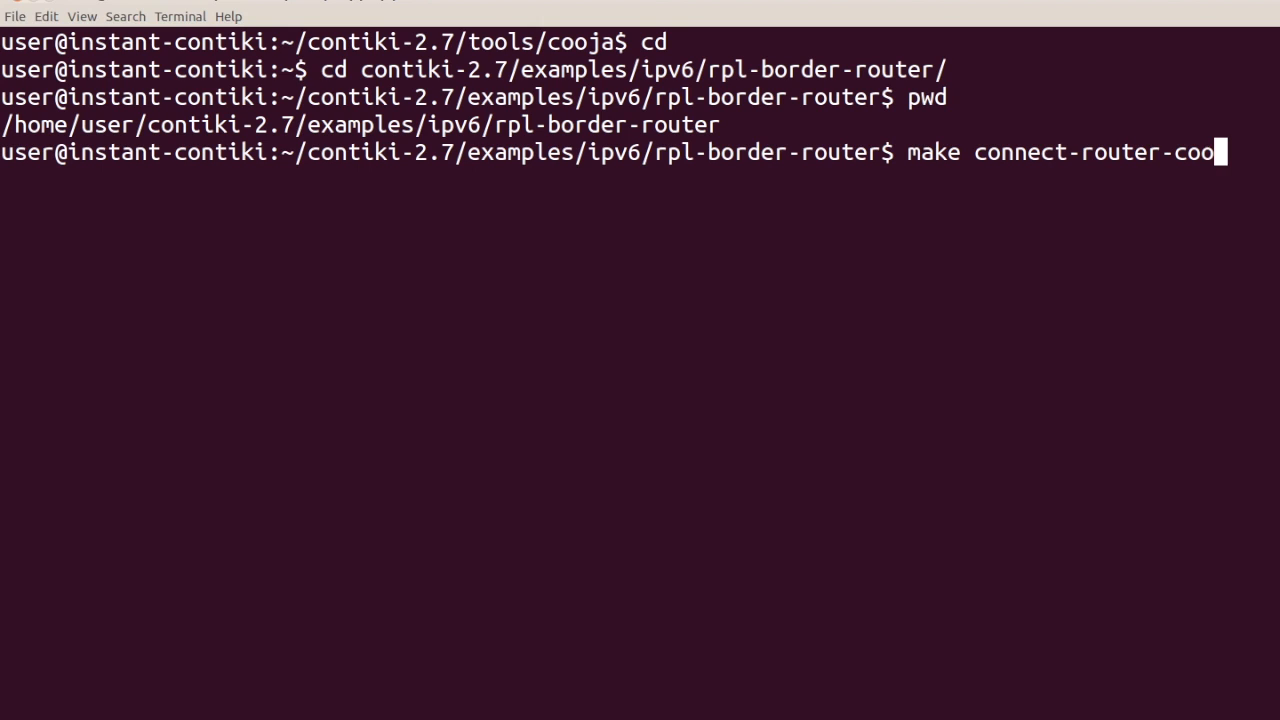
key("BackSpace")
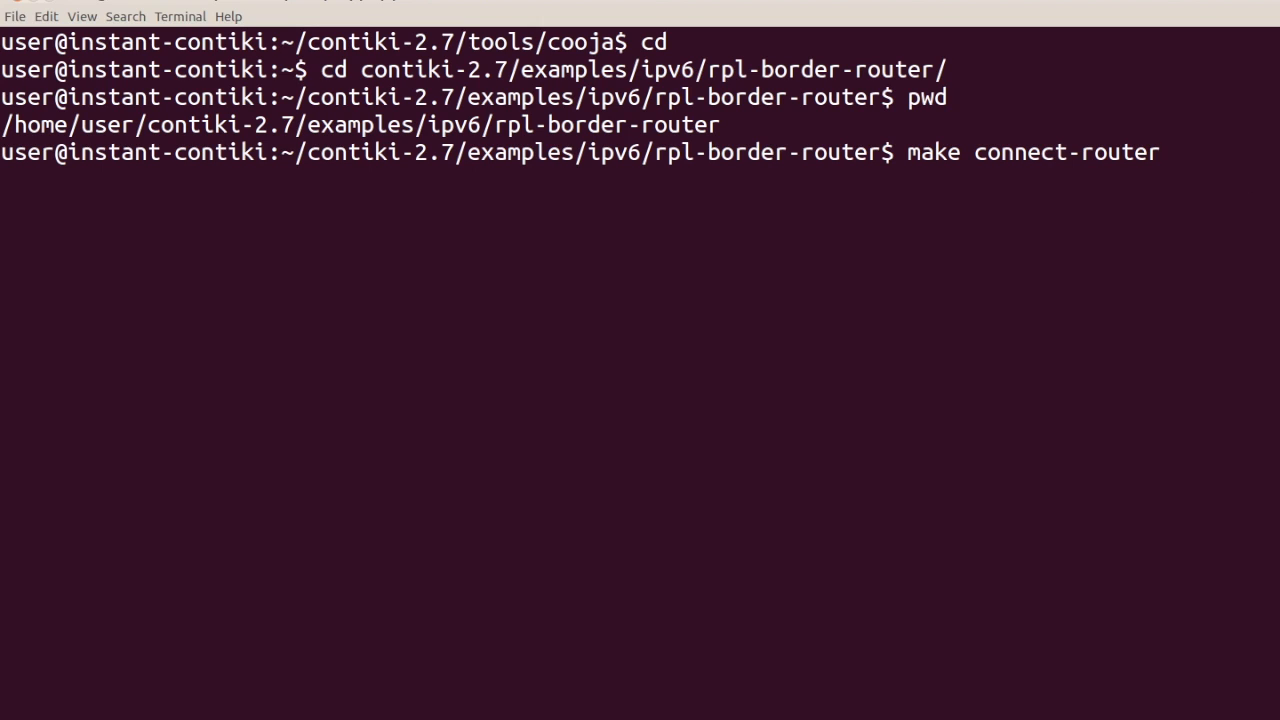
type("-cooja")
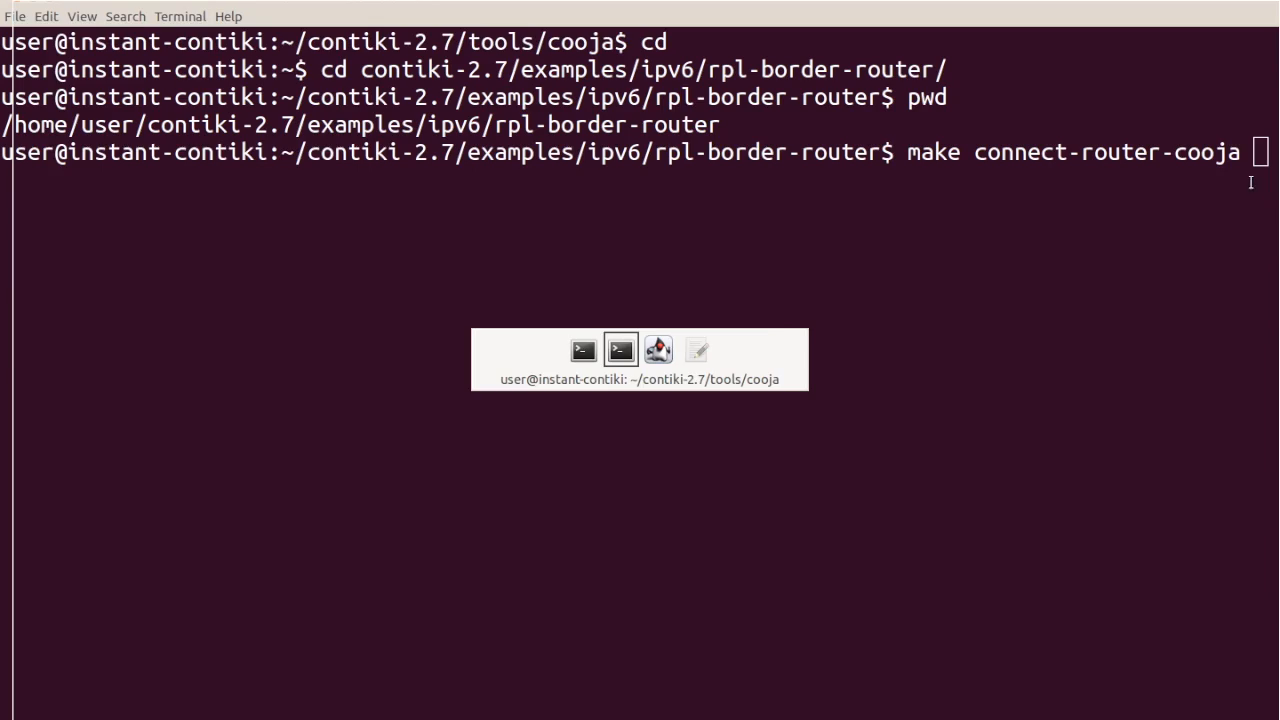
- Start a Serial Socket (SERVER) on Sky mote 1 and move its window aside
left_click(656, 350)
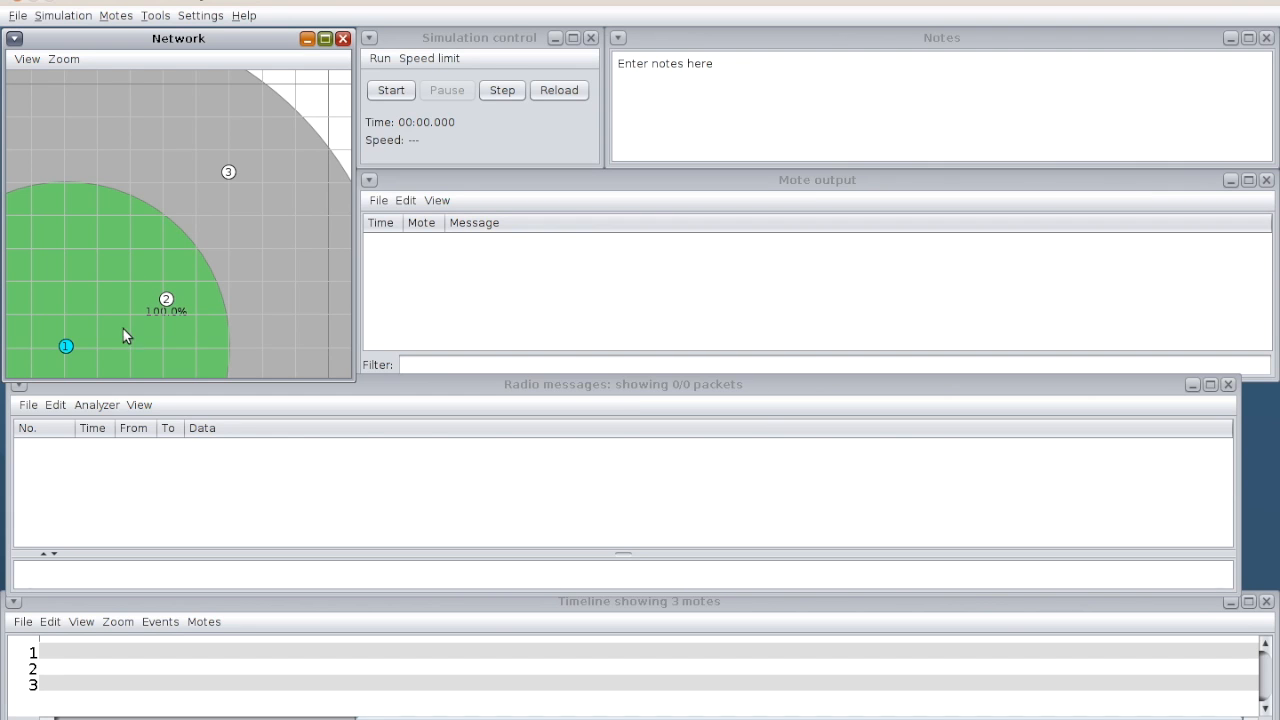
right_click(64, 346)
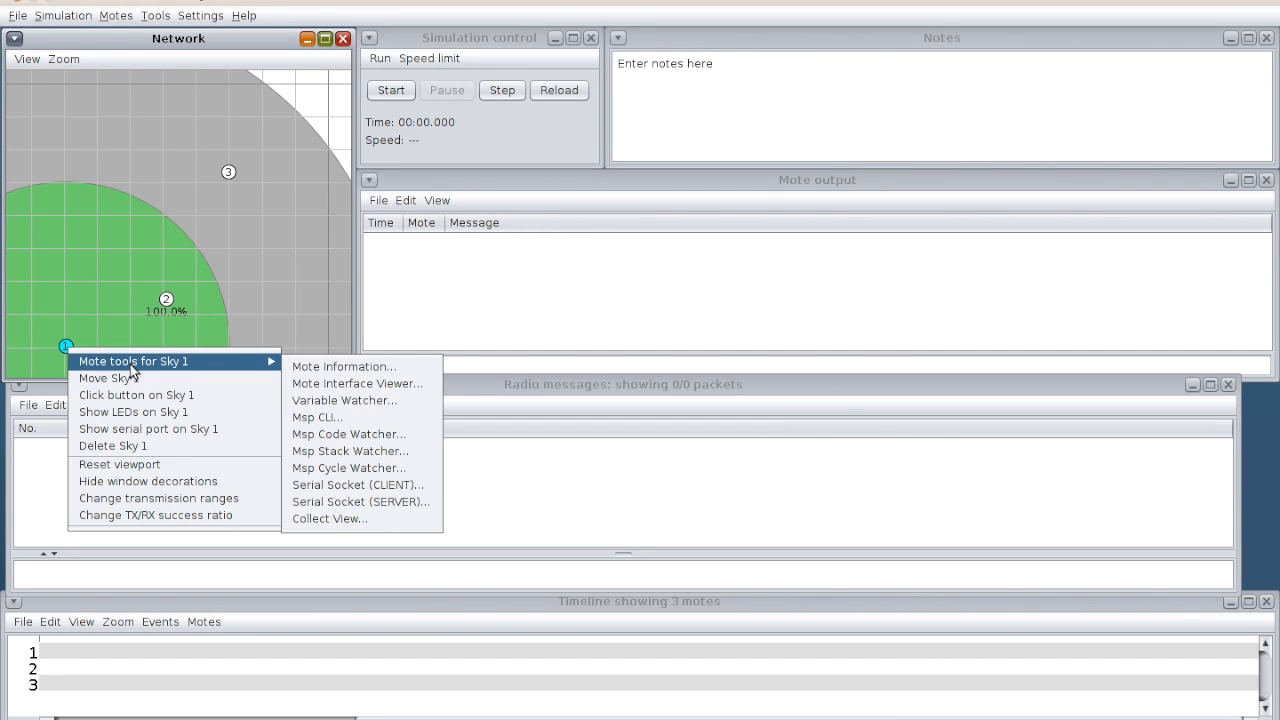
mouse_move(348, 468)
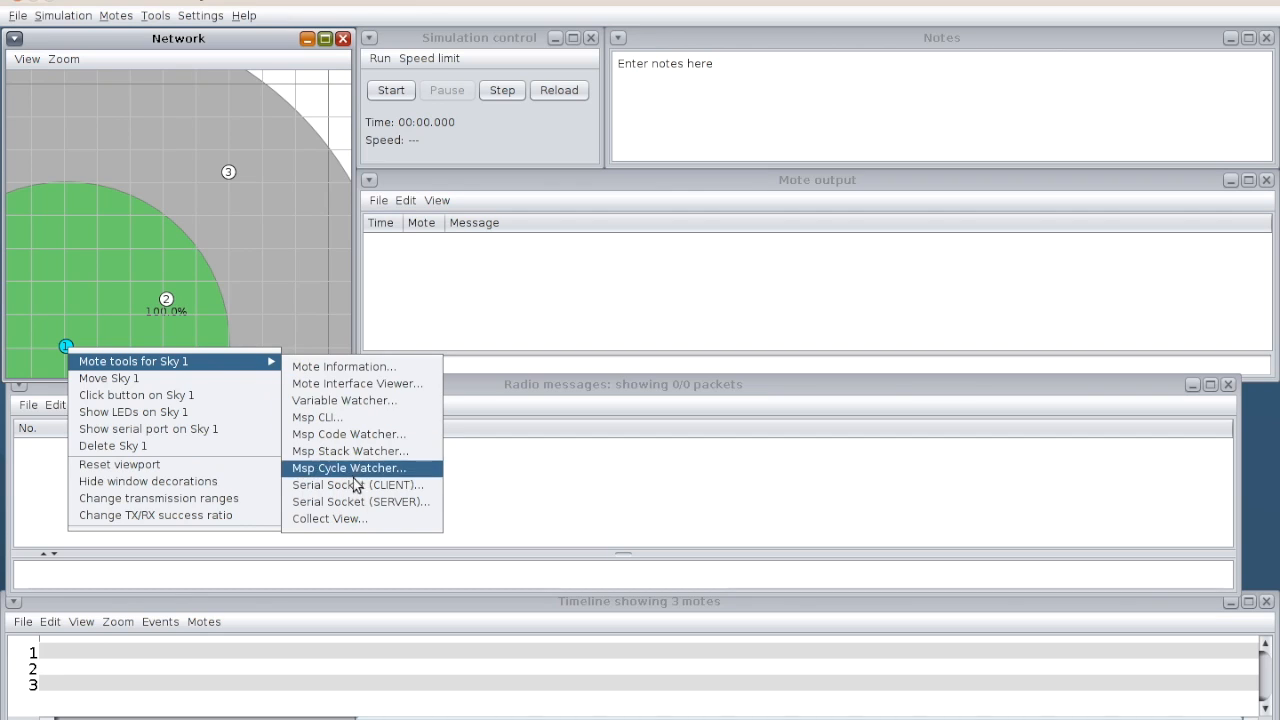
mouse_move(364, 502)
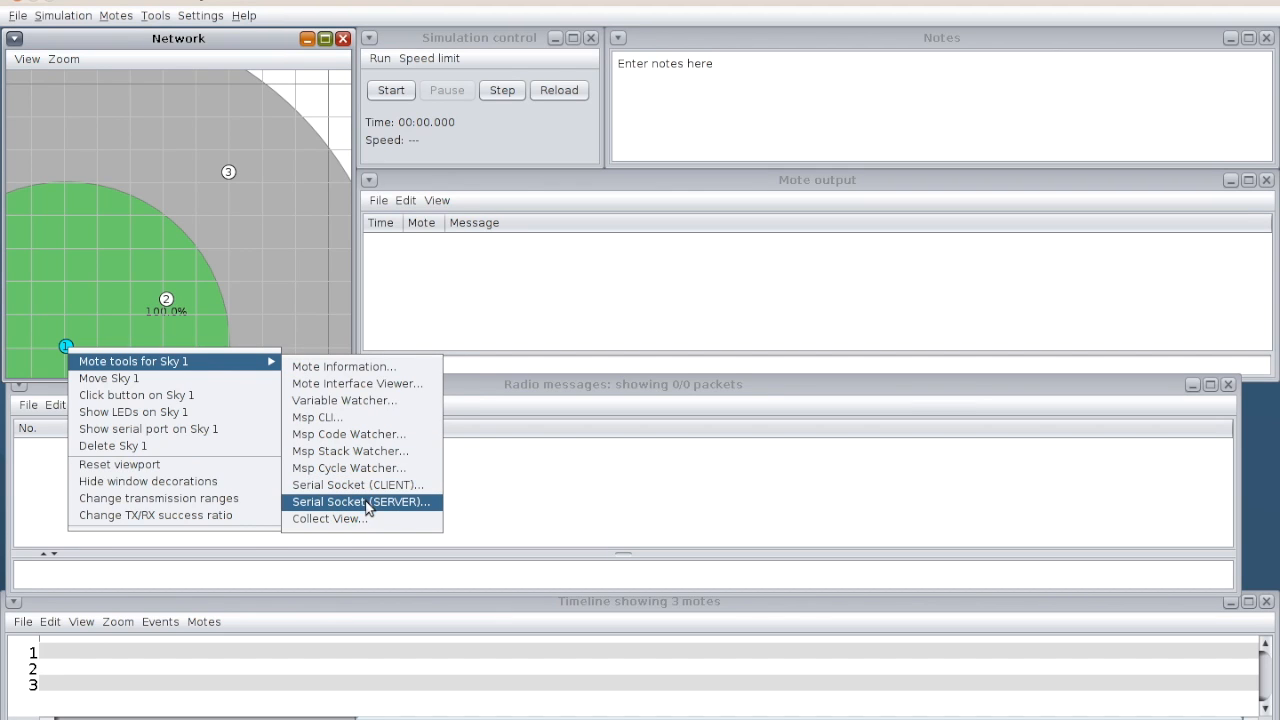
left_click(358, 502)
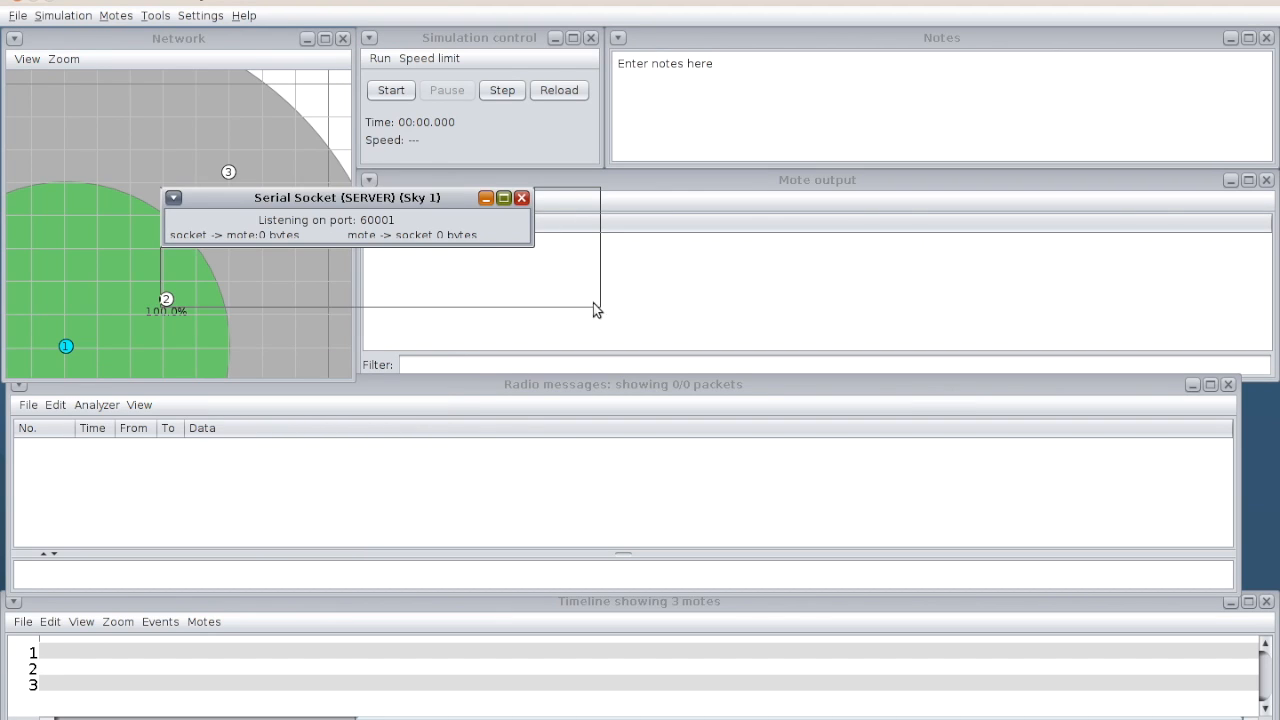
left_click_drag(348, 198, 576, 216)
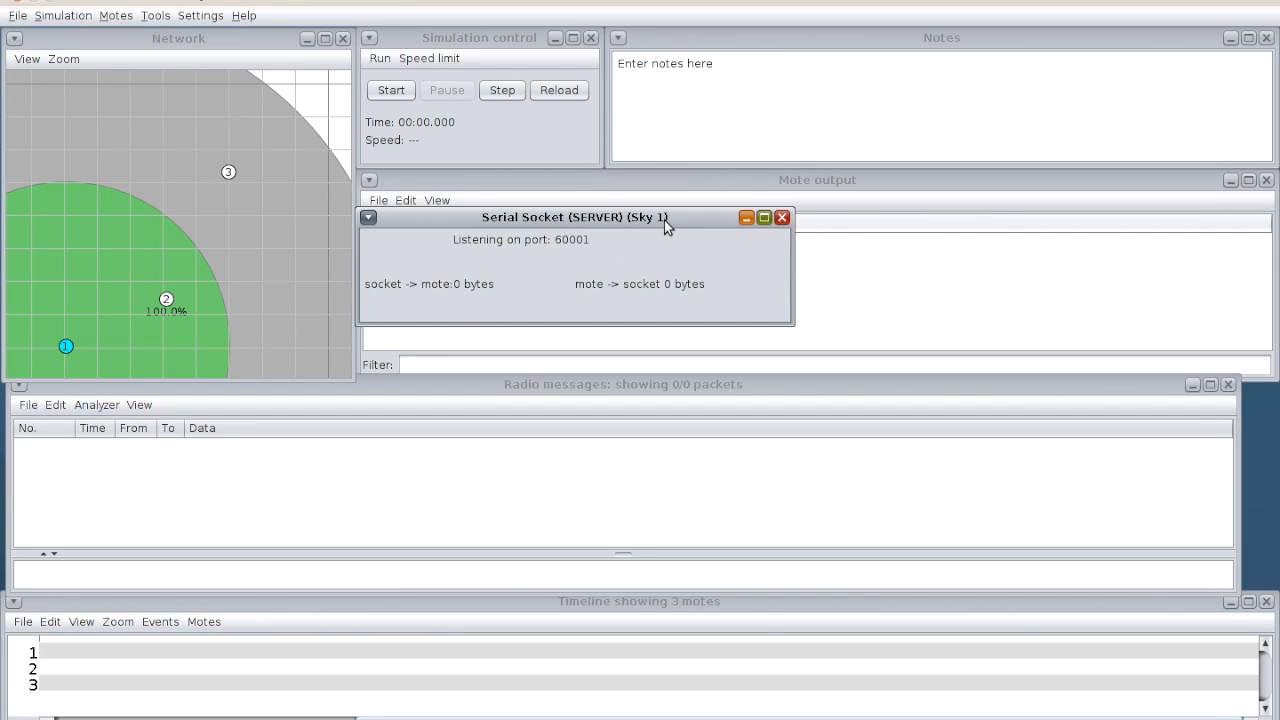
left_click_drag(570, 216, 608, 224)
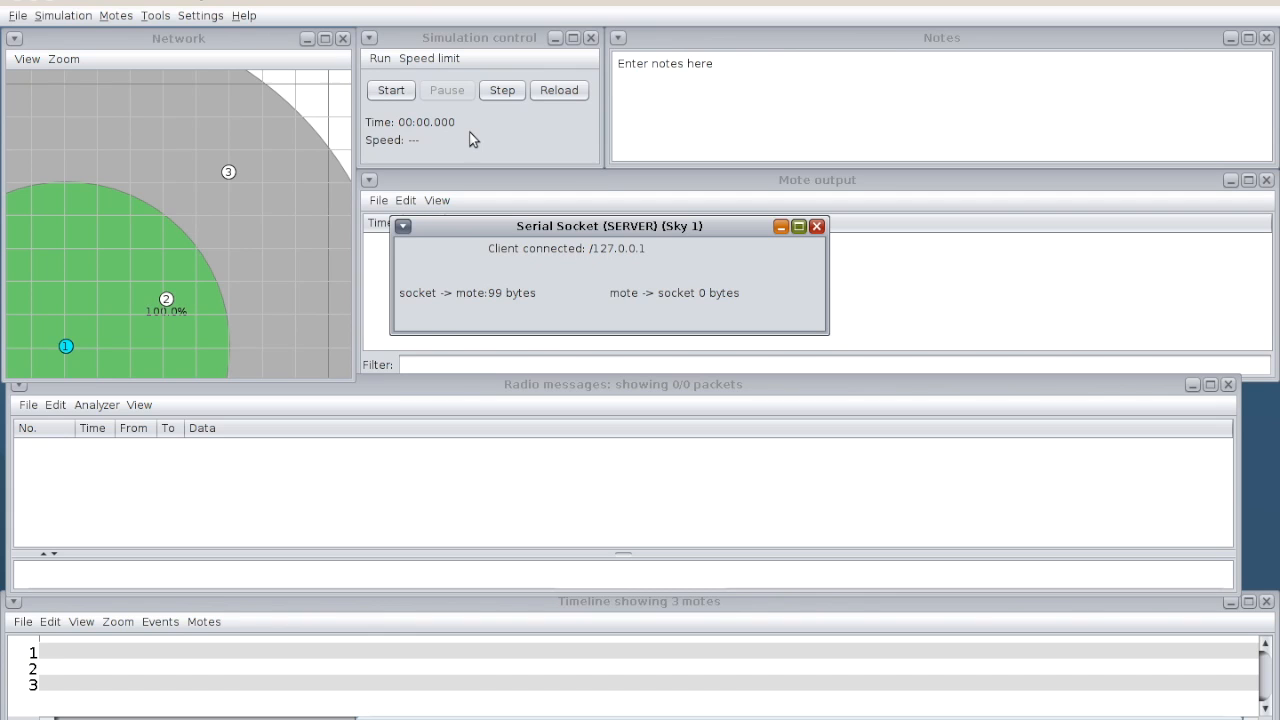
- Start the simulation and label motes with IP addresses in the Network view
left_click(392, 90)
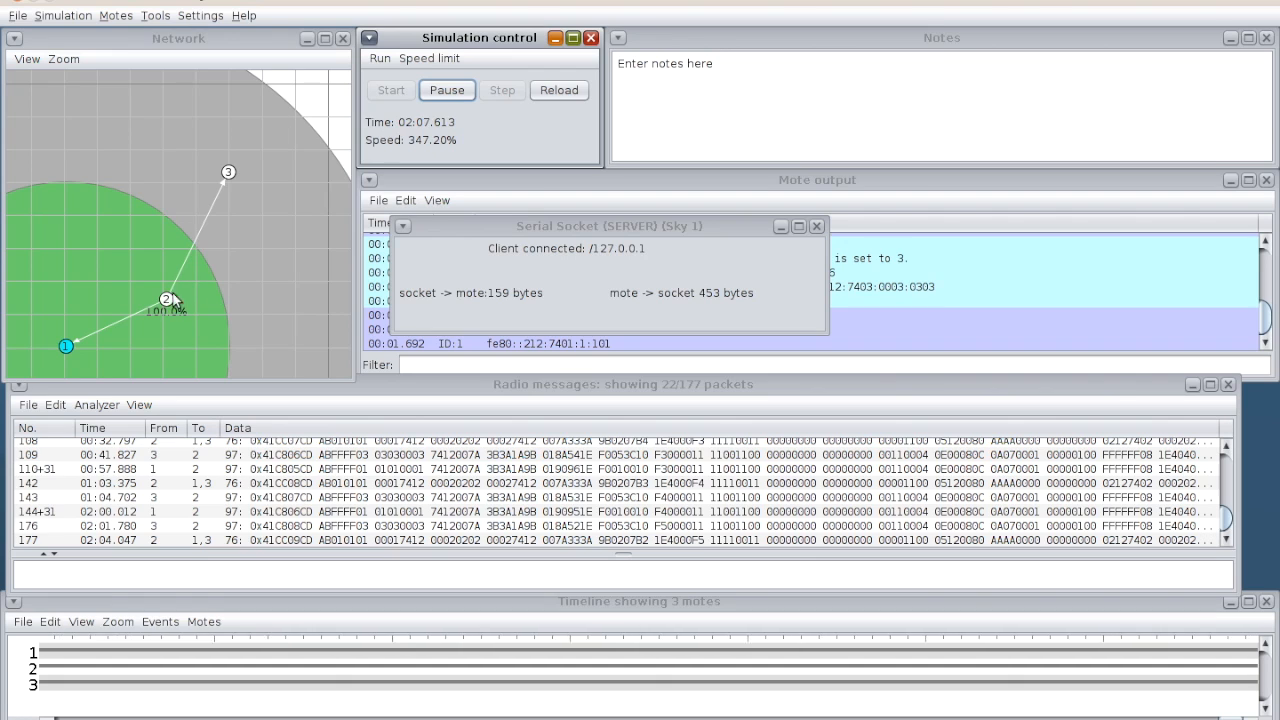
left_click(26, 58)
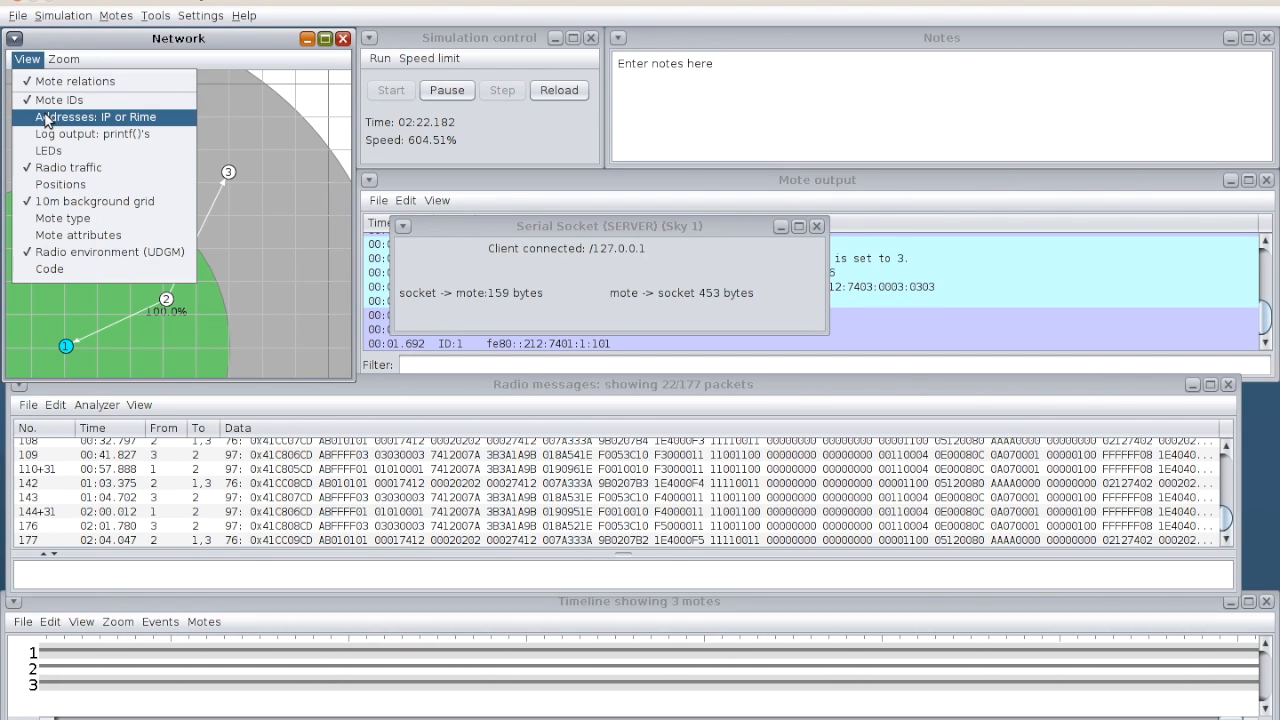
left_click(96, 116)
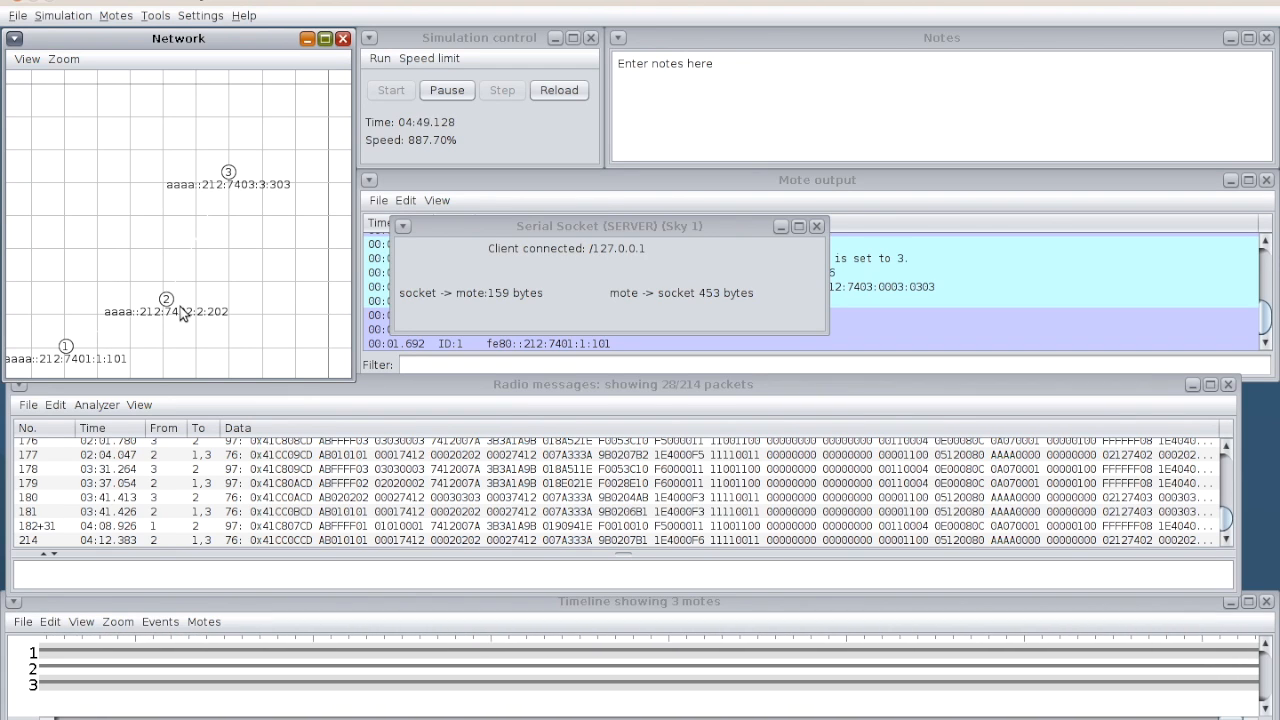
left_click(166, 300)
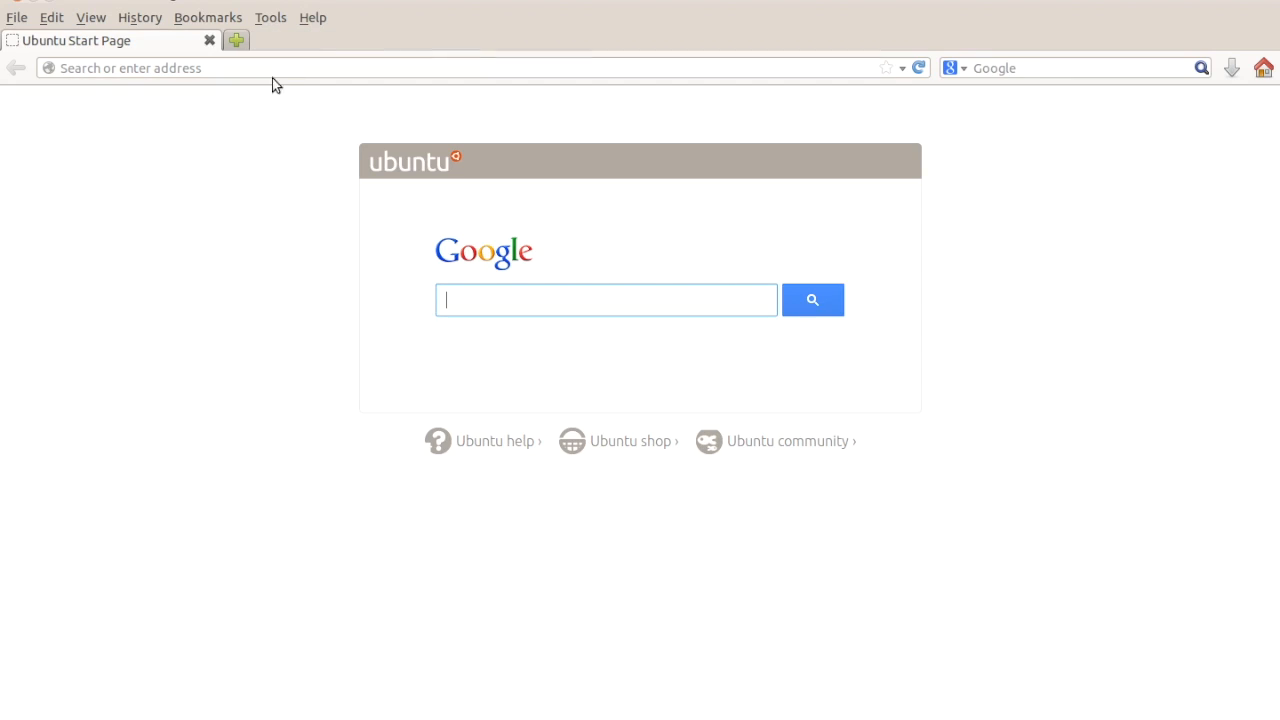
- Enter coap://[aaaa::212:7402:2:202] in the Firefox address bar
type("coa")
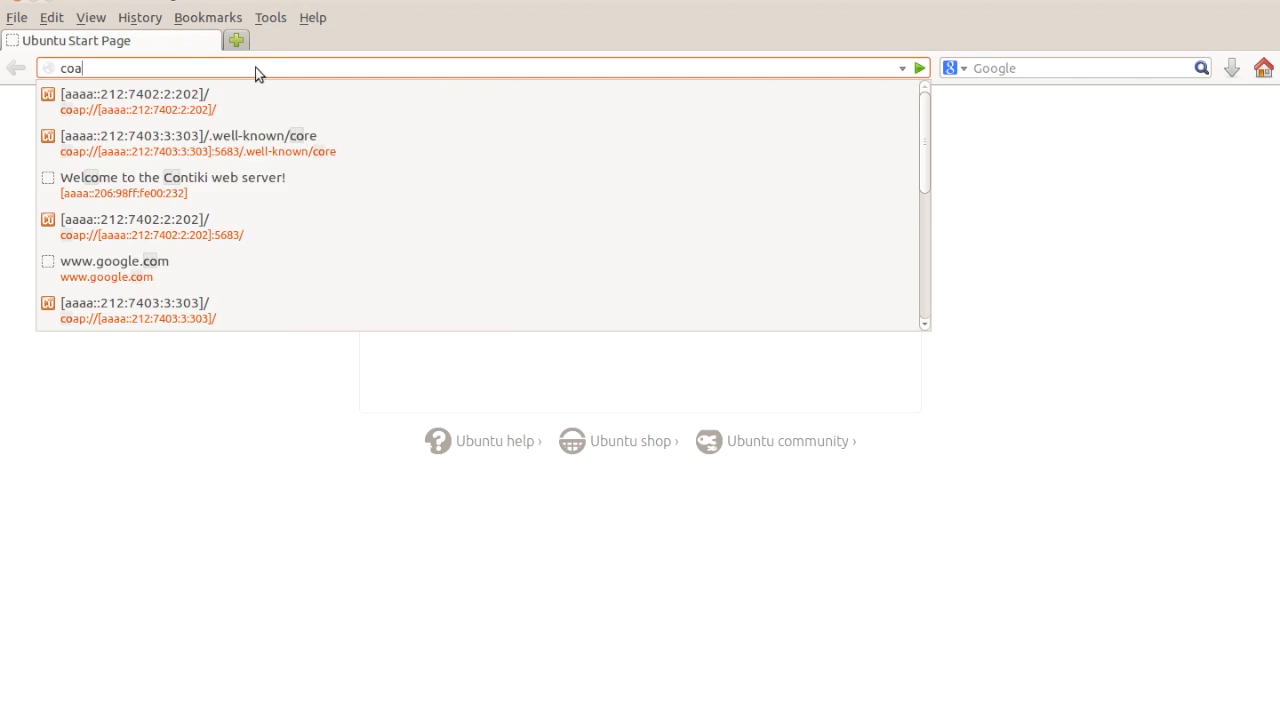
type("p:")
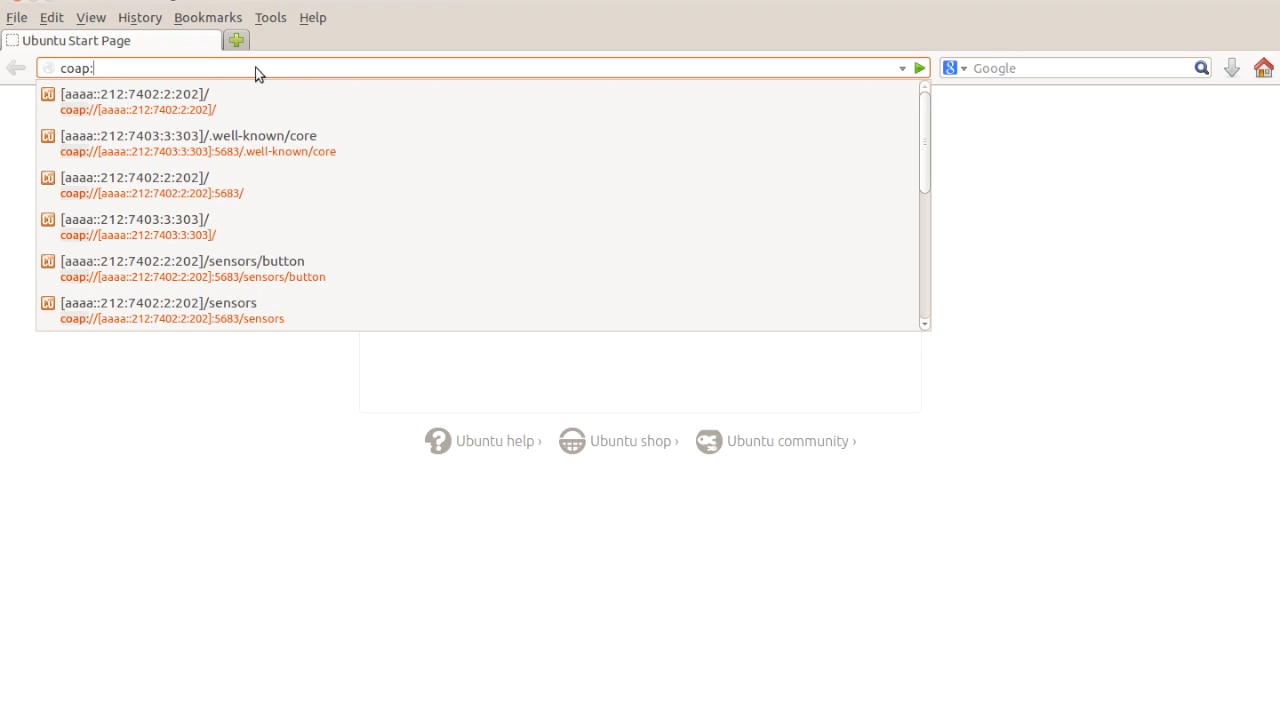
type("//")
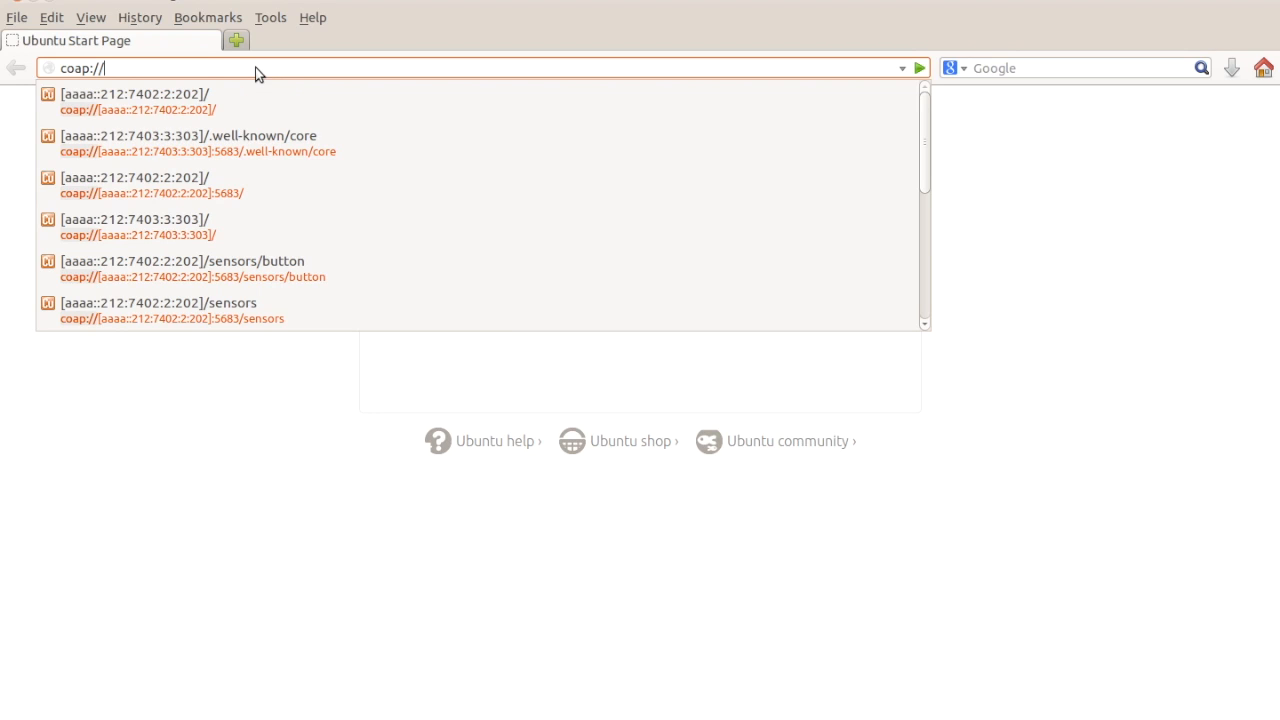
type("[]")
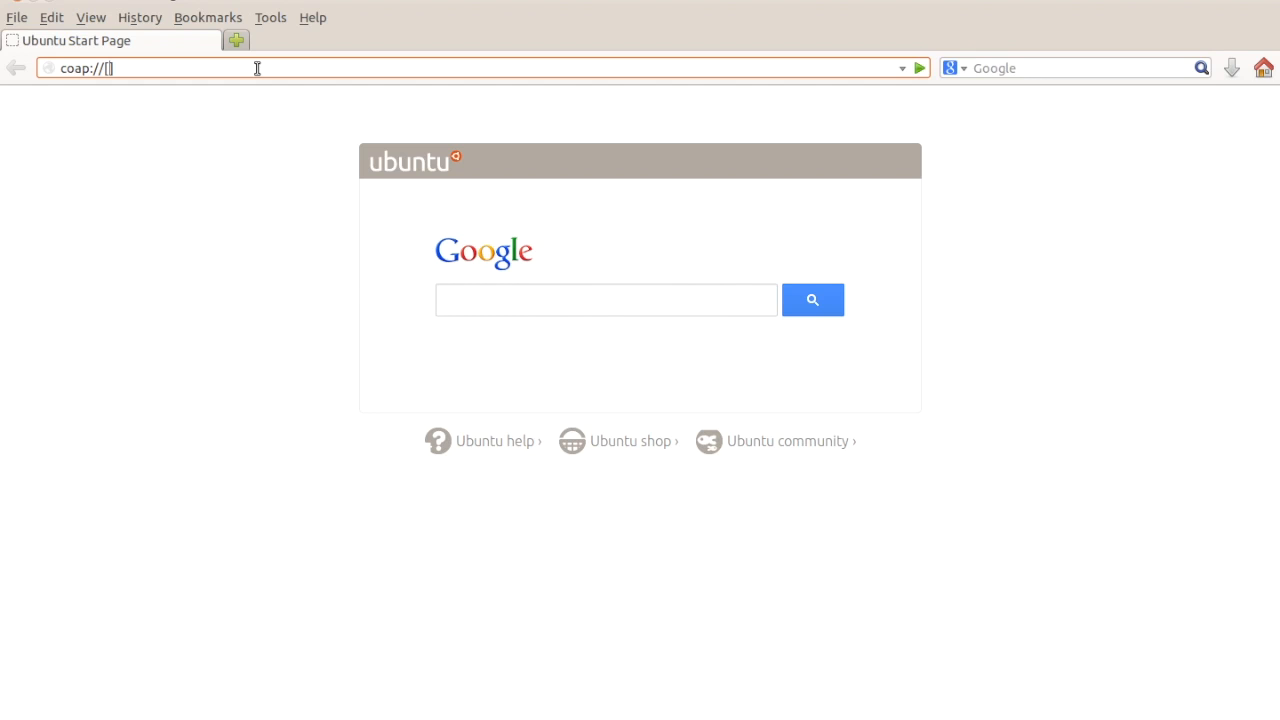
type("aaa")
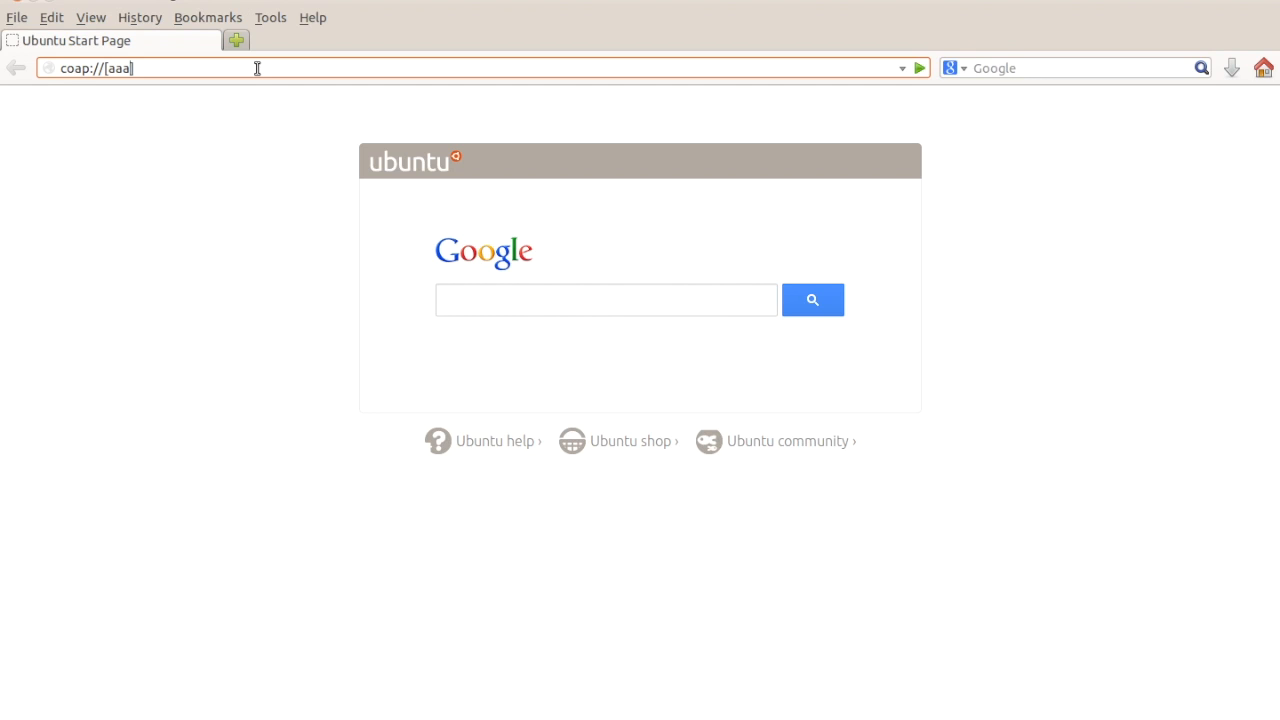
type("a::")
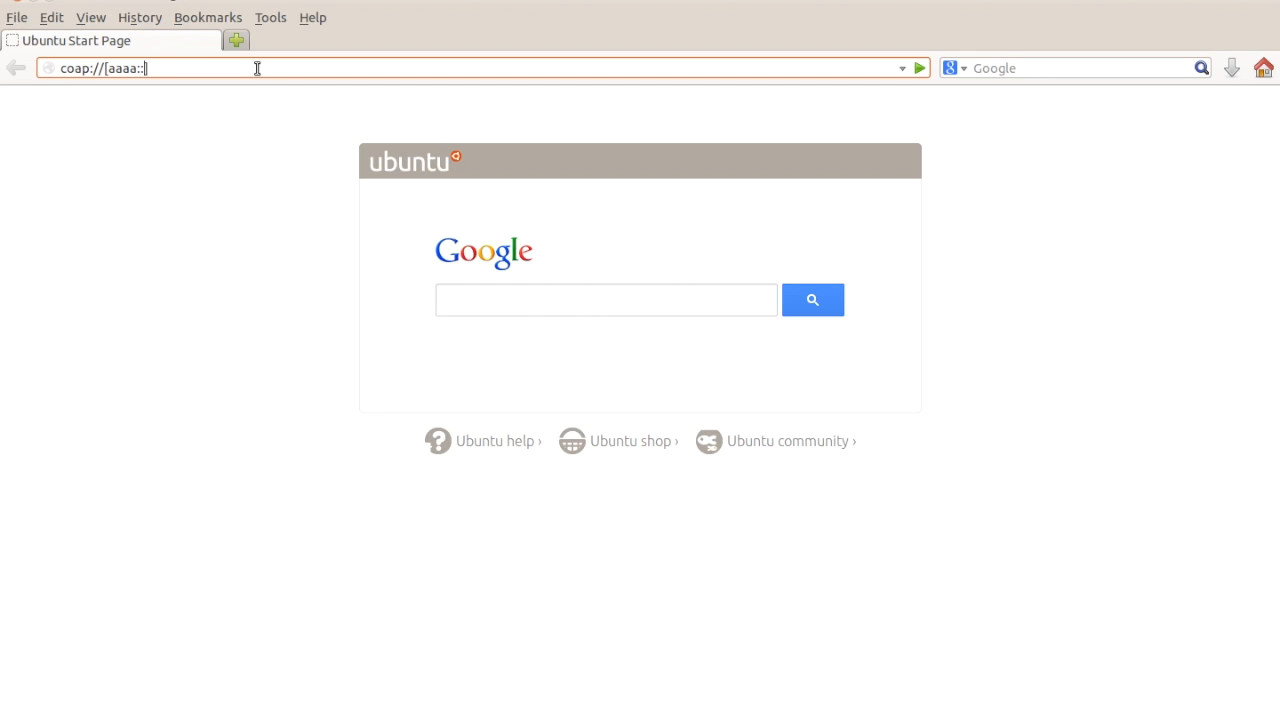
type("212:74")
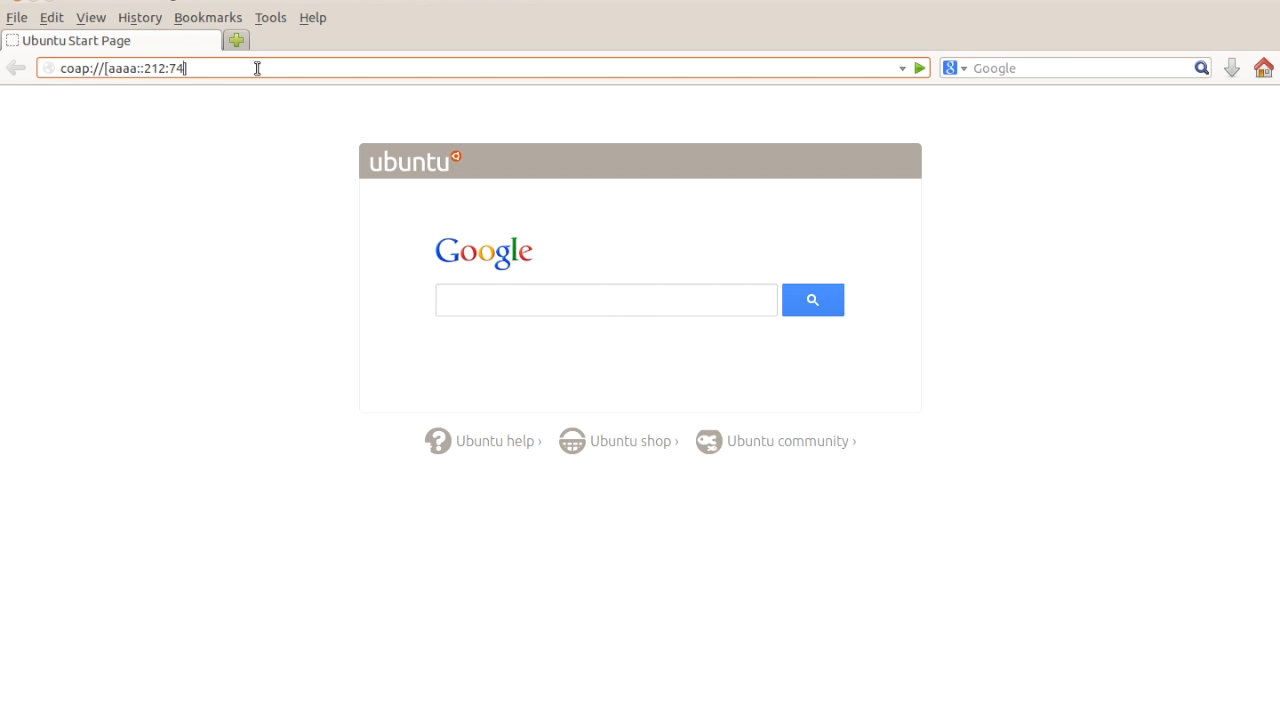
type("02:2:")
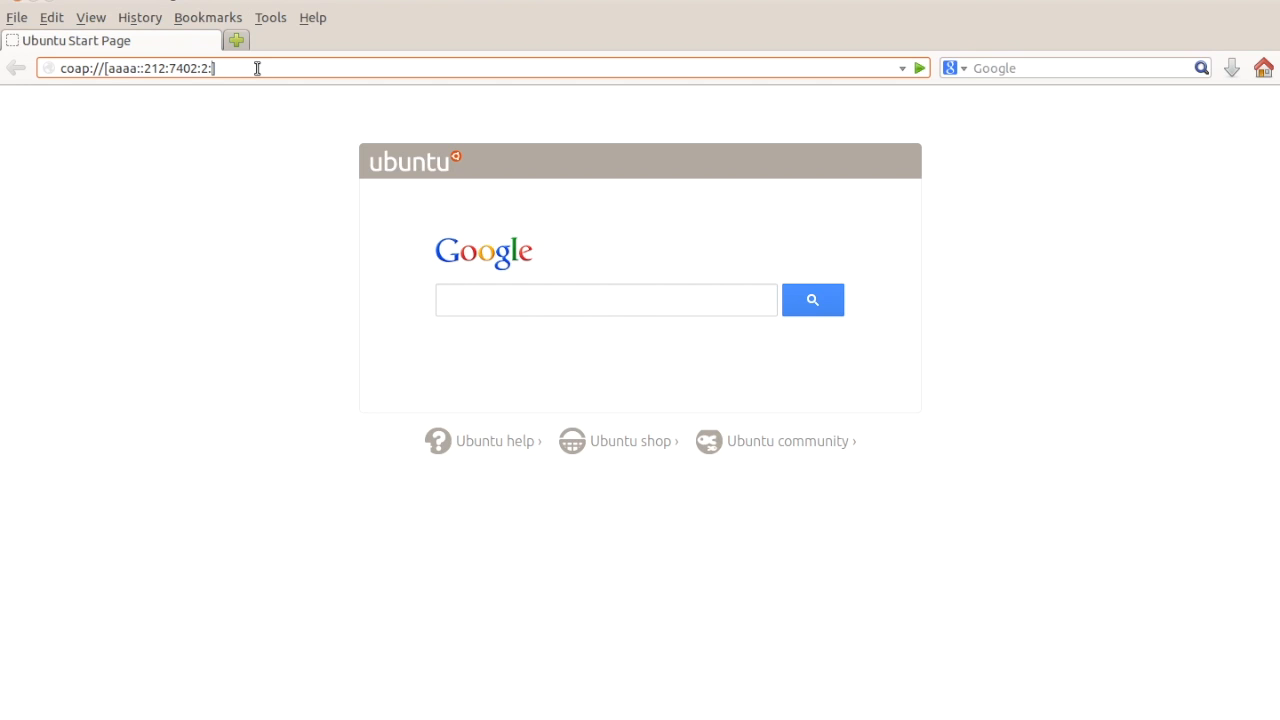
type("202]/")
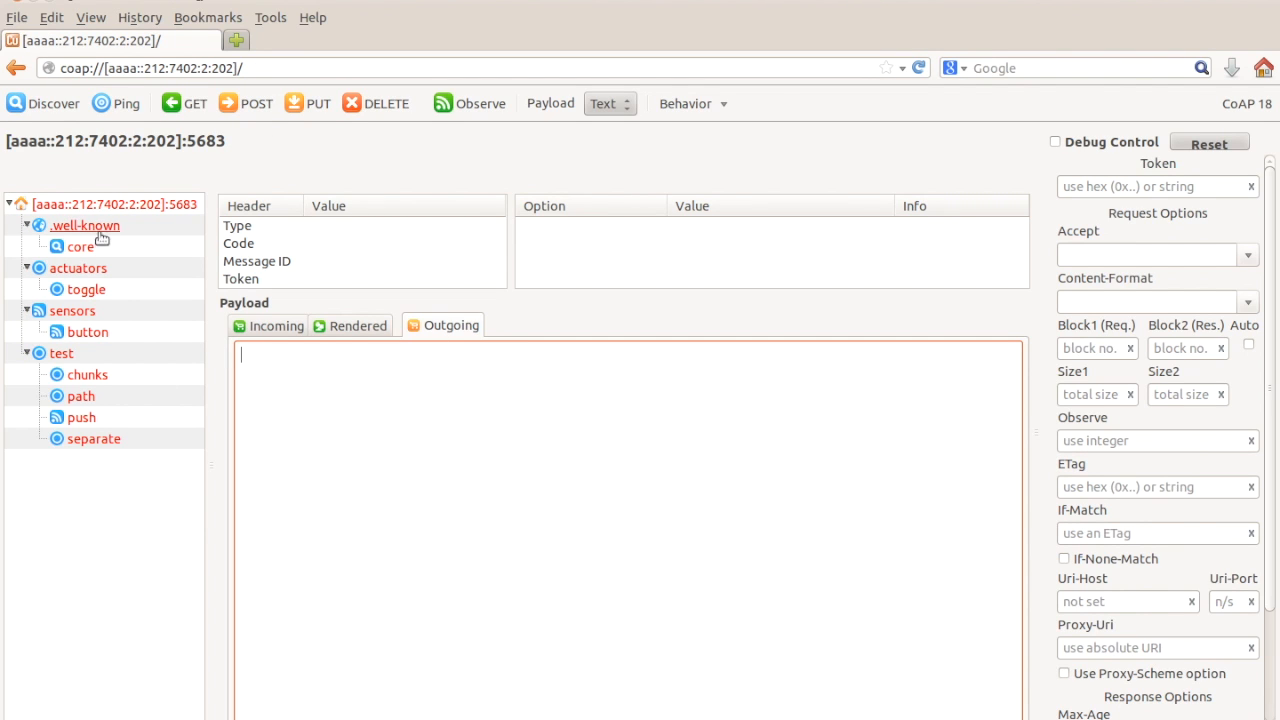
mouse_move(196, 104)
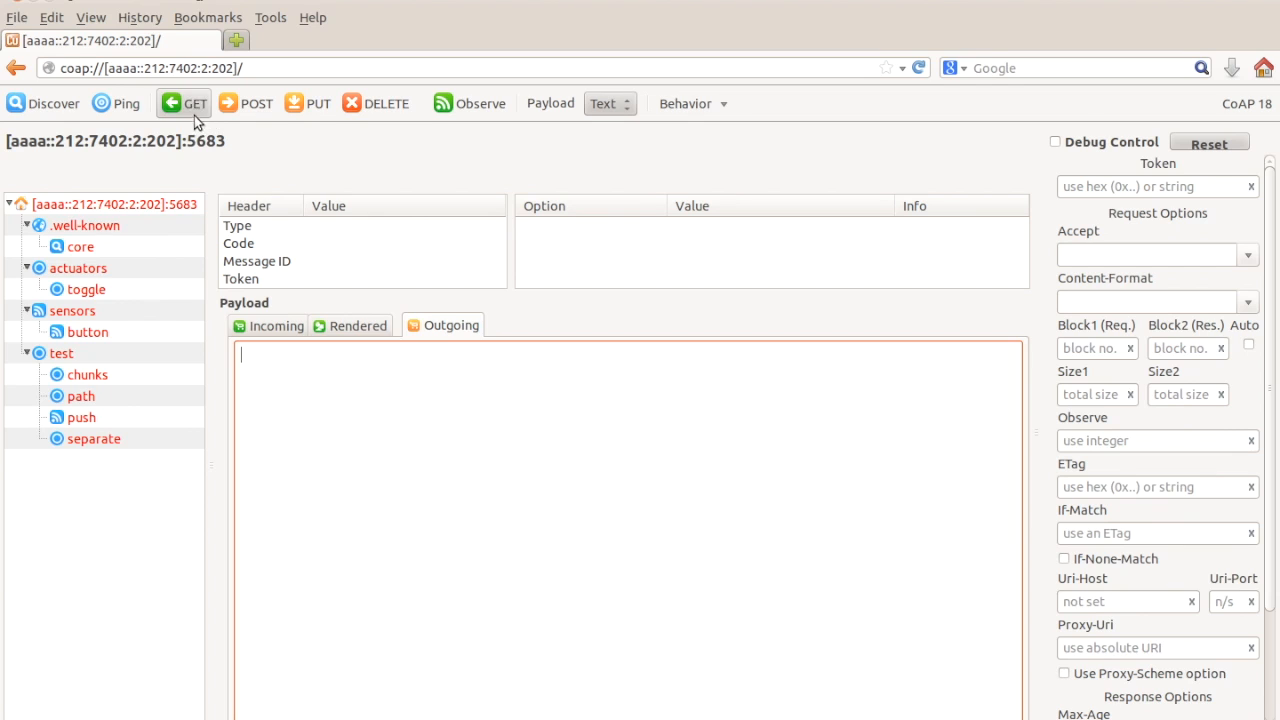
- Discover mote 2's /.well-known/core resources and select the Red LED toggle actuator
left_click(194, 104)
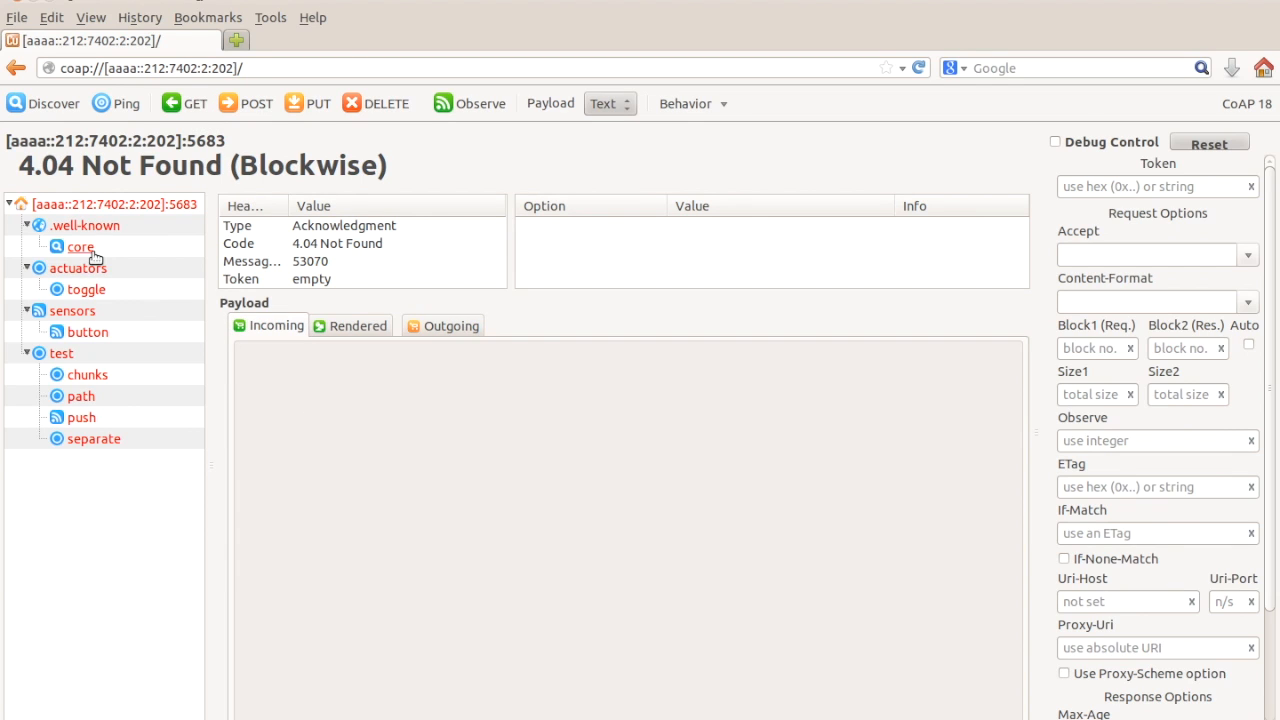
left_click(80, 248)
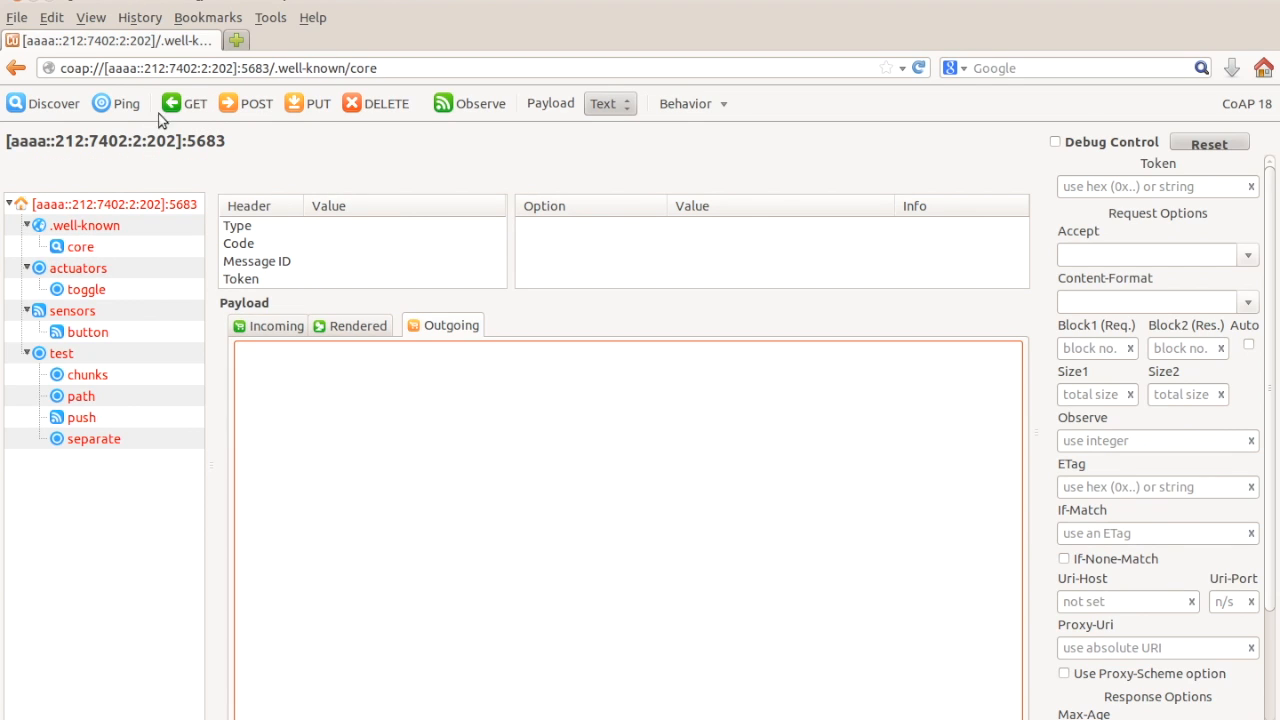
left_click(184, 104)
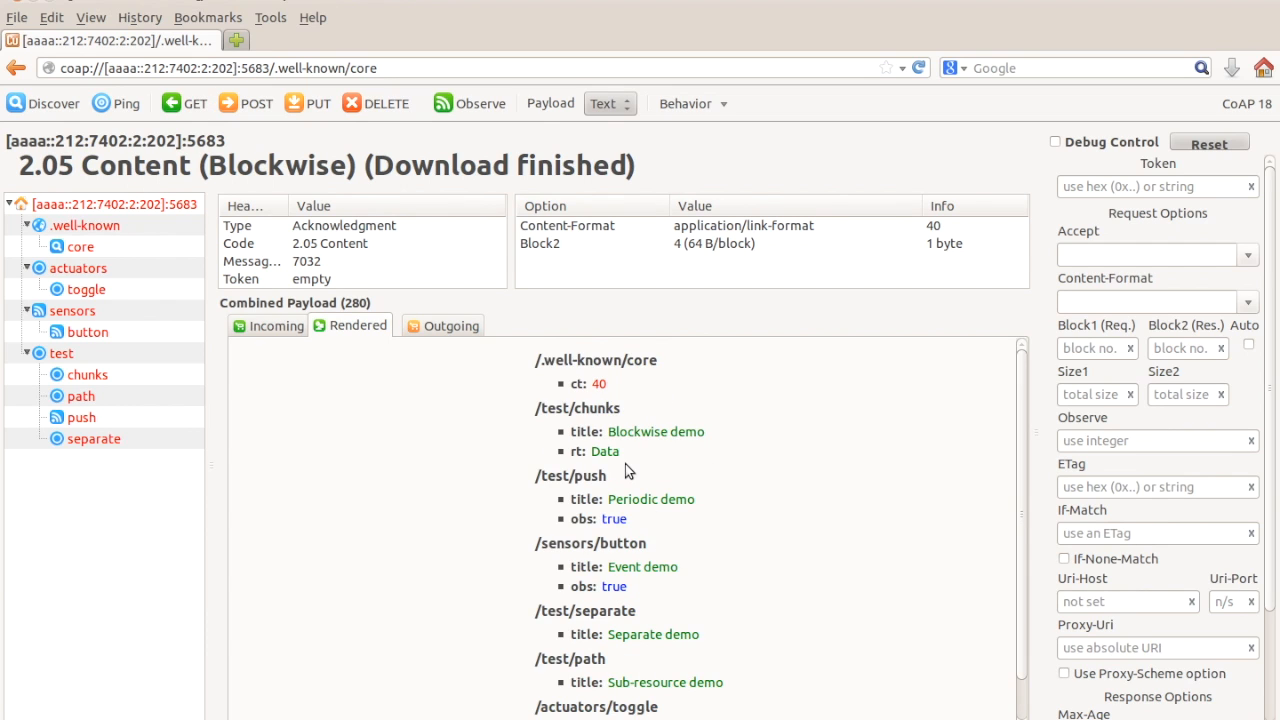
scroll("down", 3)
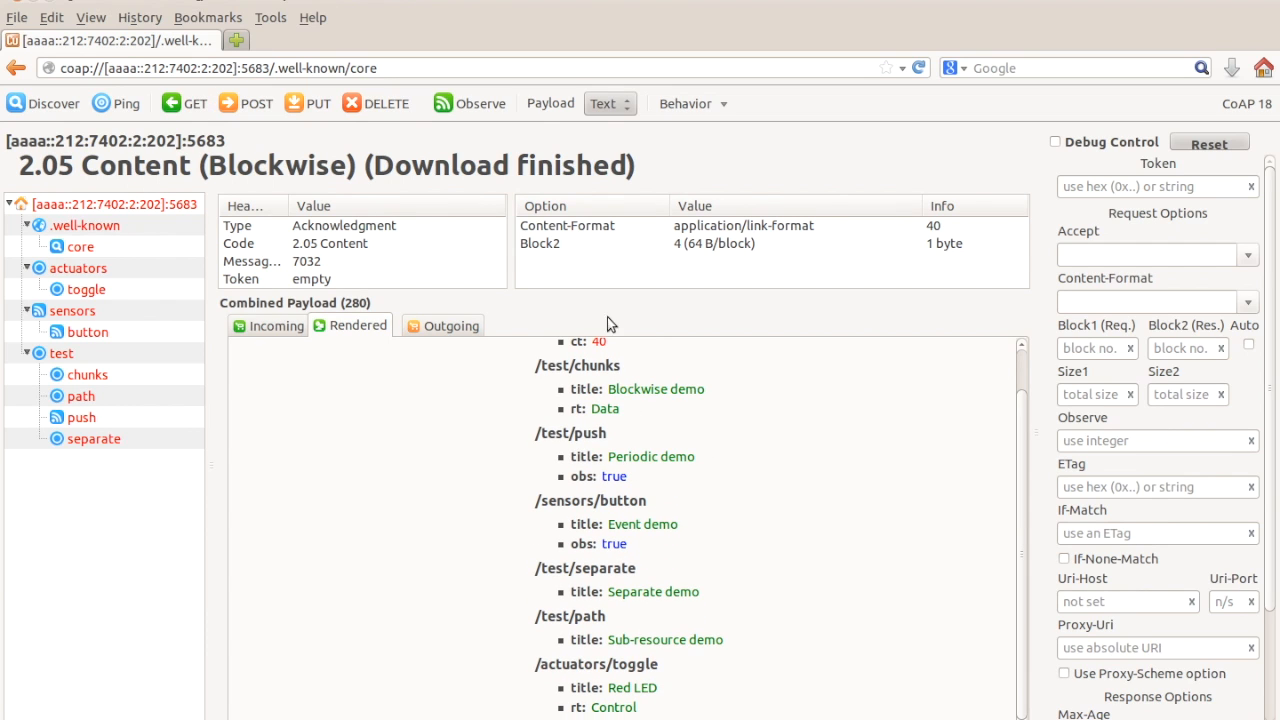
mouse_move(288, 148)
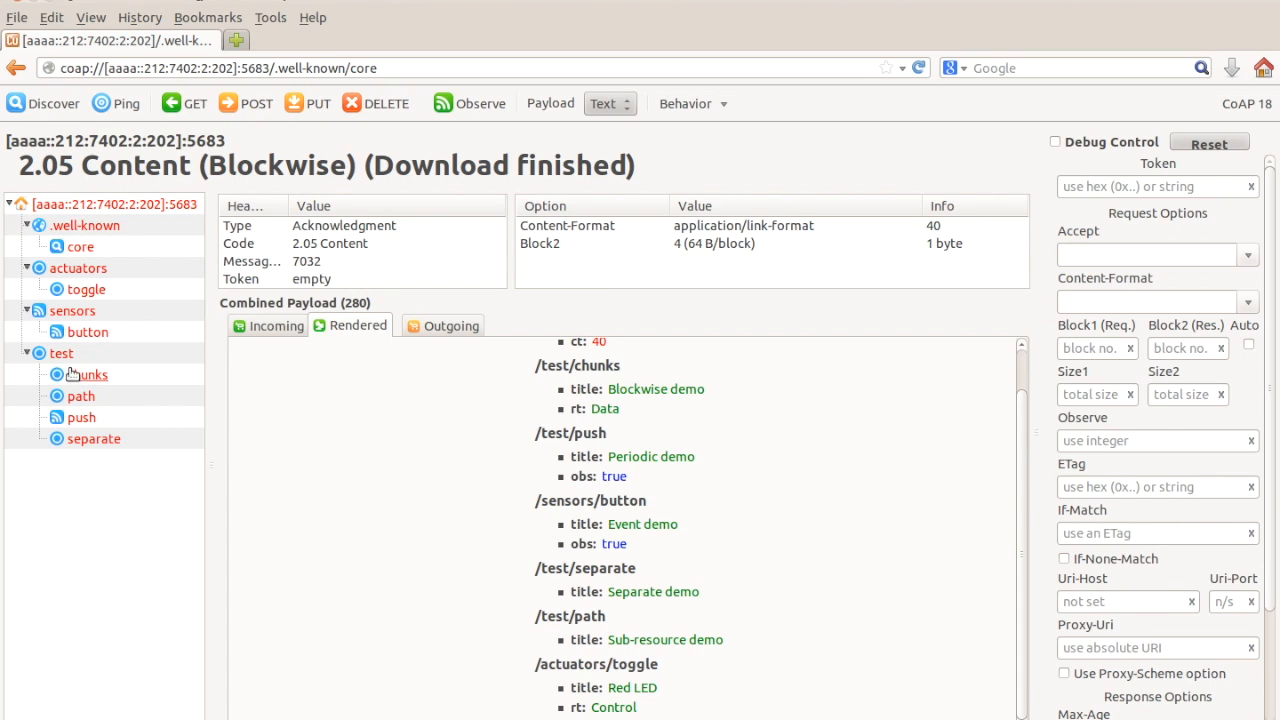
mouse_move(86, 288)
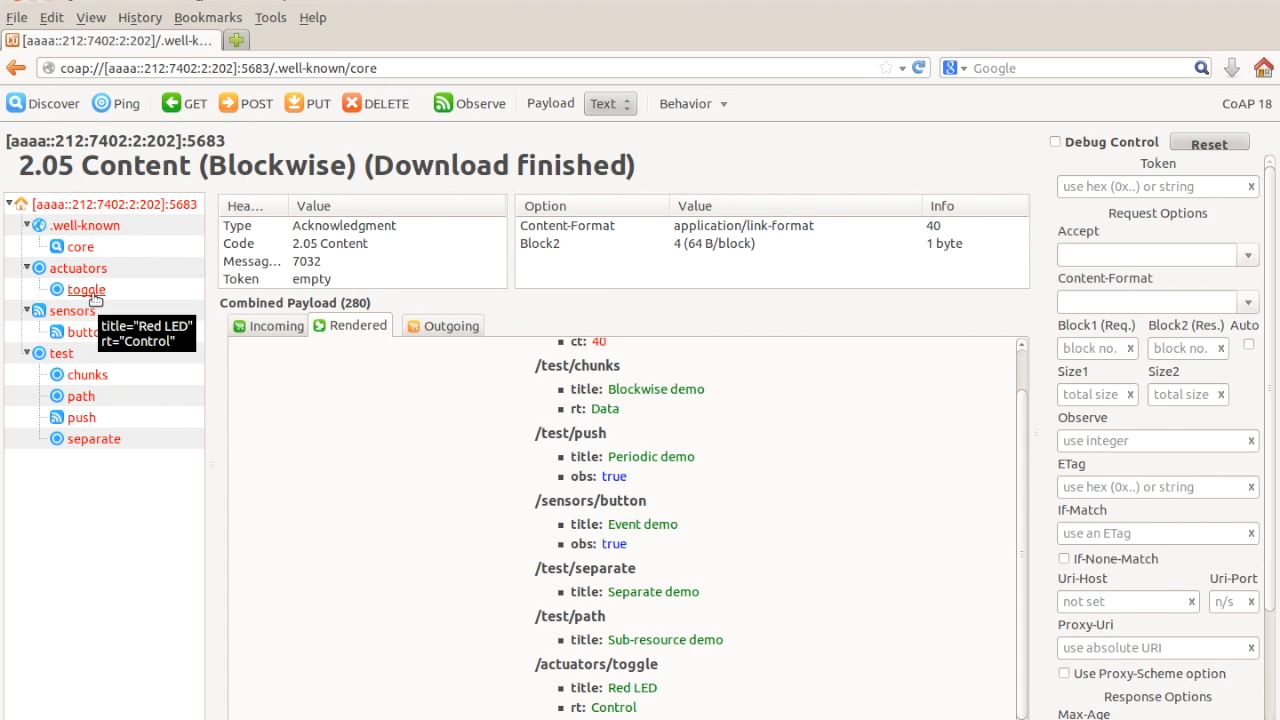
mouse_move(76, 300)
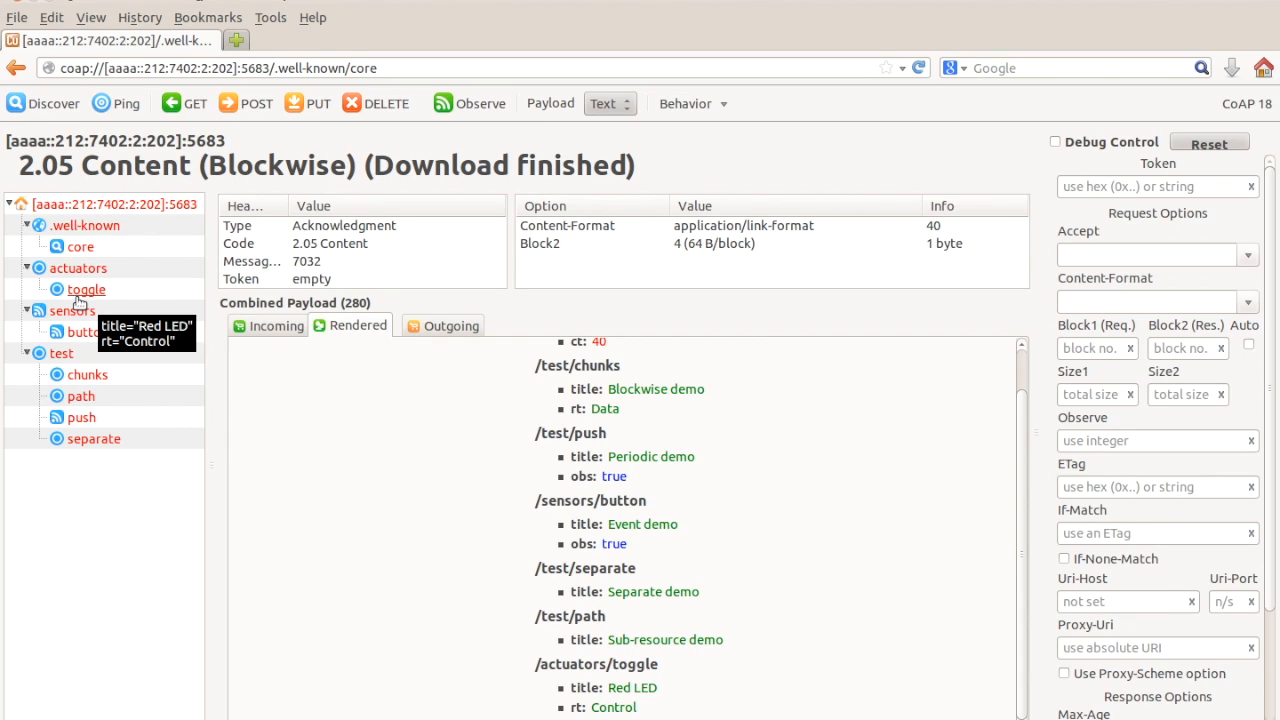
mouse_move(88, 332)
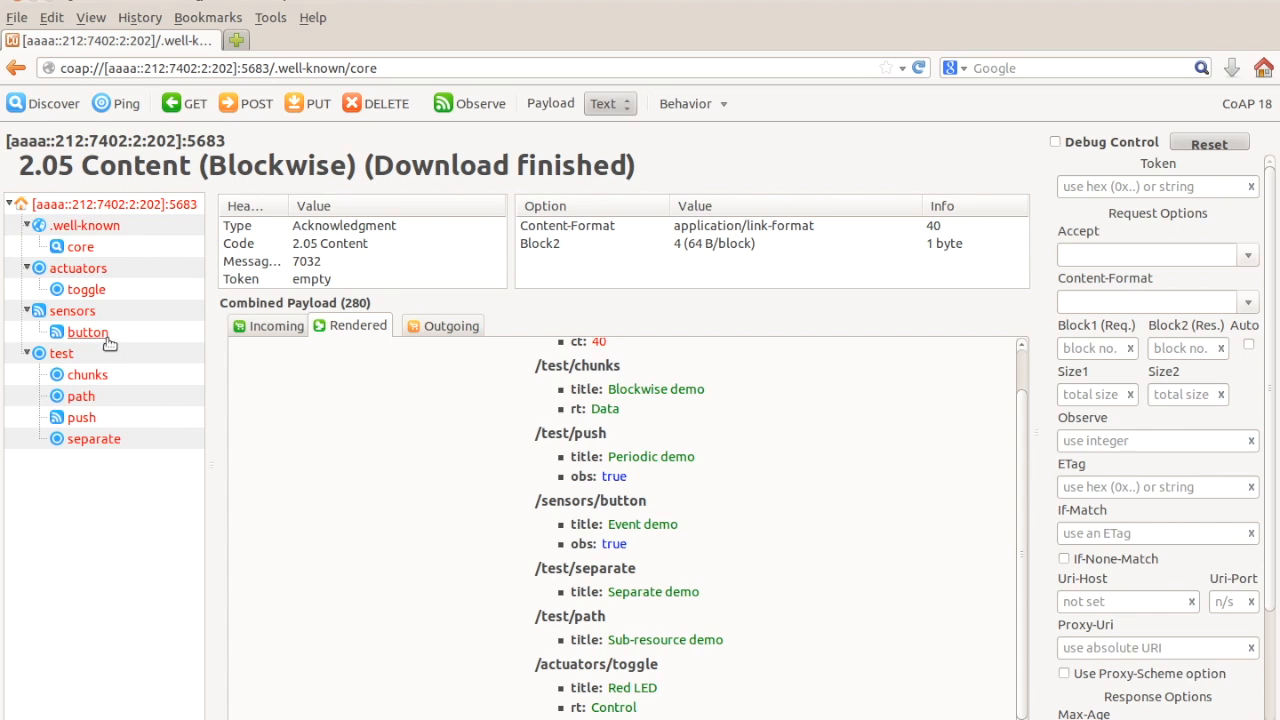
mouse_move(88, 332)
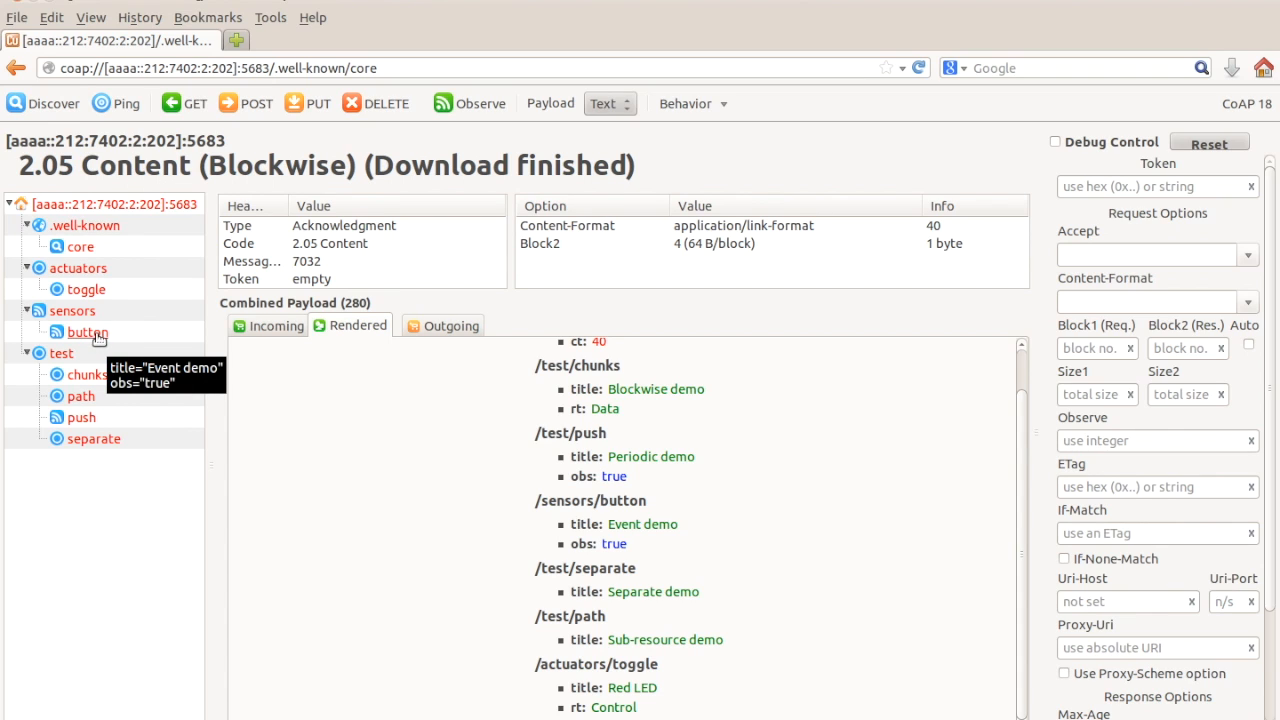
mouse_move(84, 288)
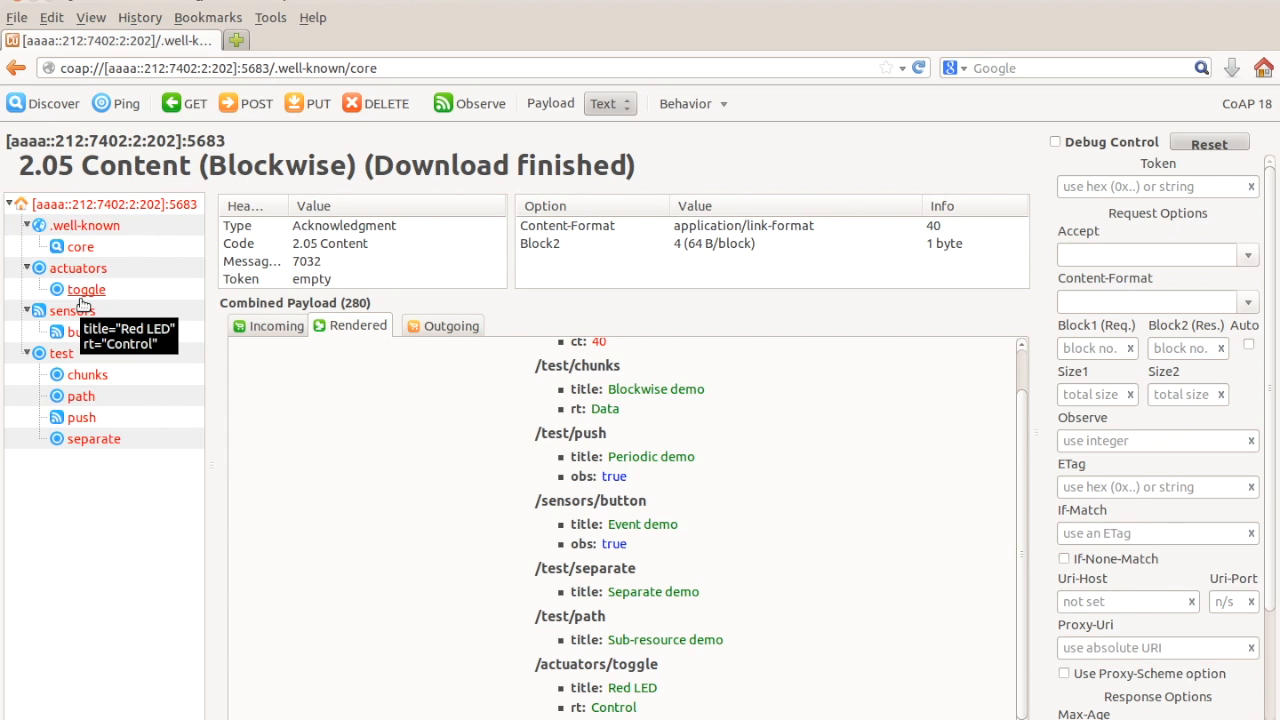
left_click(86, 288)
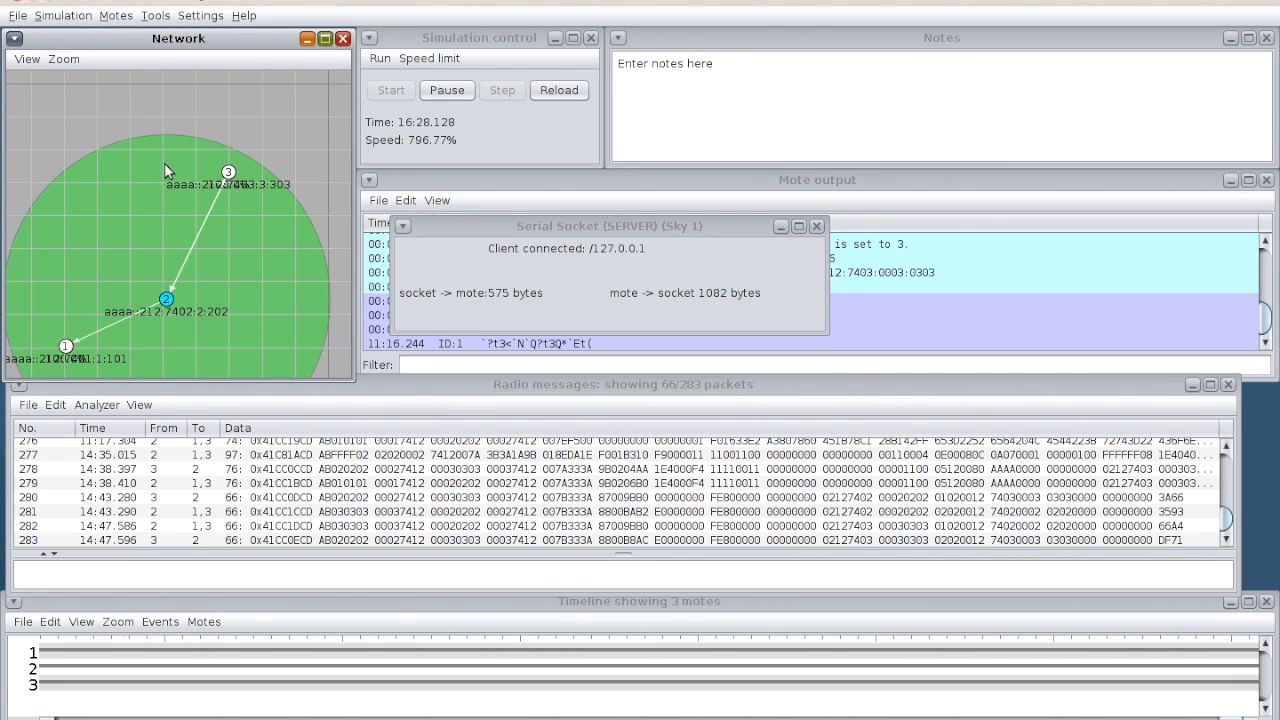
- Show the LED panel for Sky mote 2 from its context menu
right_click(166, 298)
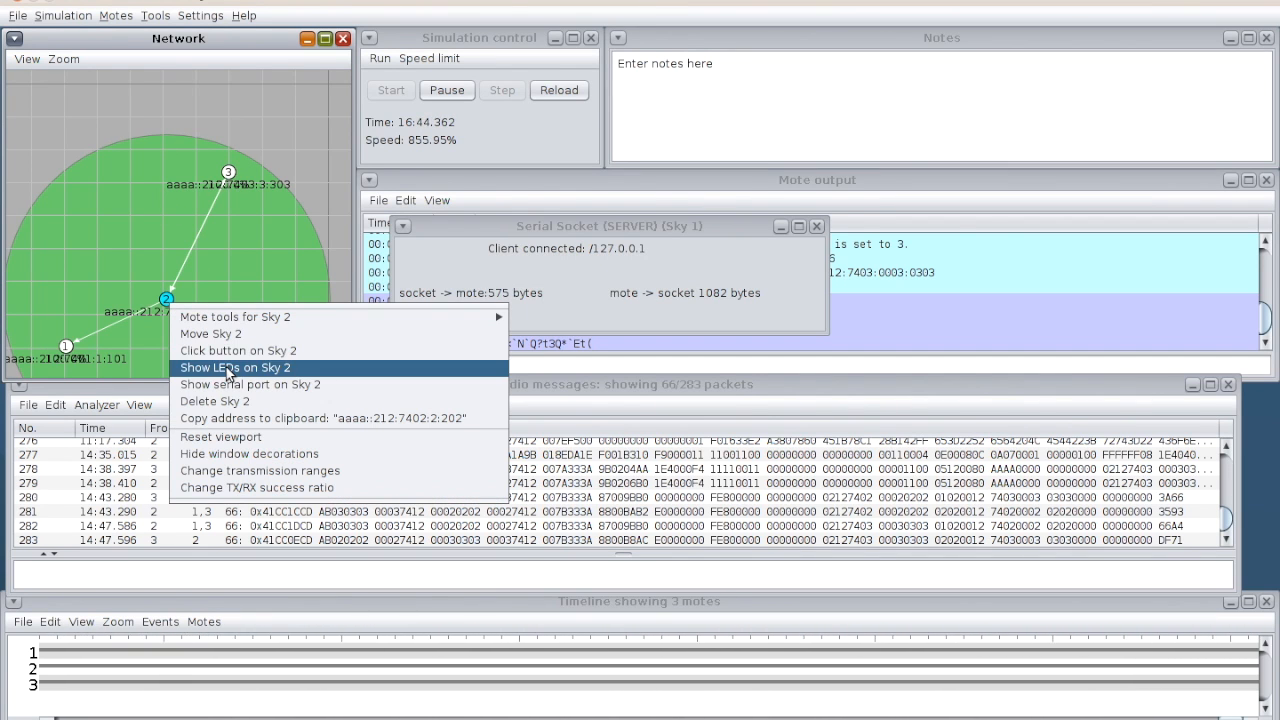
left_click(236, 368)
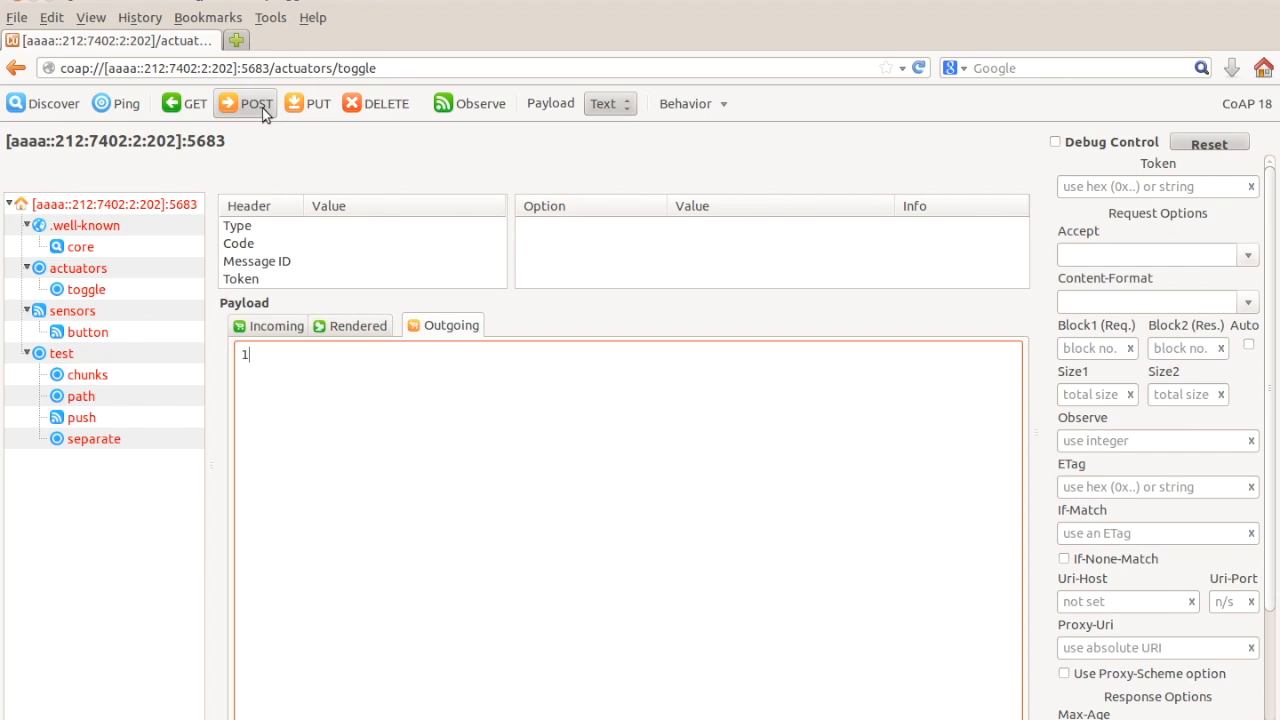
- POST to /actuators/toggle twice, lighting mote 2's red LED with 2.05 acknowledgments
left_click(244, 104)
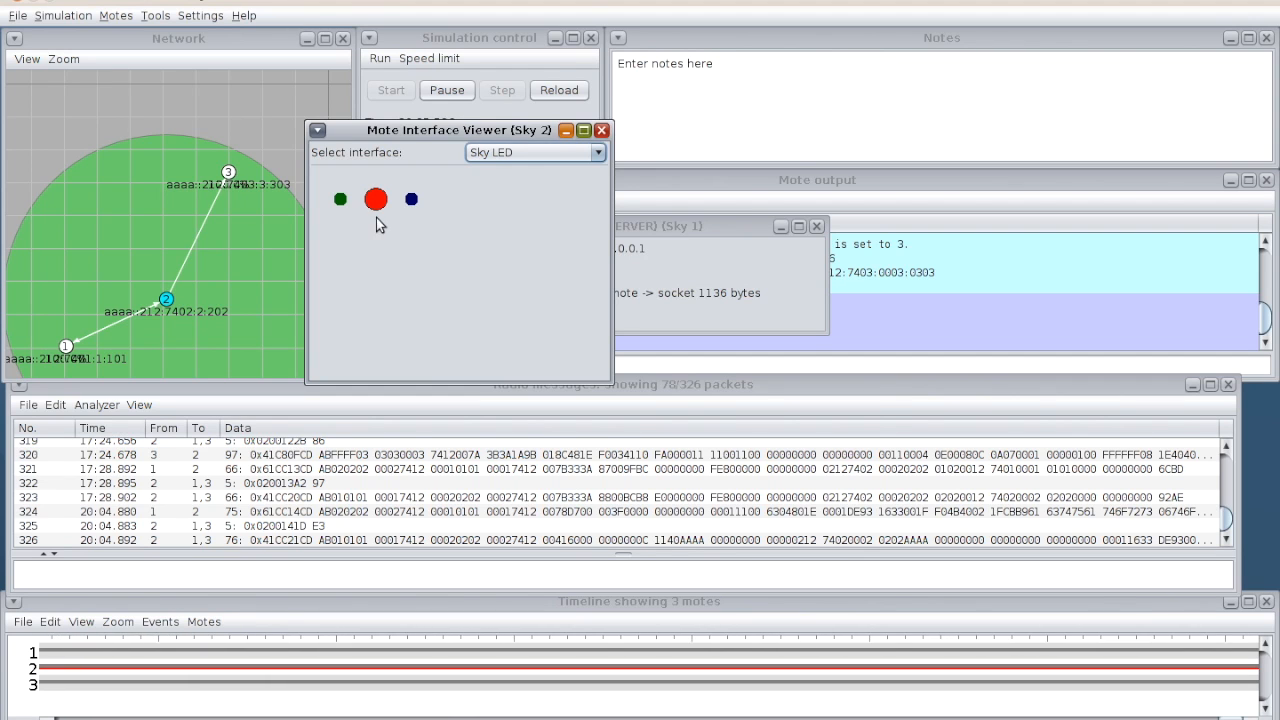
mouse_move(450, 216)
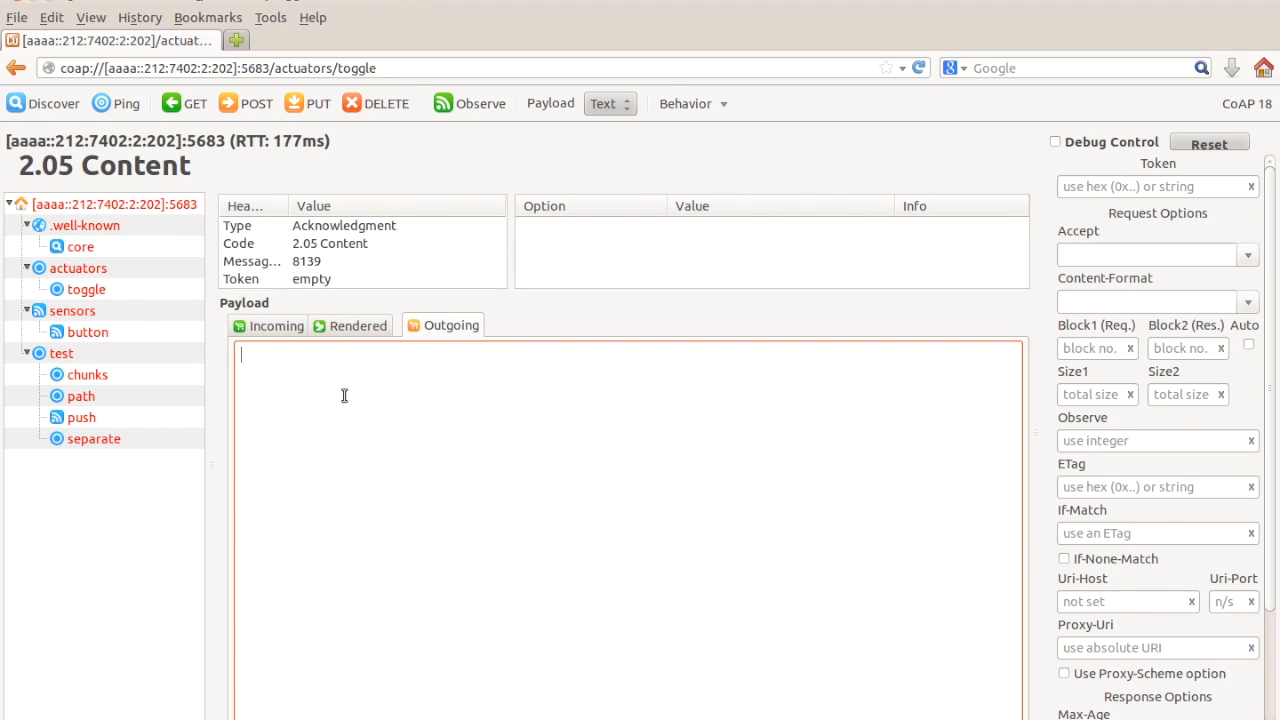
left_click(244, 104)
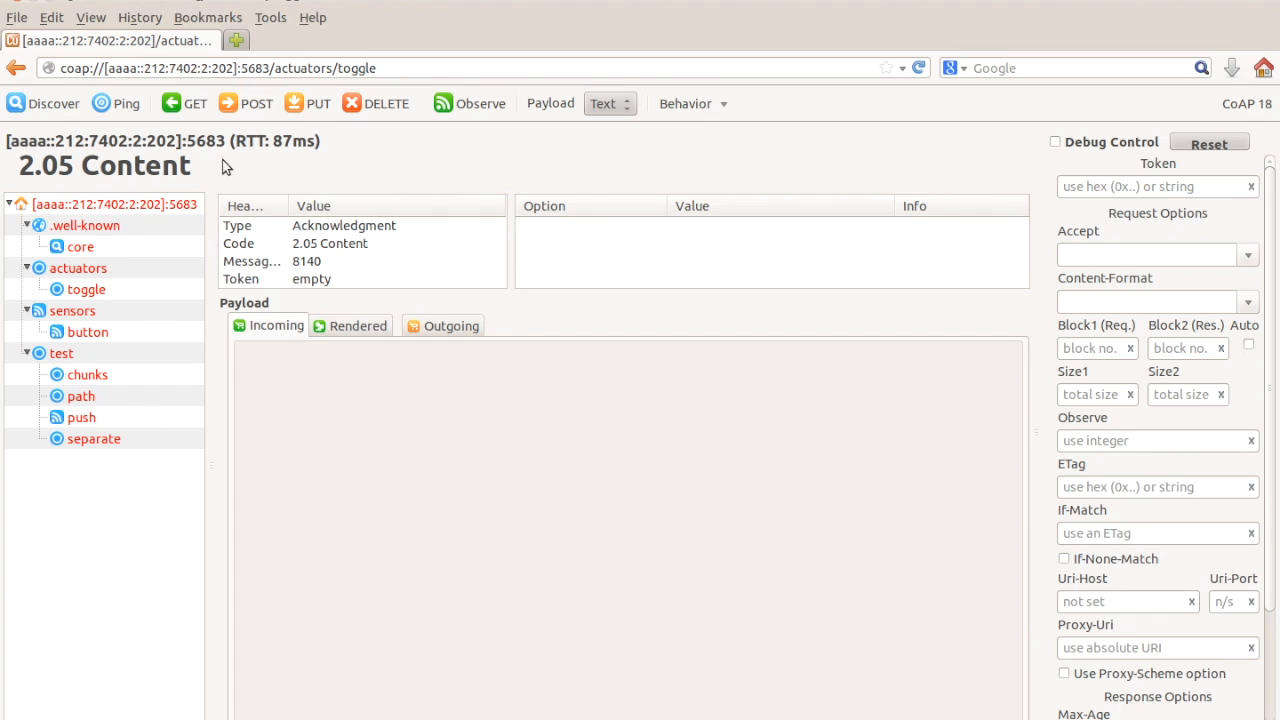
- Switch to the Outgoing payload and place the cursor in its text area
left_click(452, 324)
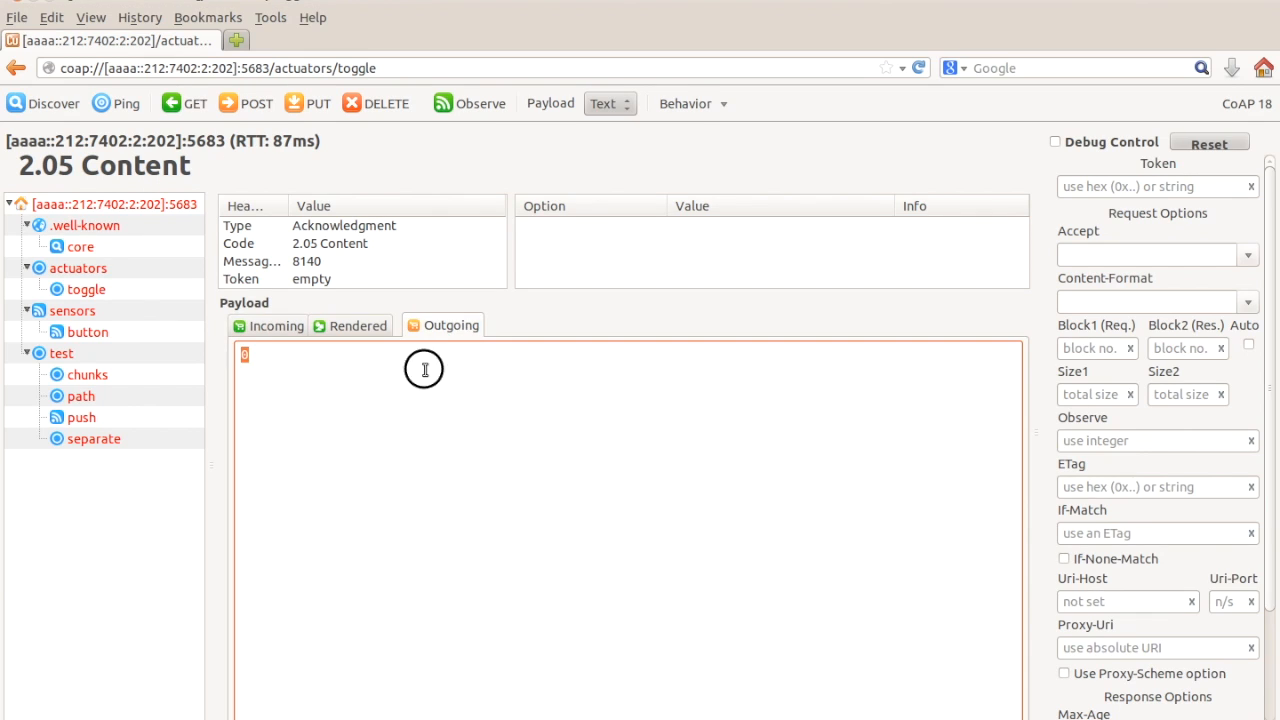
left_click(256, 104)
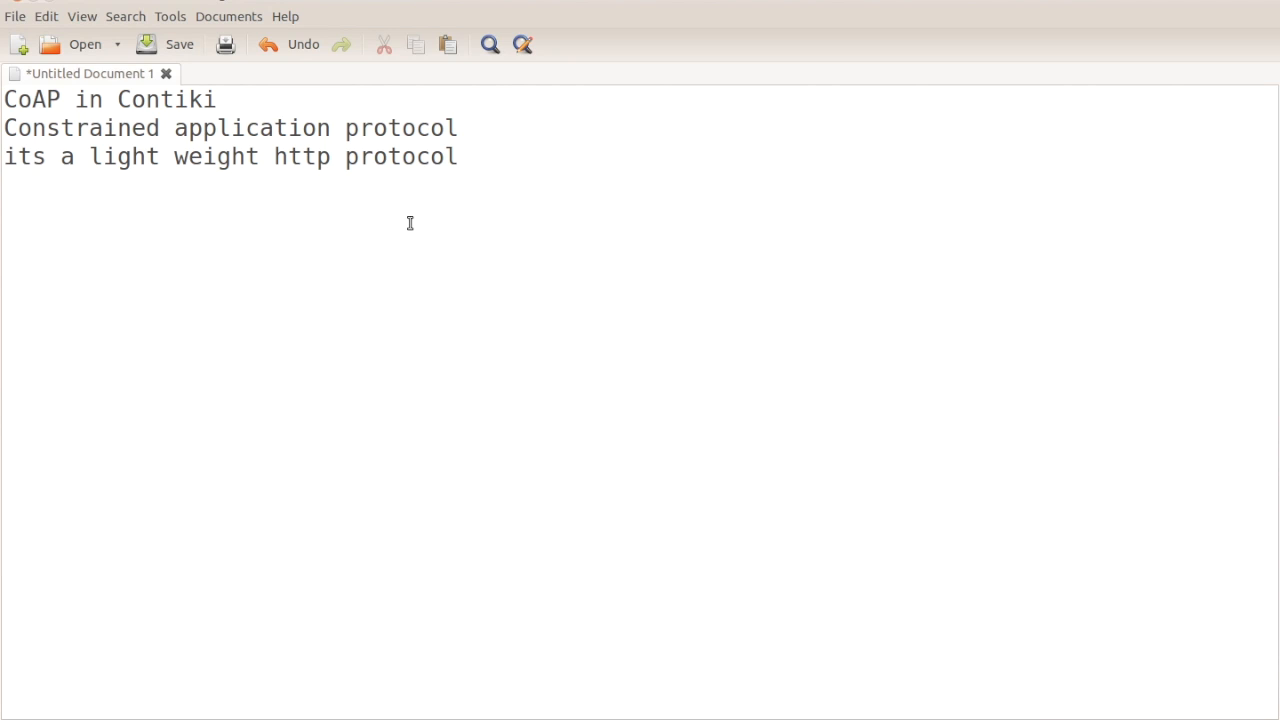
- Add the nsnam.com link and the youtube.com/tspradeepkumar channel link
type("http:")
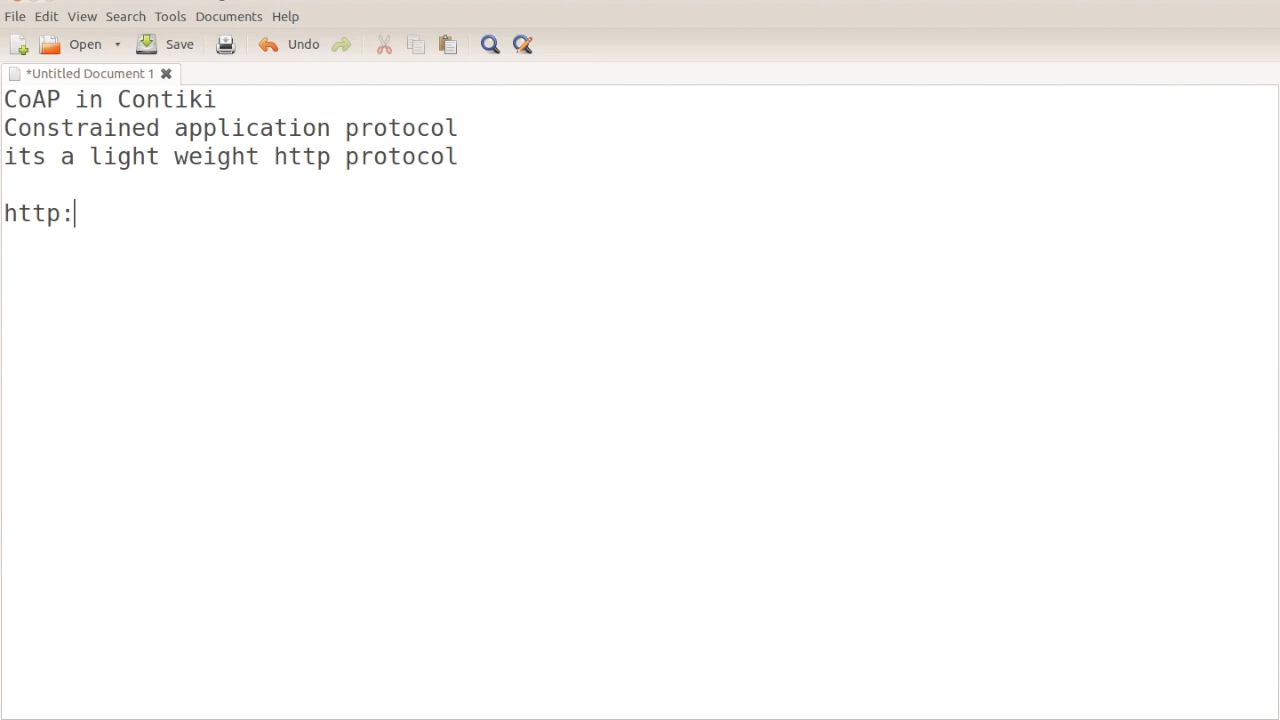
type("//www.snan")
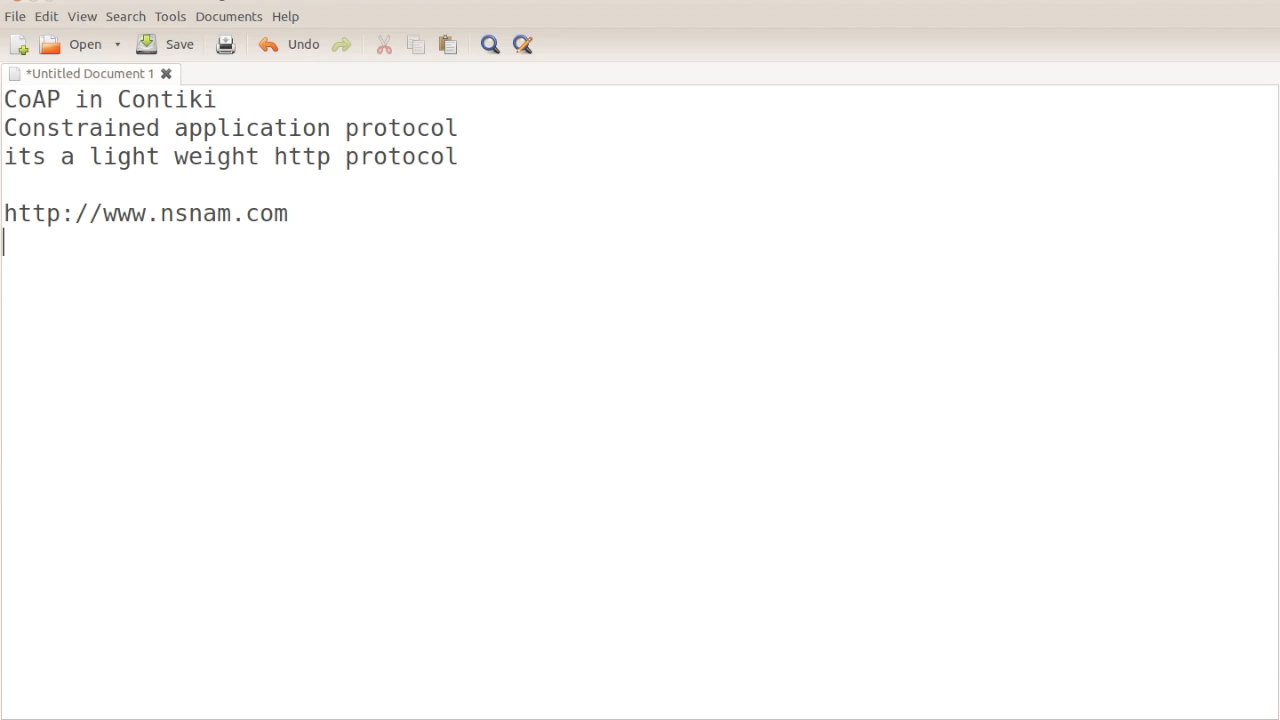
type("http://w")
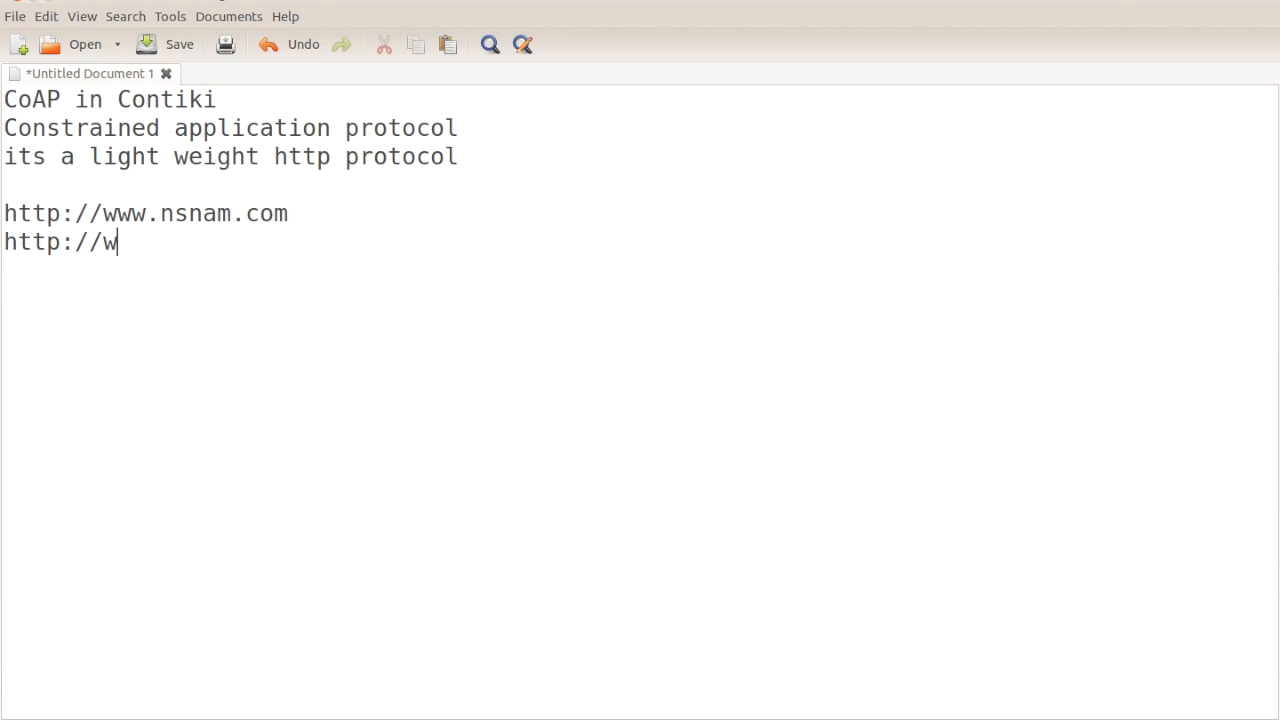
type("ww.youtube.com")
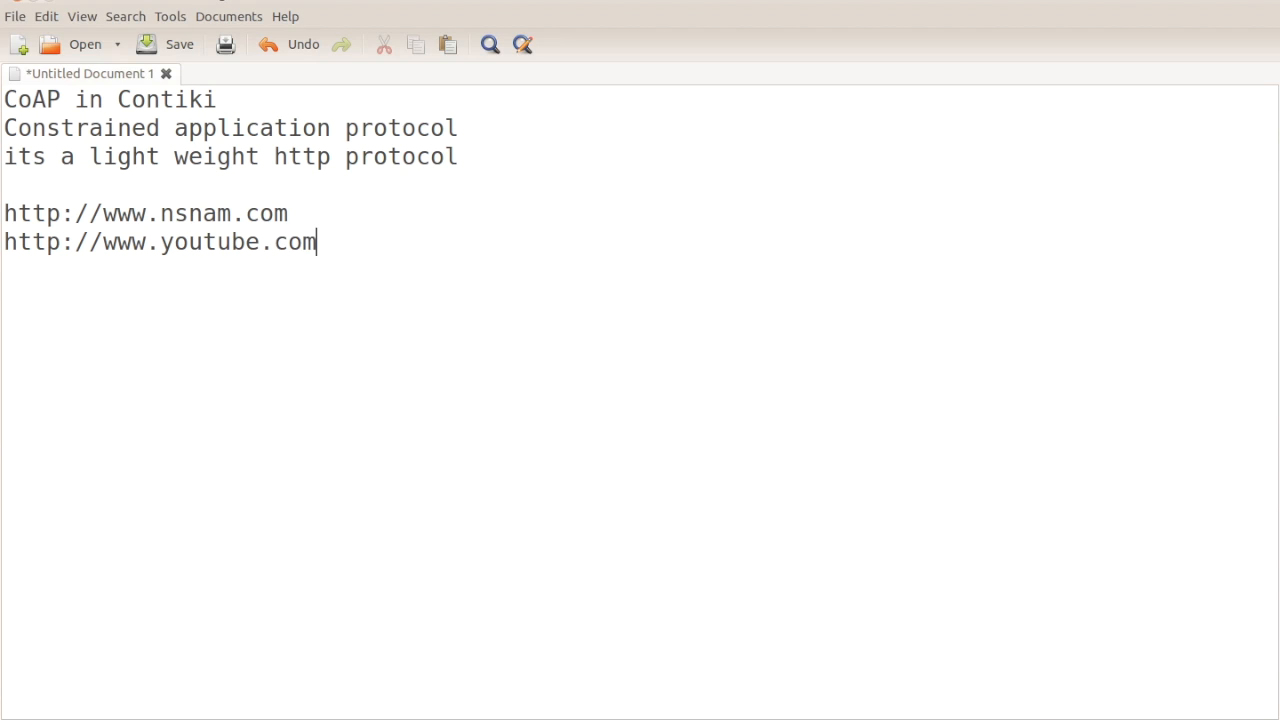
type("/tspradeepkuma")
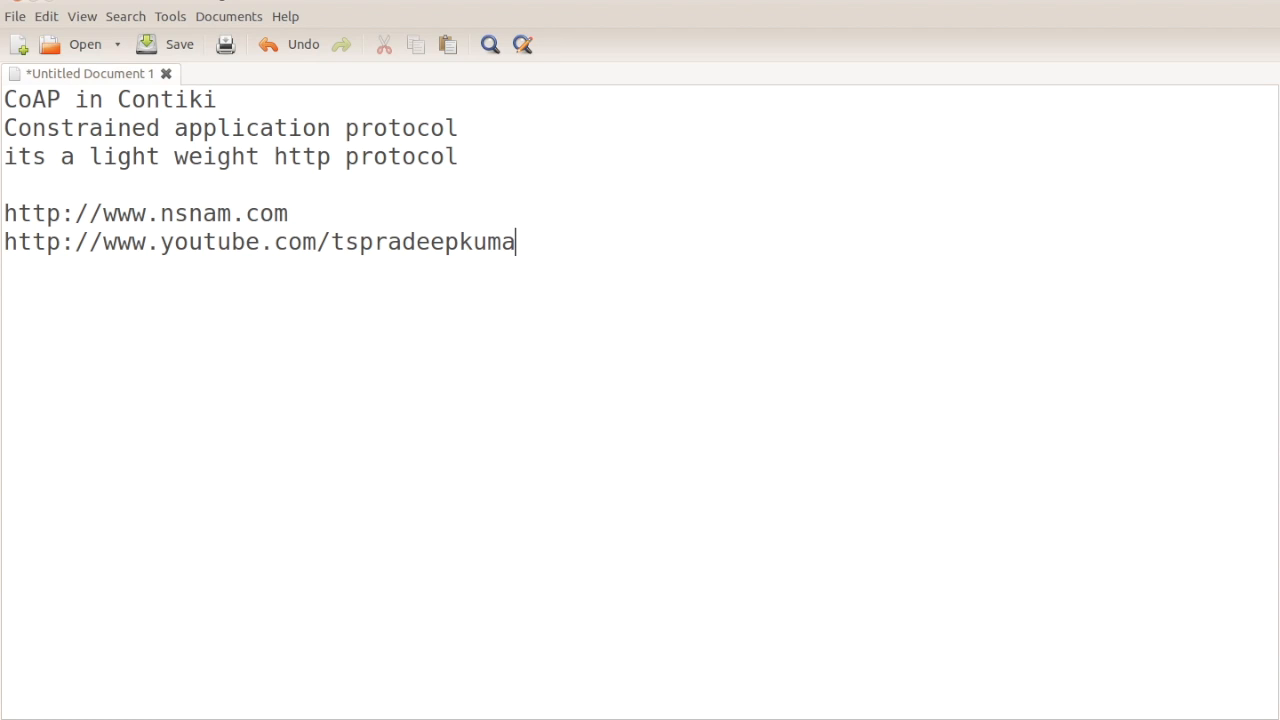
type("r")
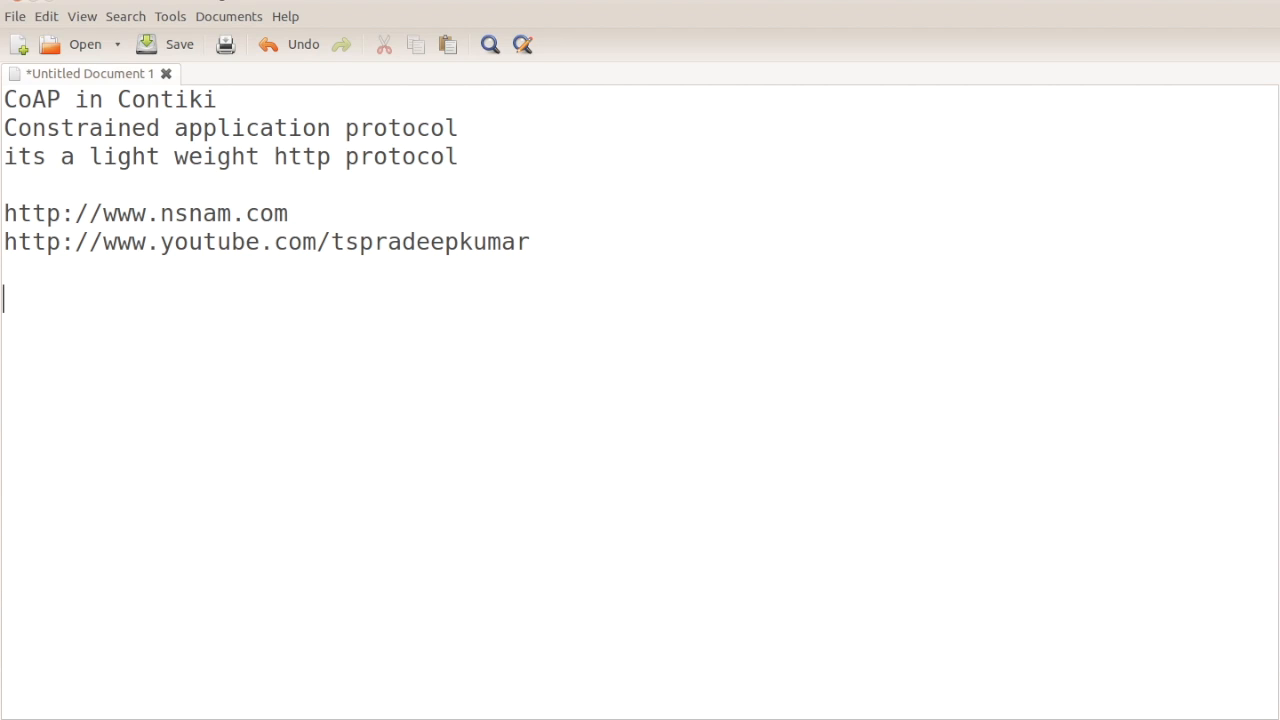
- Add the pradeepkumar.org link and the line 'ns2,ns3, linux, iot,etc'
type("http://ww")
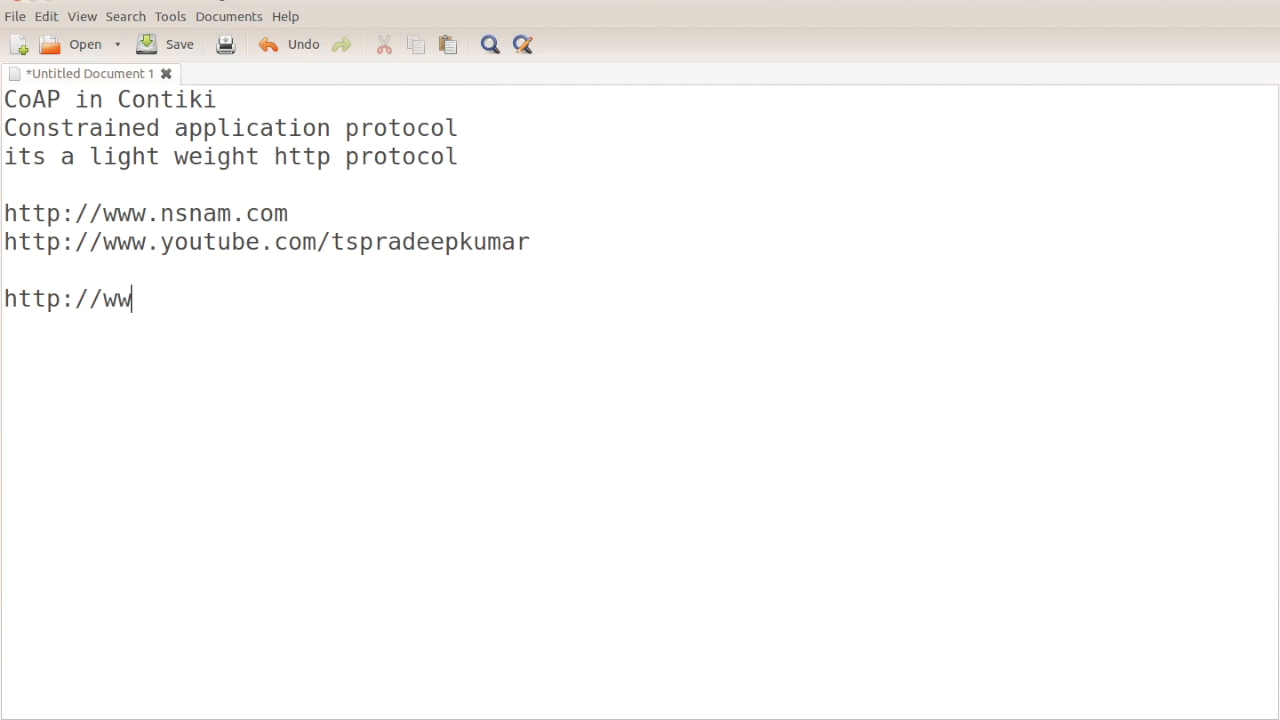
type("w.pradeepkumar.org")
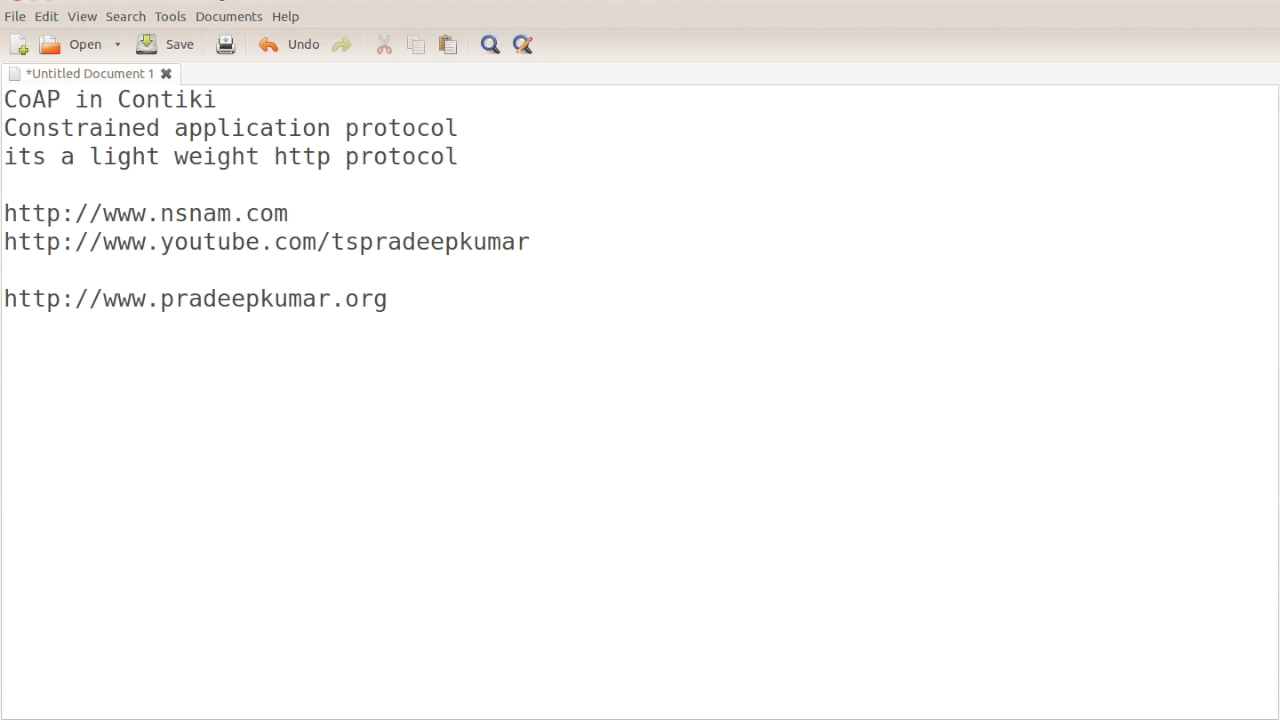
type("ns")
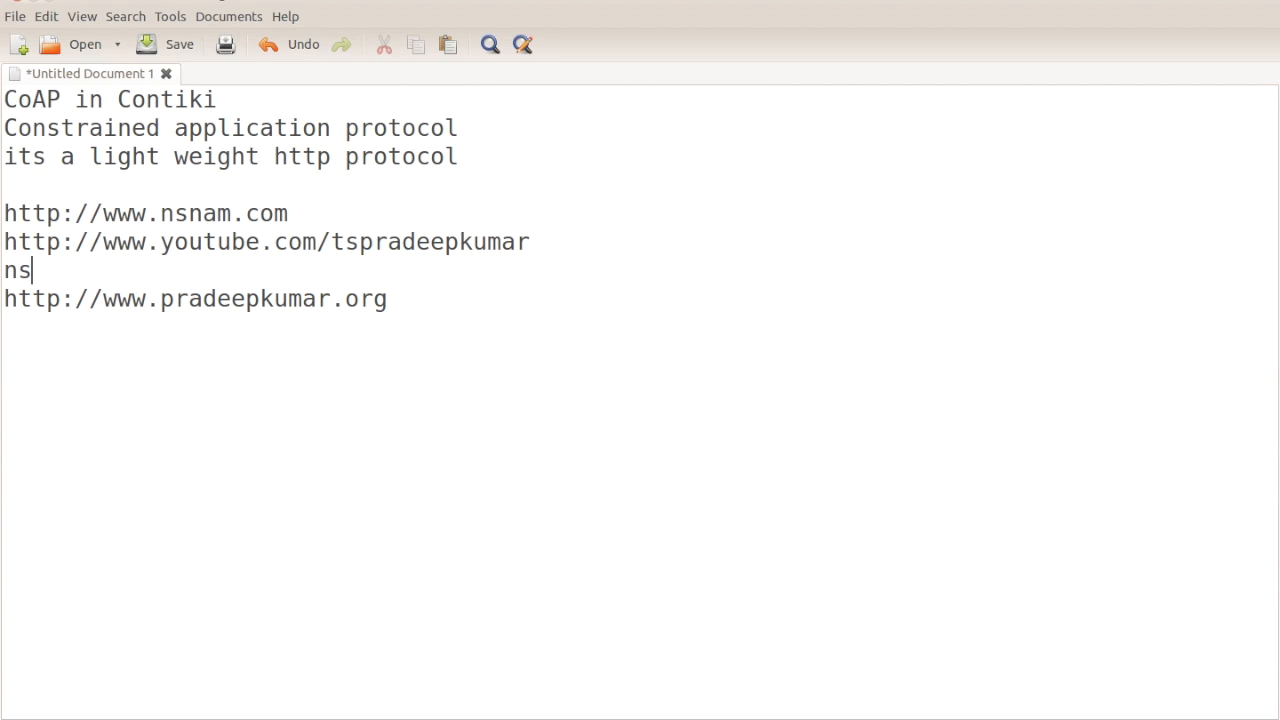
type("2,ns3,")
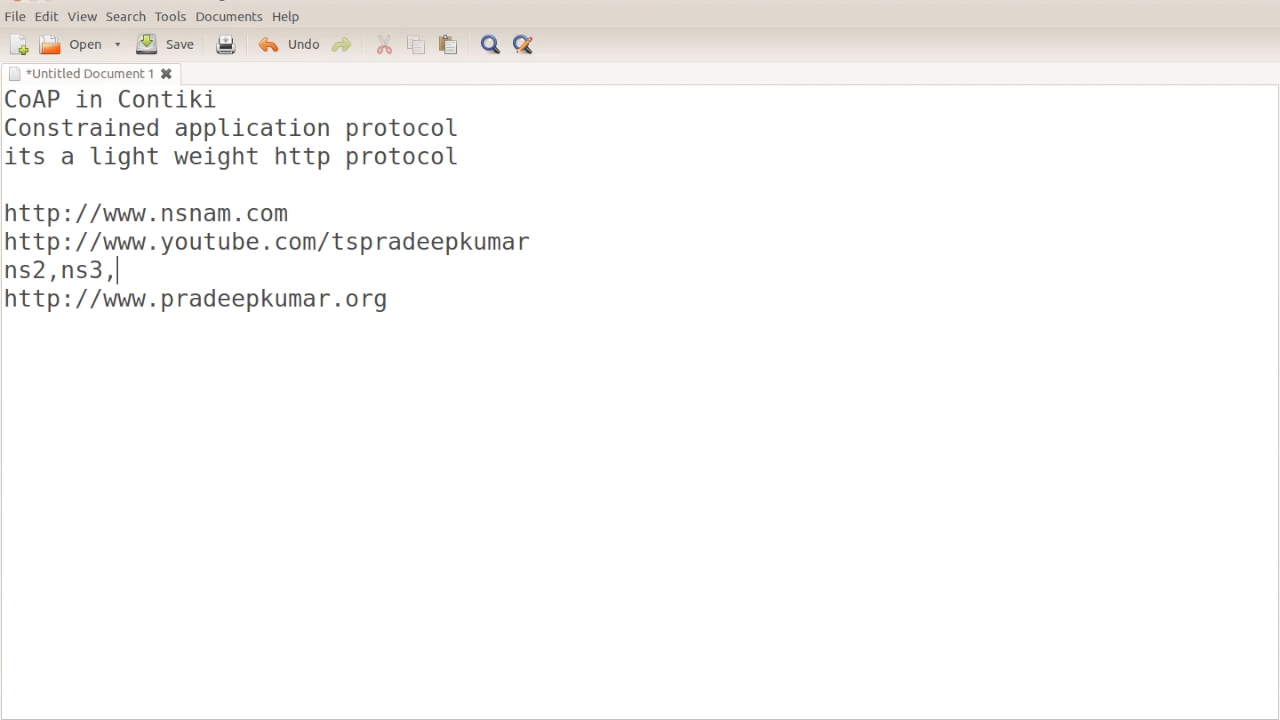
type("linux, io")
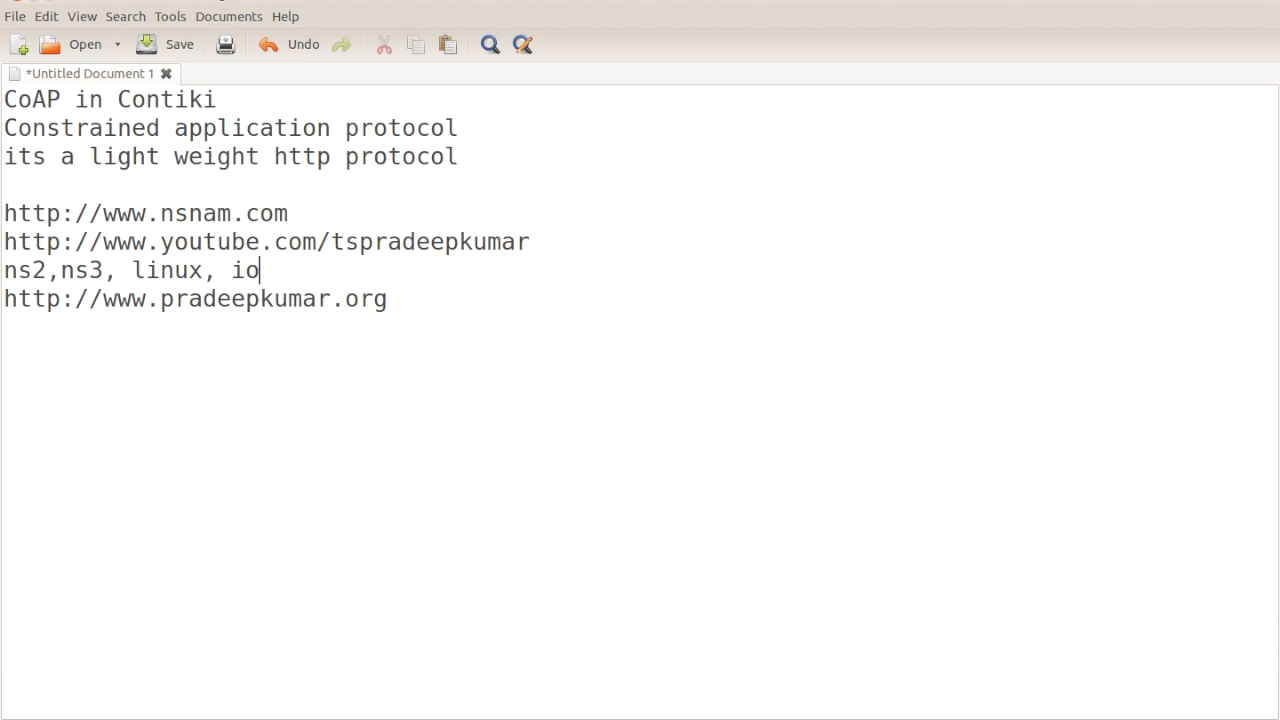
type("t,etc")
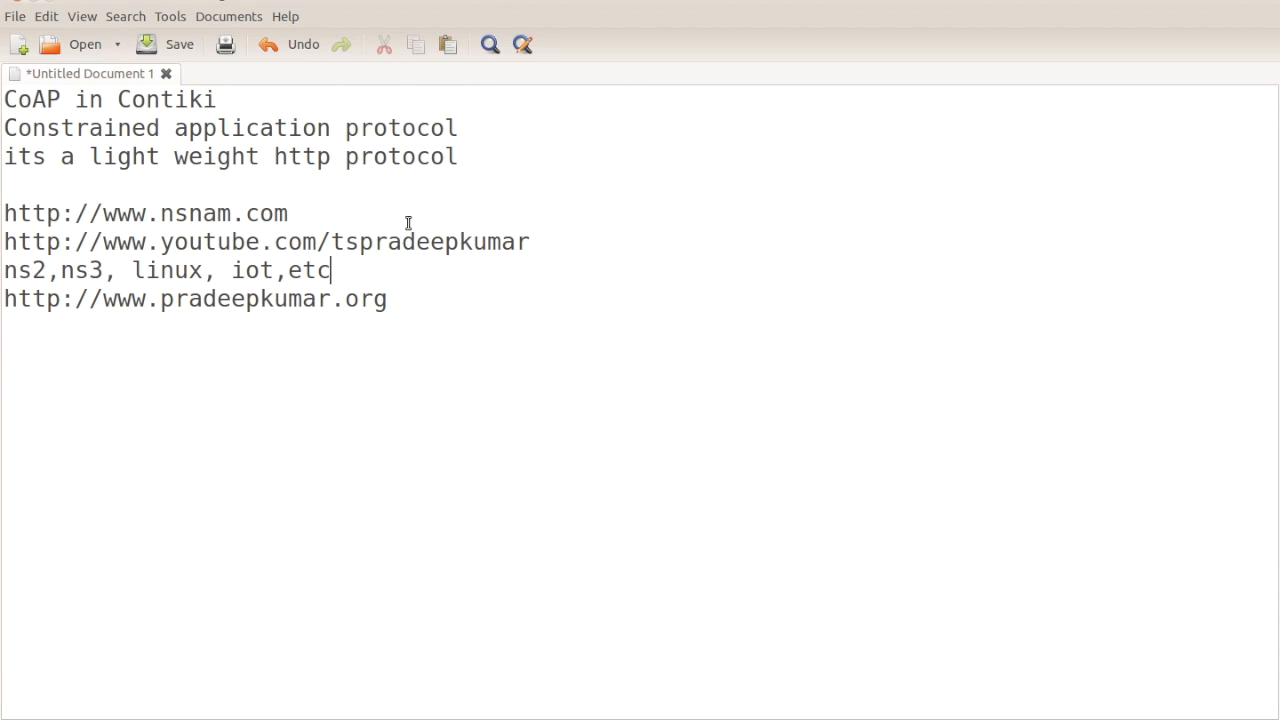
mouse_move(492, 224)
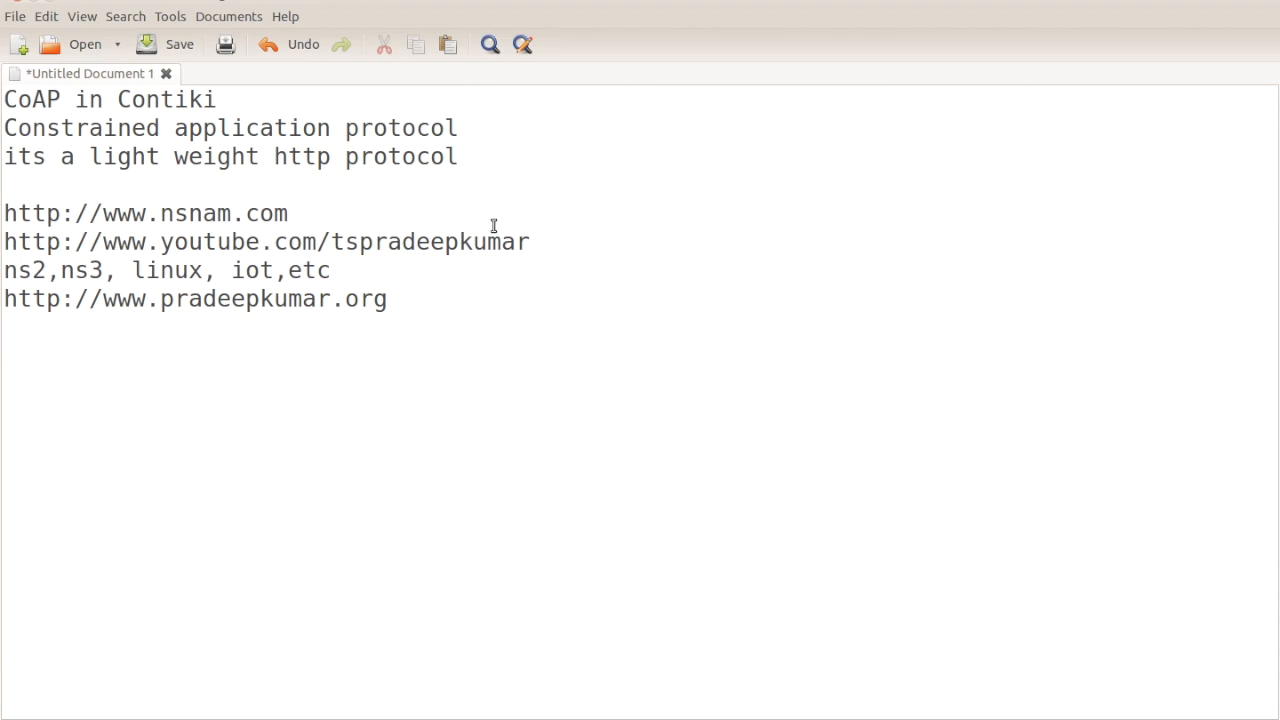